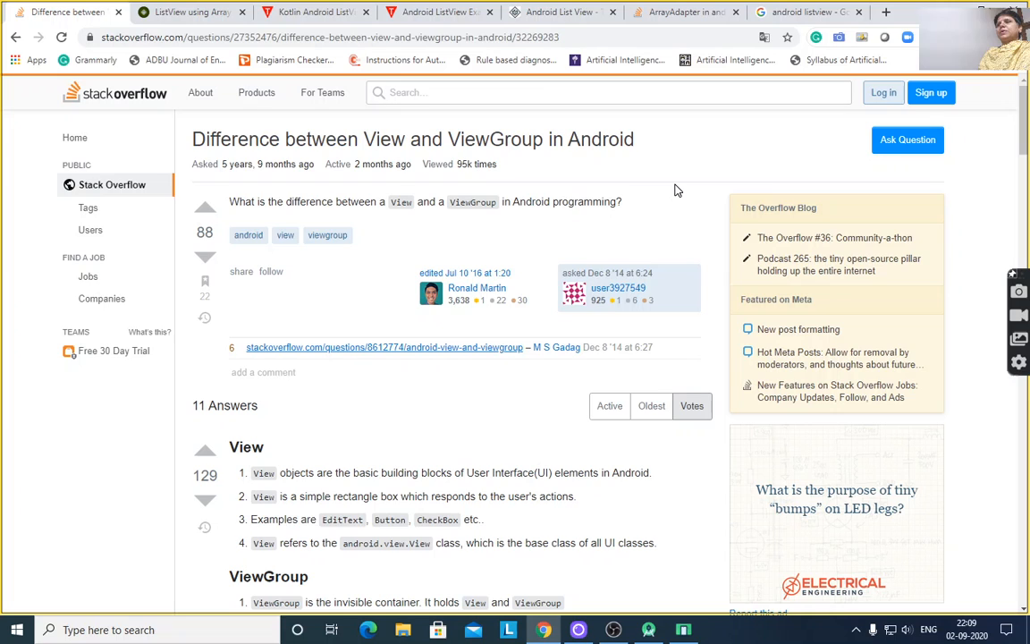
# Step: Scroll the question page down to the top-voted View vs ViewGroup answer
pyautogui.scroll(-3)
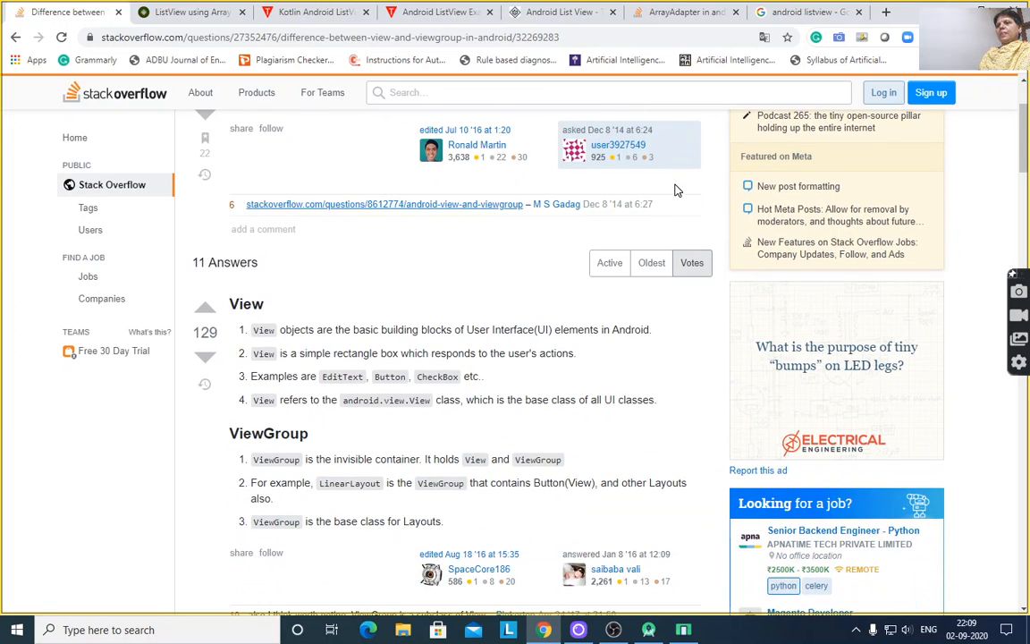
pyautogui.scroll(-3)
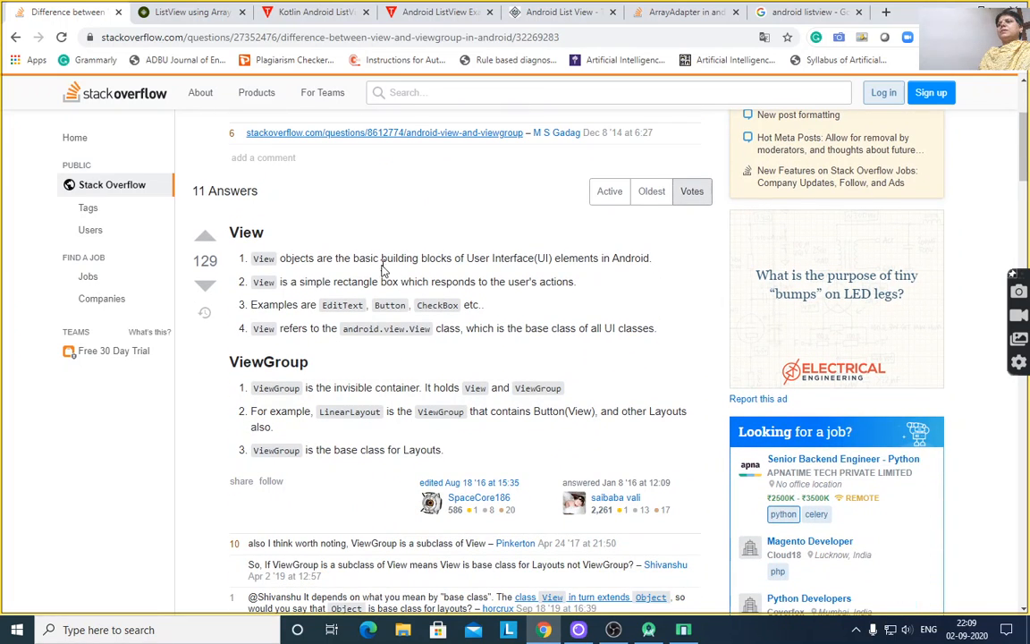
pyautogui.moveTo(311, 277)
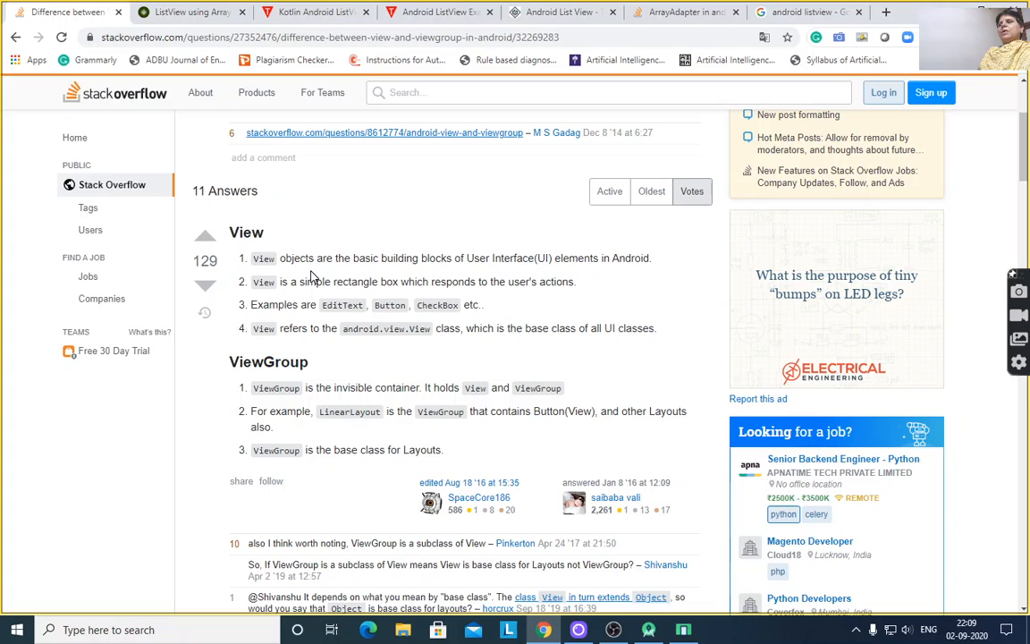
pyautogui.moveTo(724, 283)
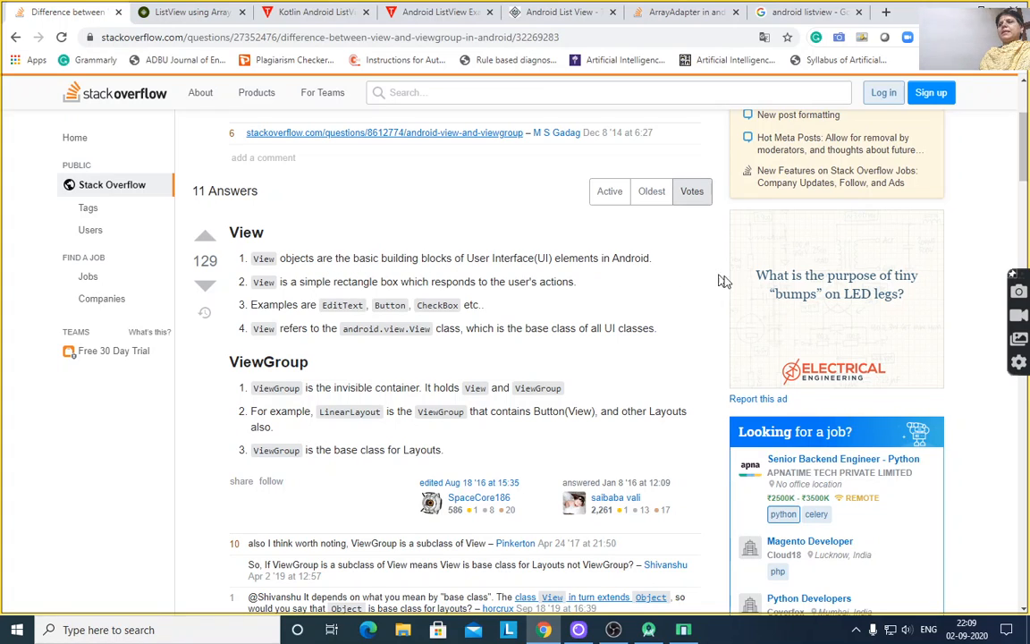
pyautogui.moveTo(728, 285)
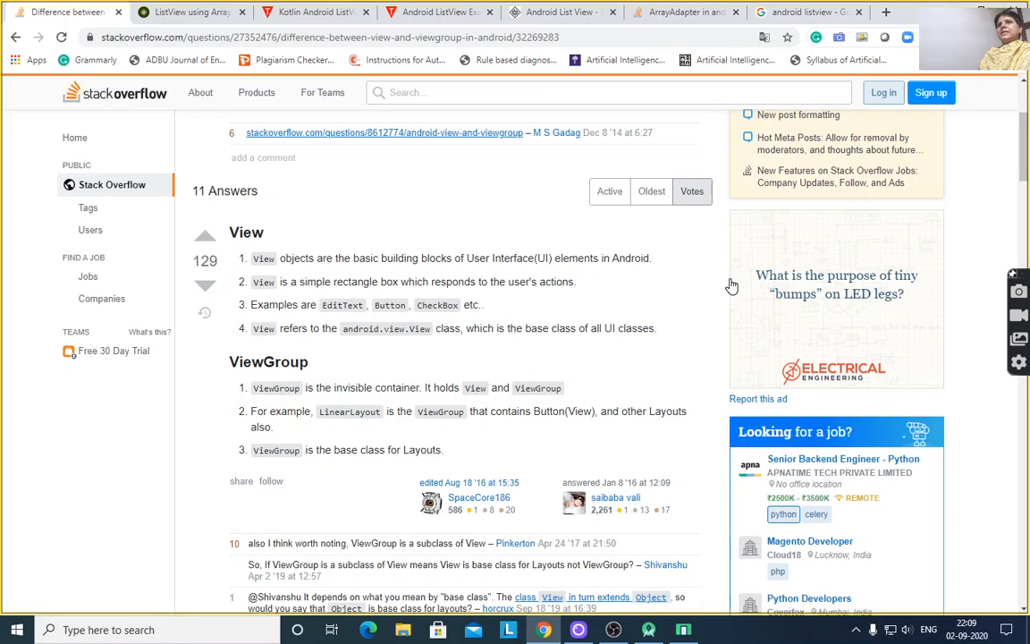
pyautogui.moveTo(791, 241)
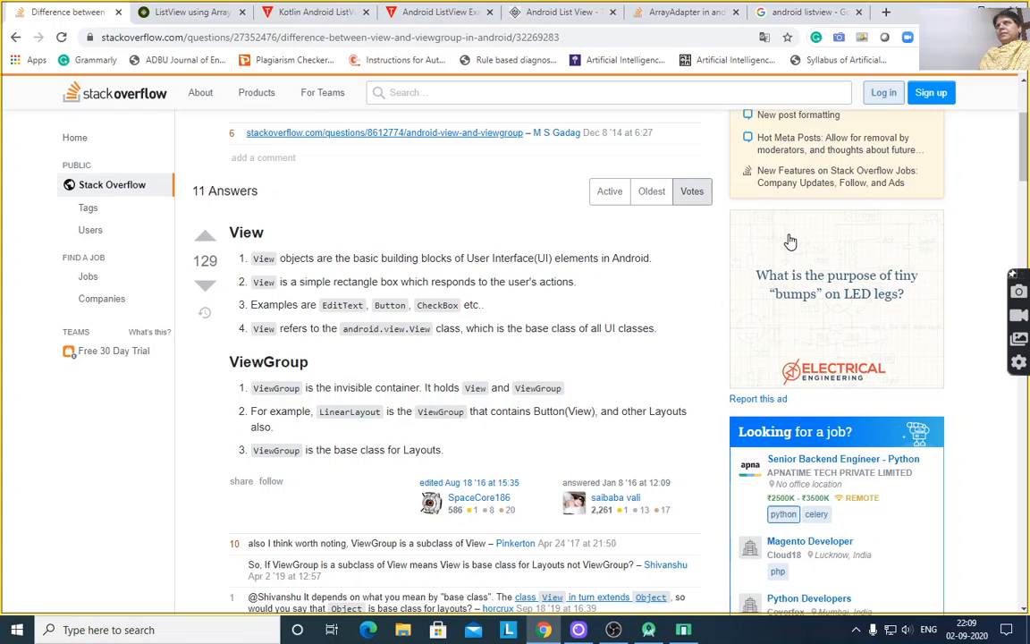
pyautogui.moveTo(537, 215)
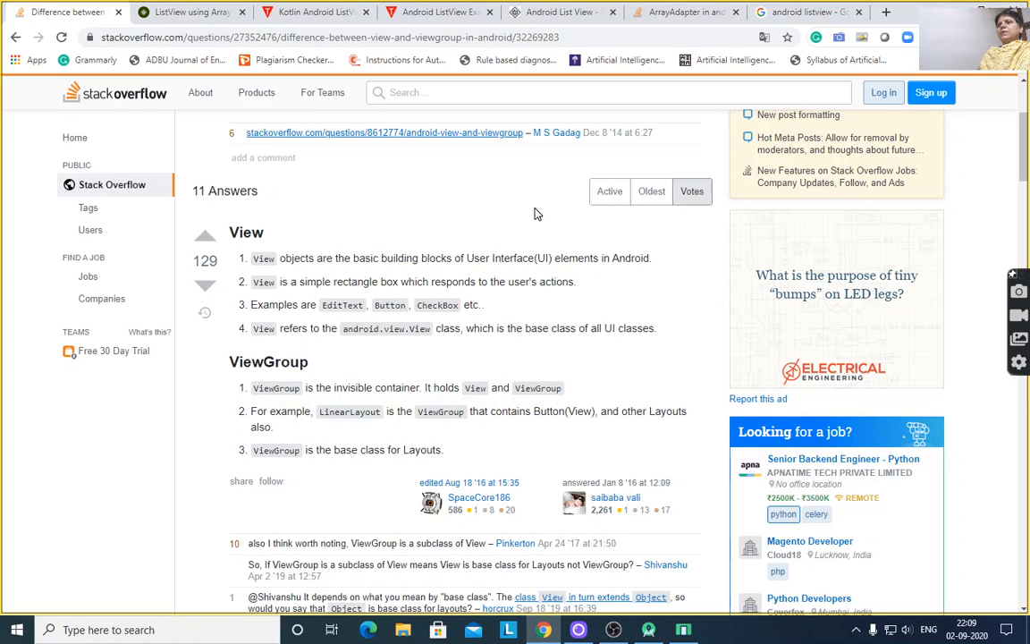
pyautogui.moveTo(490, 206)
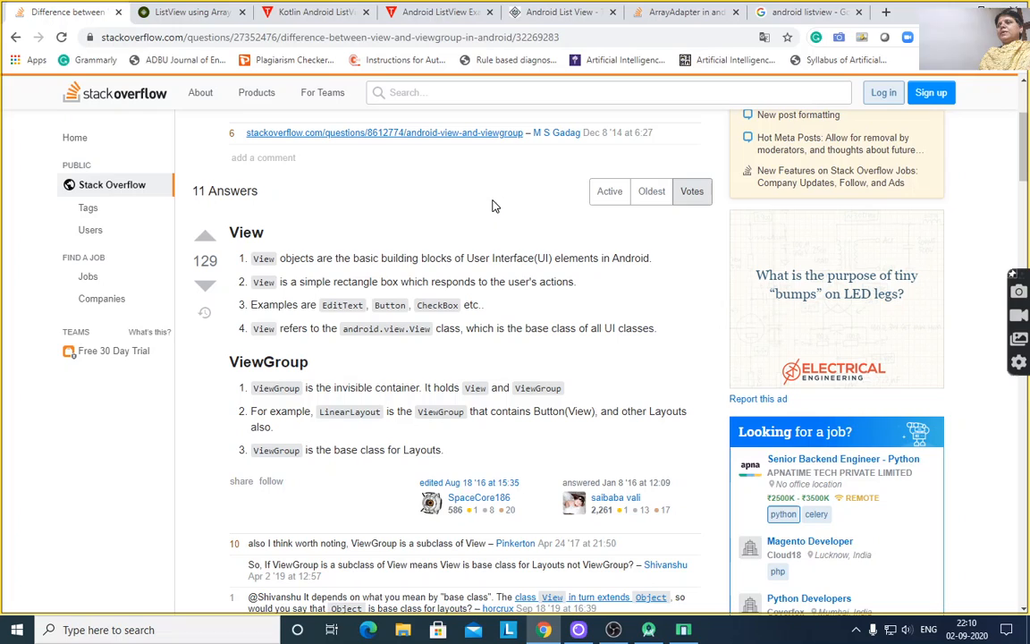
pyautogui.moveTo(447, 207)
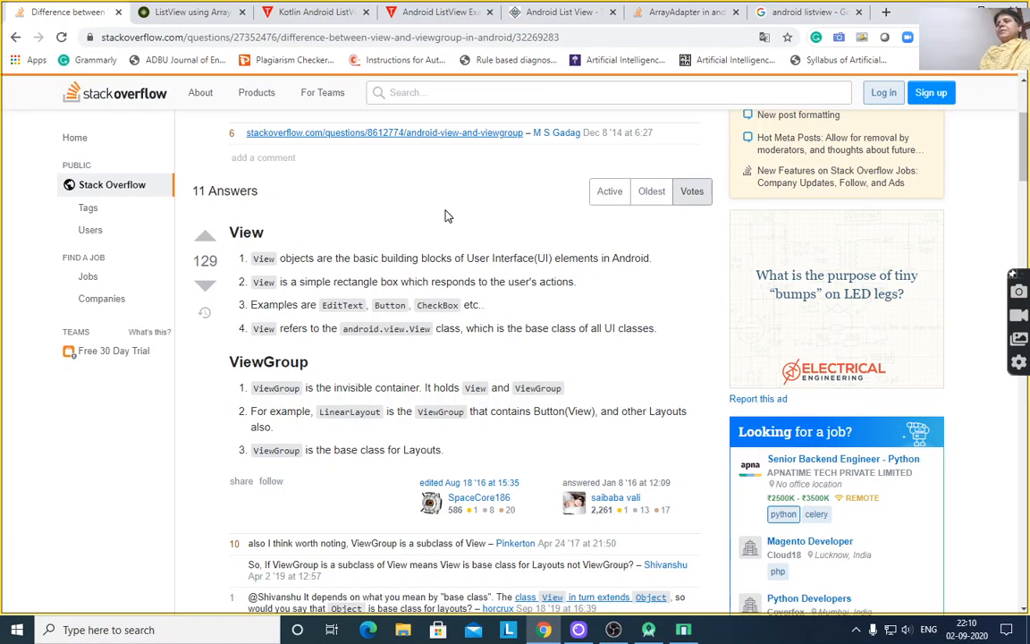
pyautogui.moveTo(478, 193)
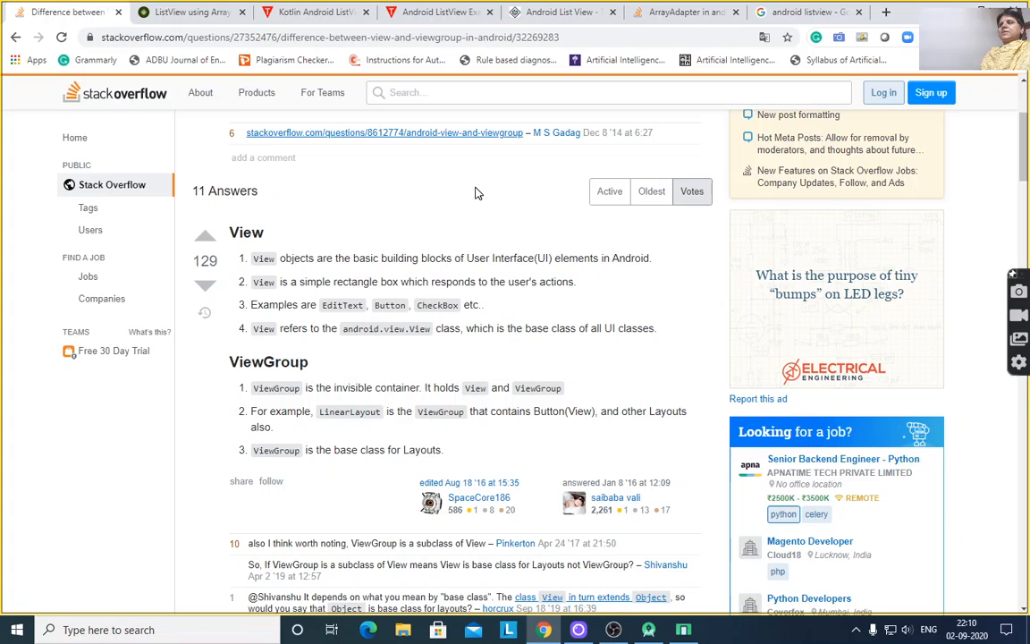
pyautogui.moveTo(547, 247)
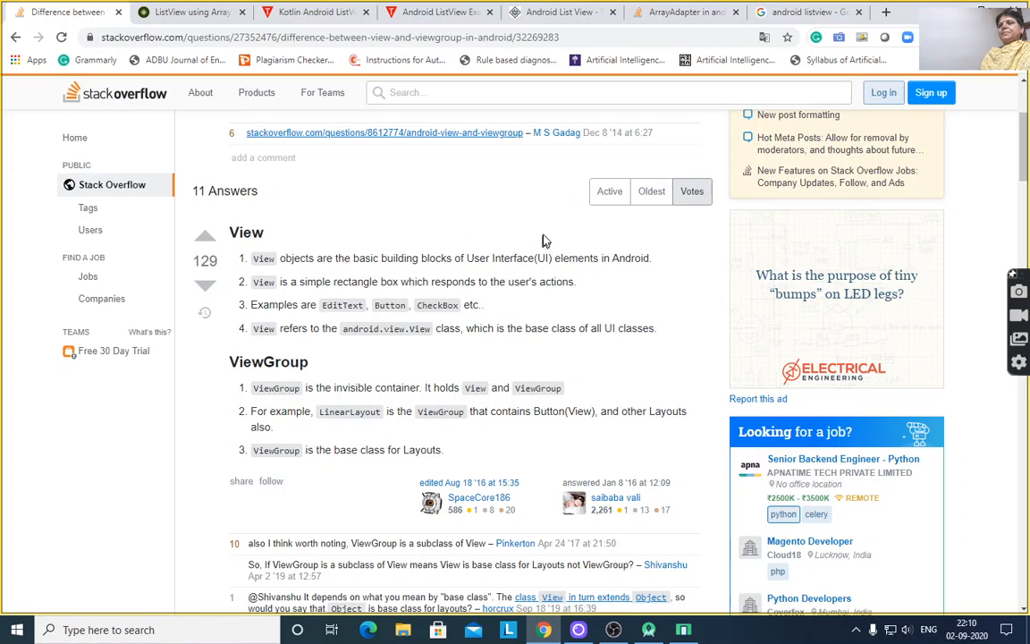
pyautogui.moveTo(660, 224)
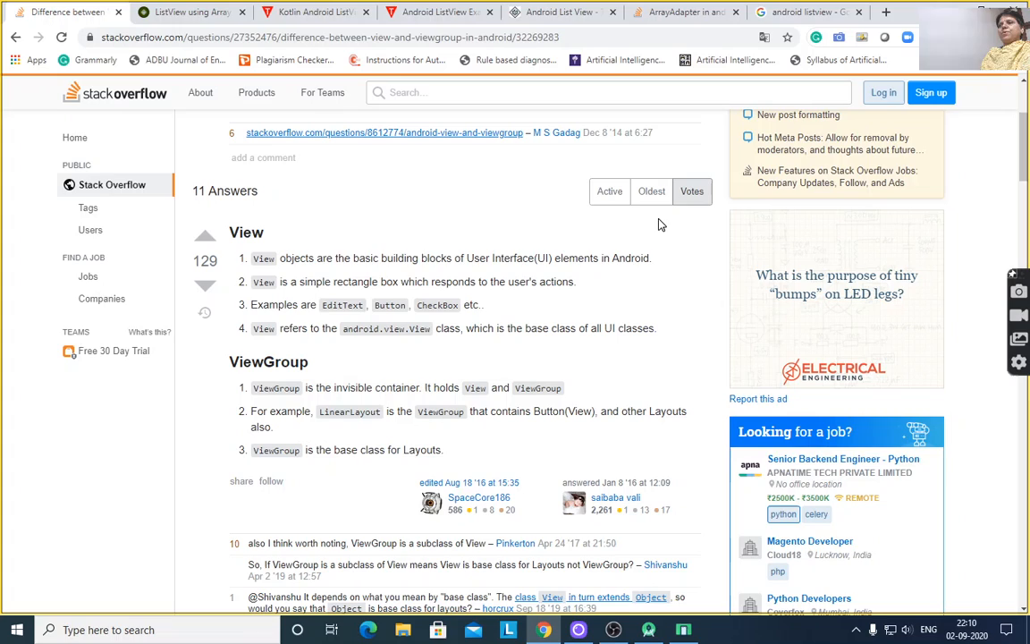
pyautogui.moveTo(336, 301)
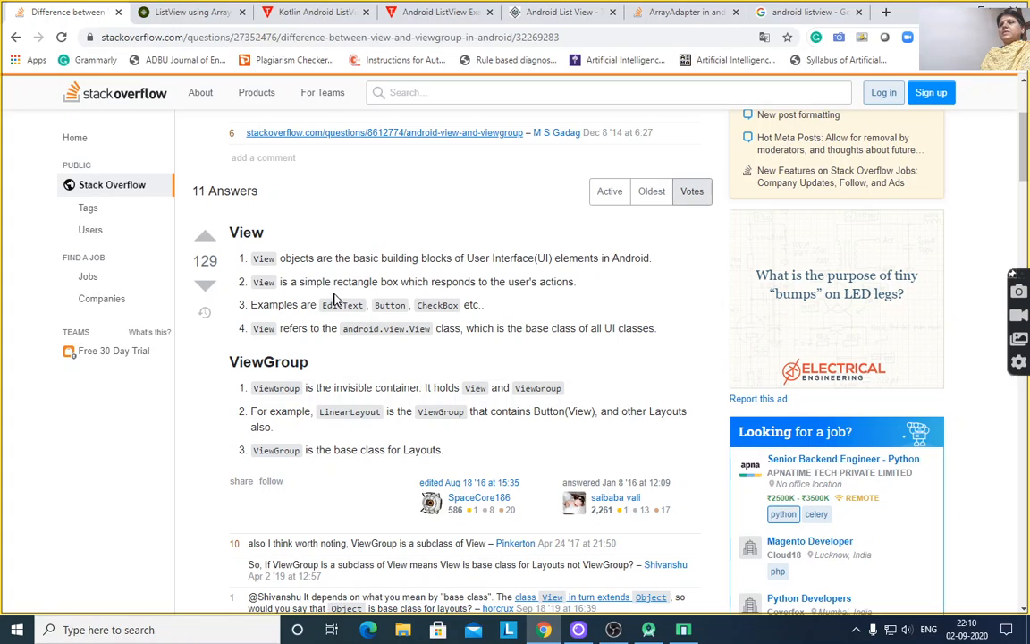
pyautogui.moveTo(673, 295)
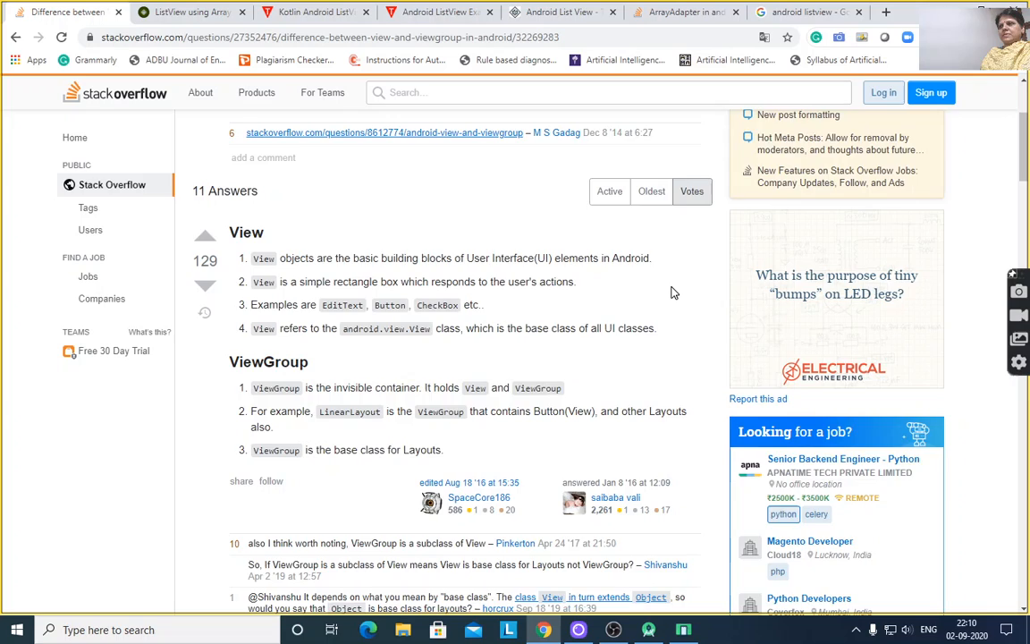
pyautogui.scroll(-3)
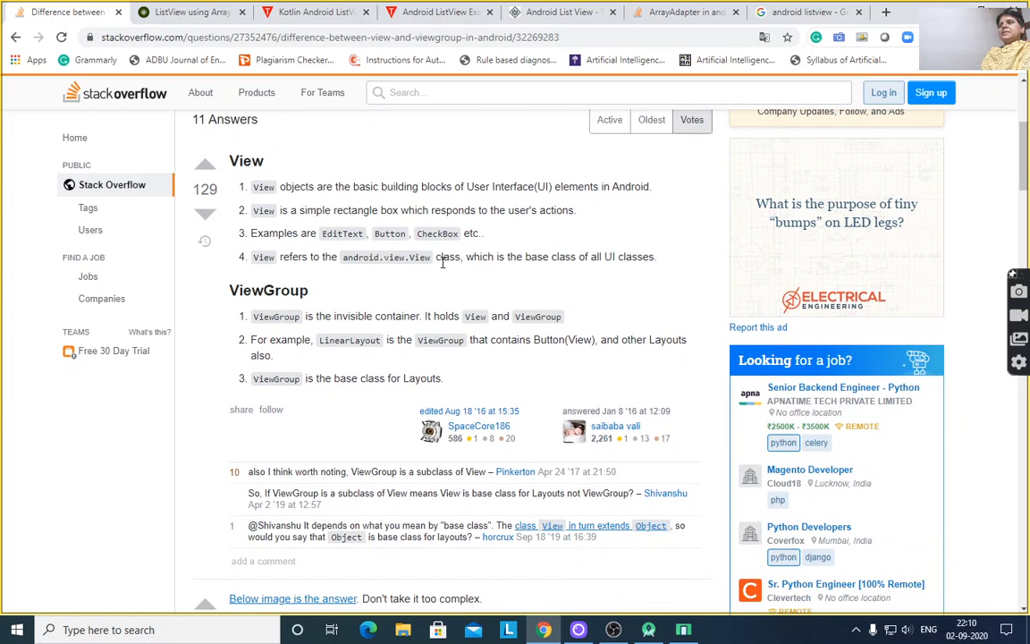
pyautogui.moveTo(481, 246)
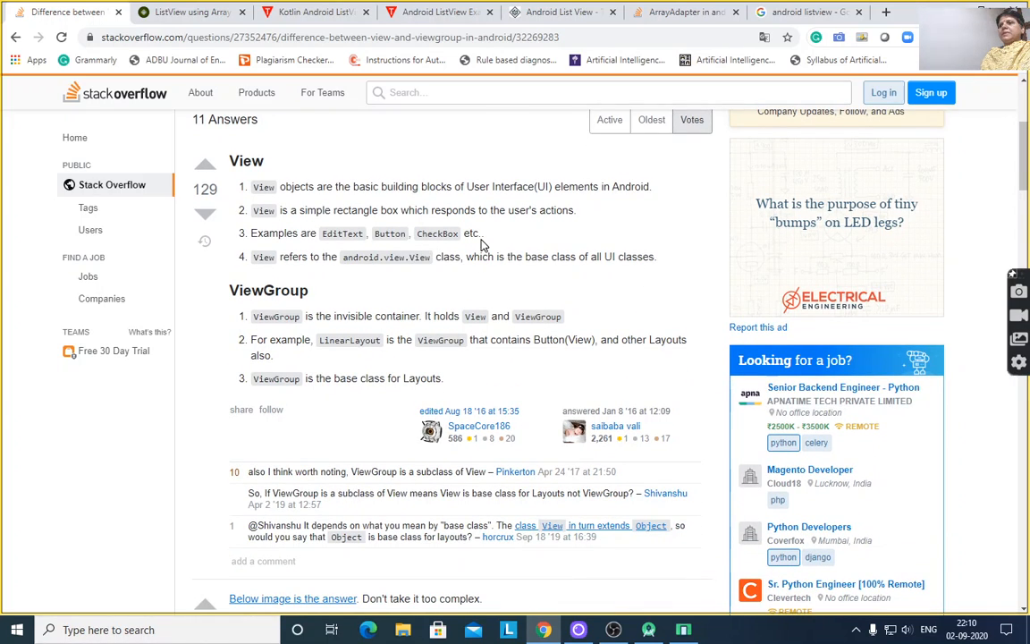
pyautogui.moveTo(651, 179)
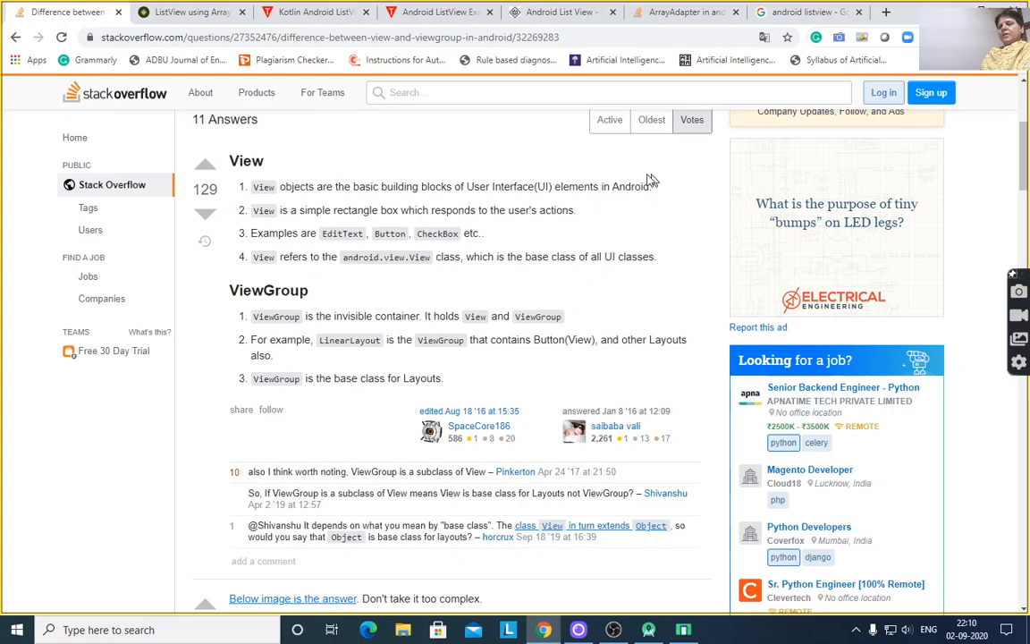
pyautogui.moveTo(826, 222)
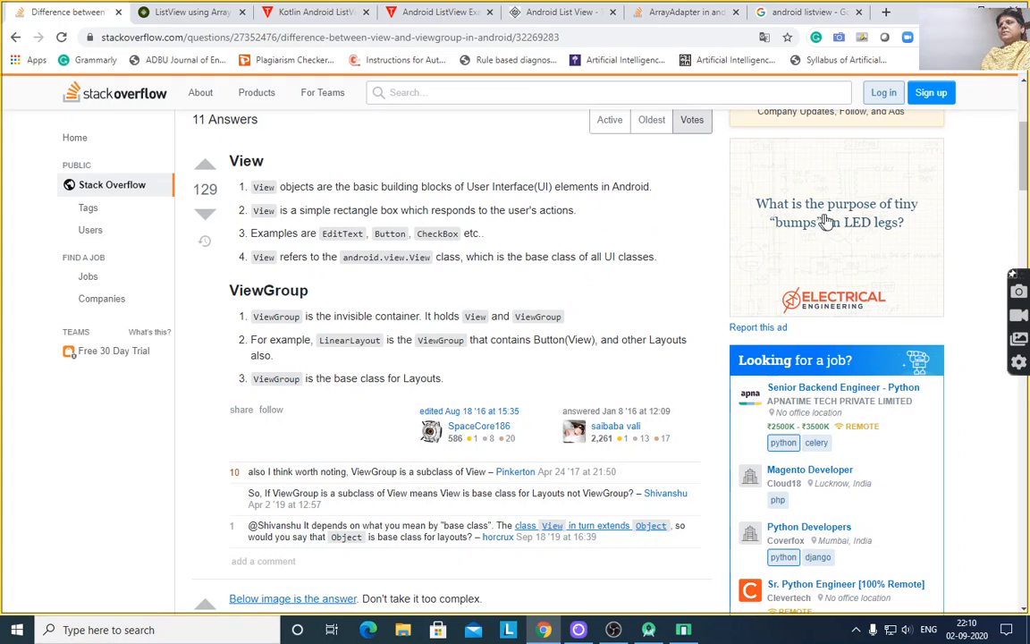
pyautogui.moveTo(594, 239)
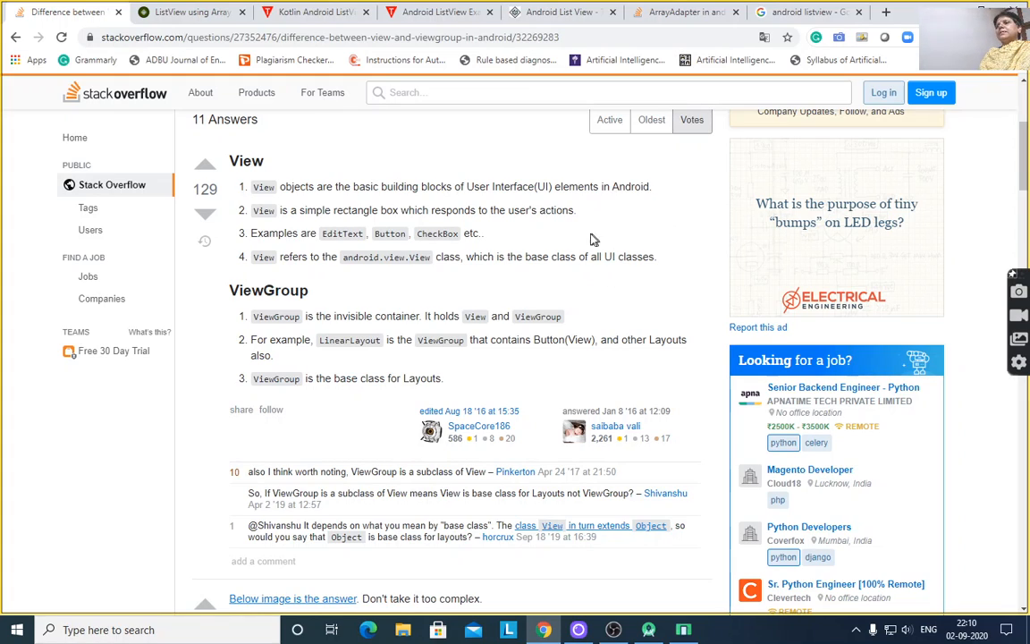
pyautogui.moveTo(365, 270)
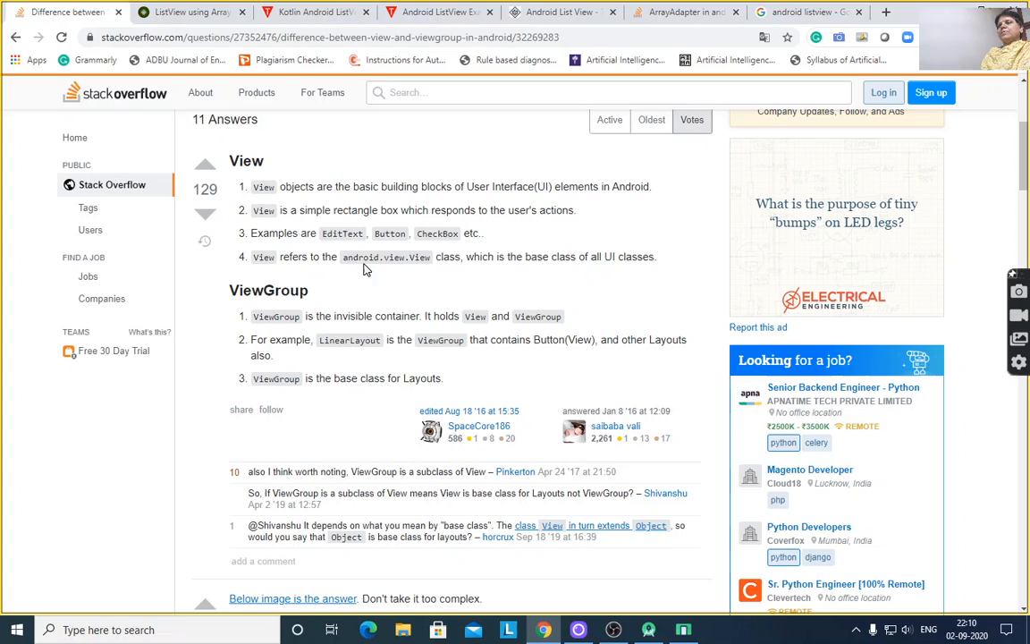
pyautogui.moveTo(386, 278)
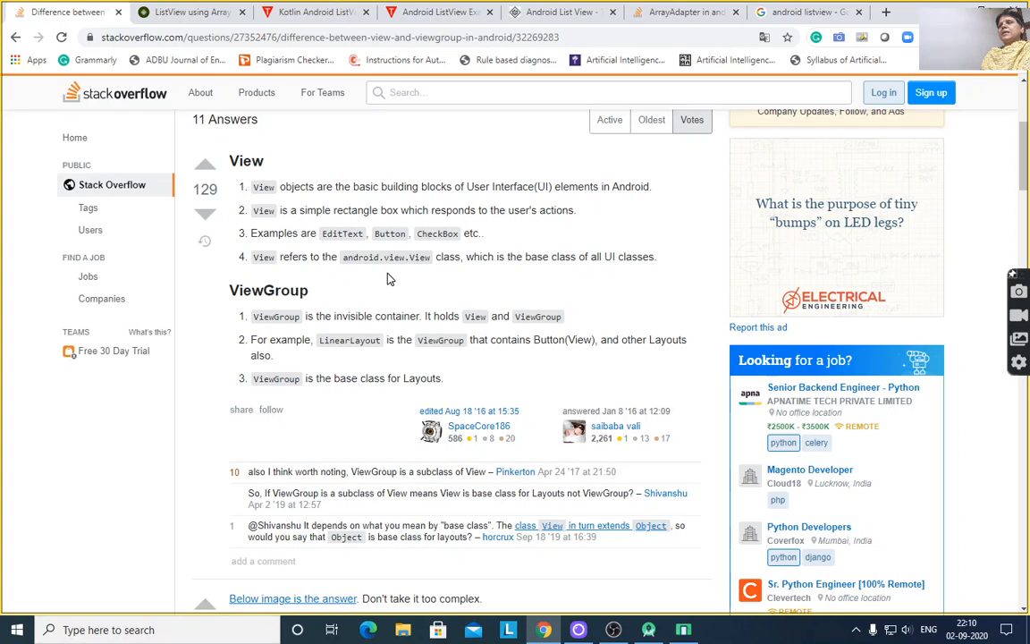
pyautogui.moveTo(497, 272)
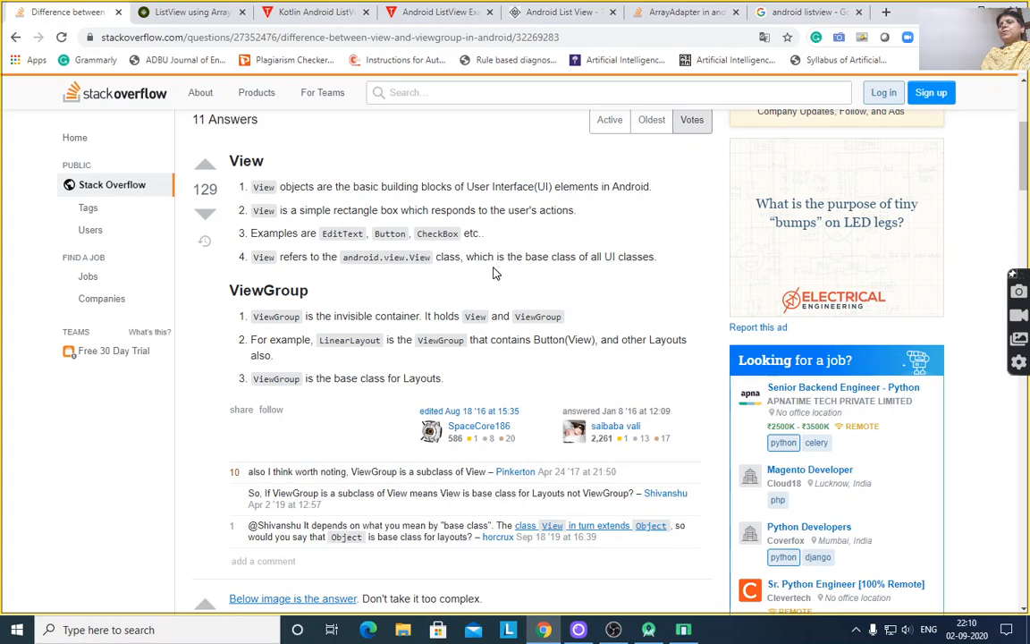
pyautogui.moveTo(551, 279)
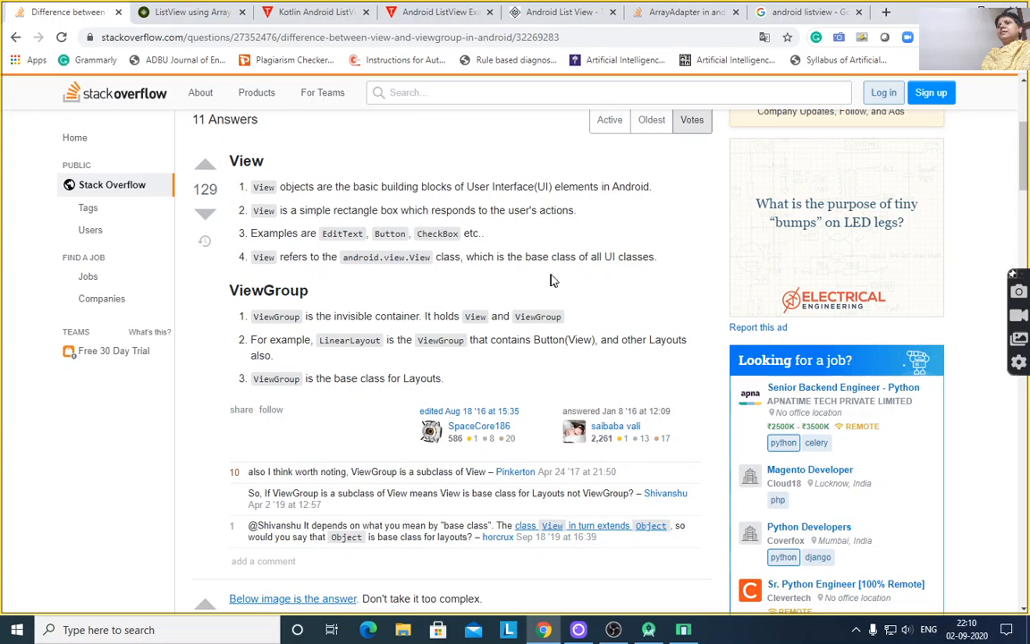
pyautogui.moveTo(655, 322)
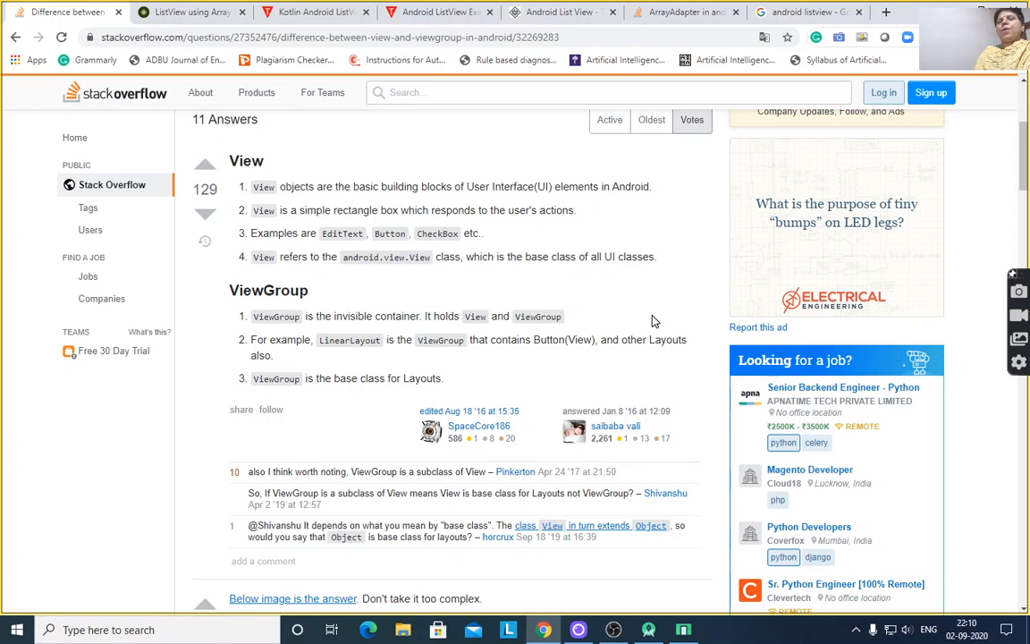
pyautogui.moveTo(651, 322)
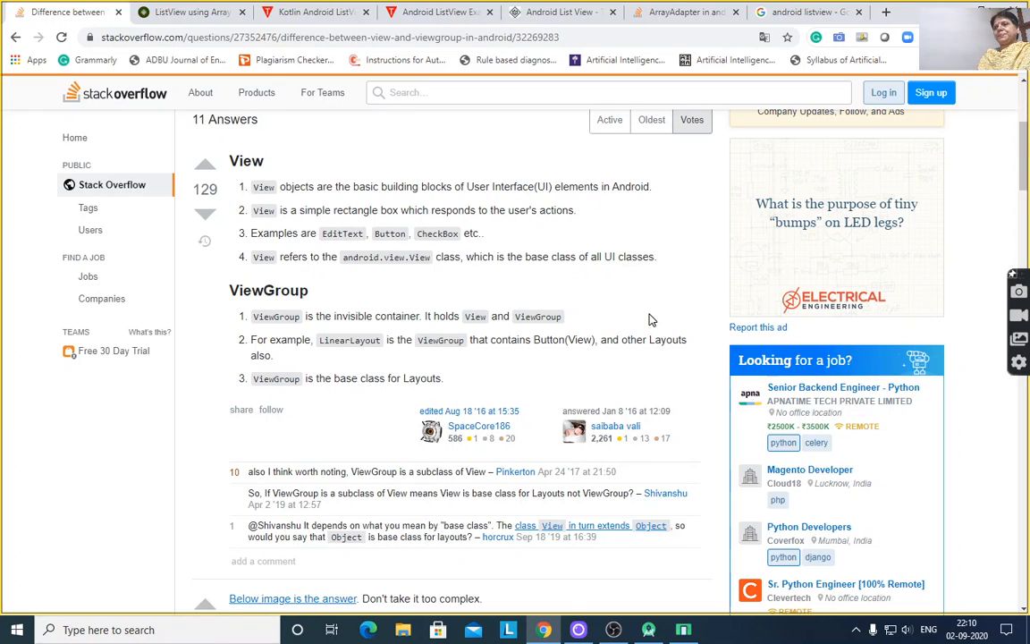
pyautogui.scroll(-3)
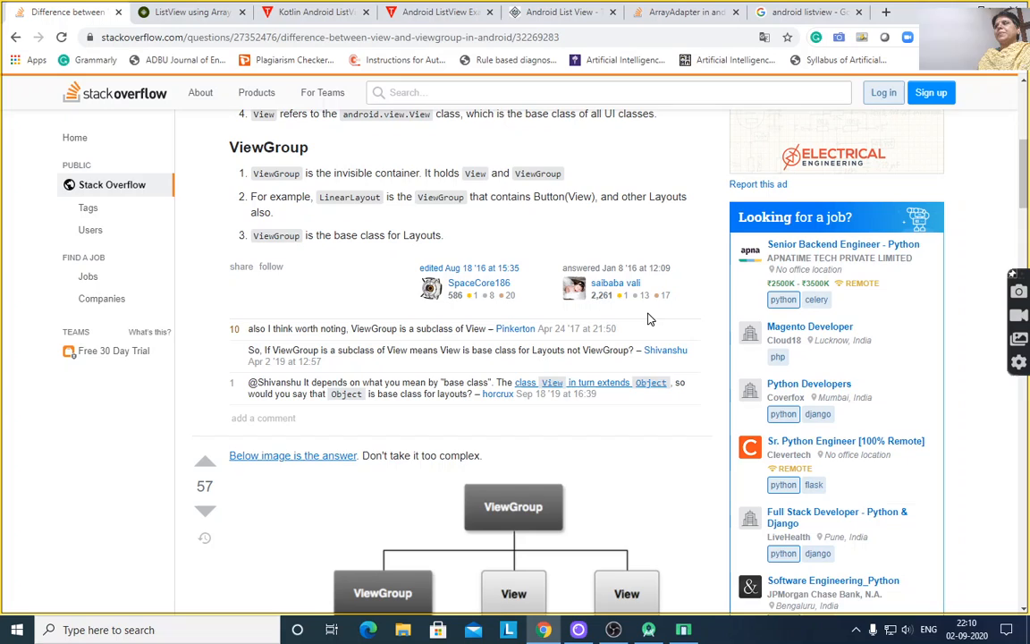
pyautogui.moveTo(647, 315)
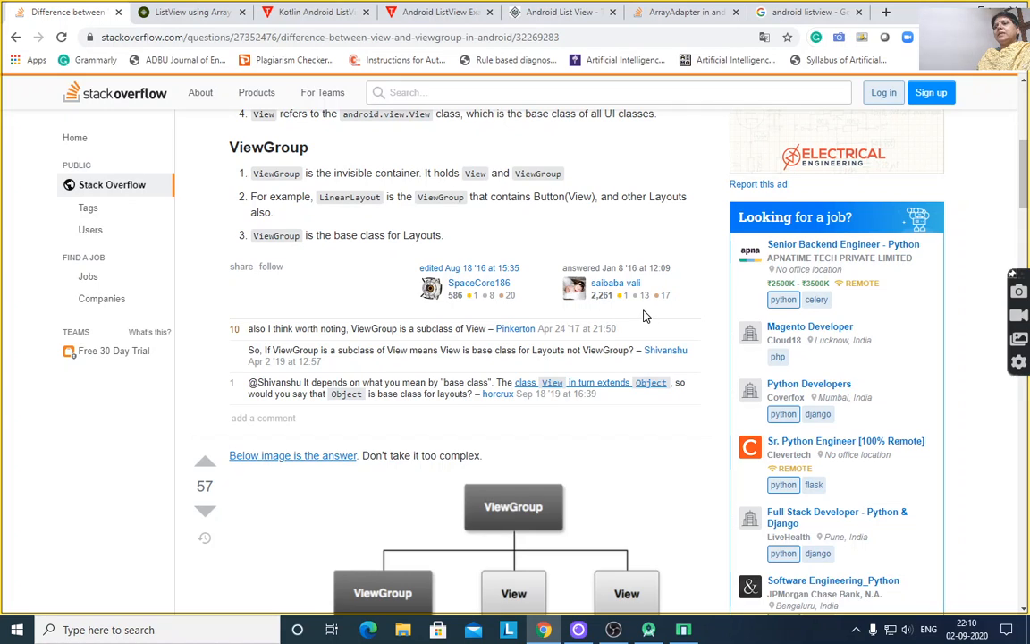
pyautogui.moveTo(576, 190)
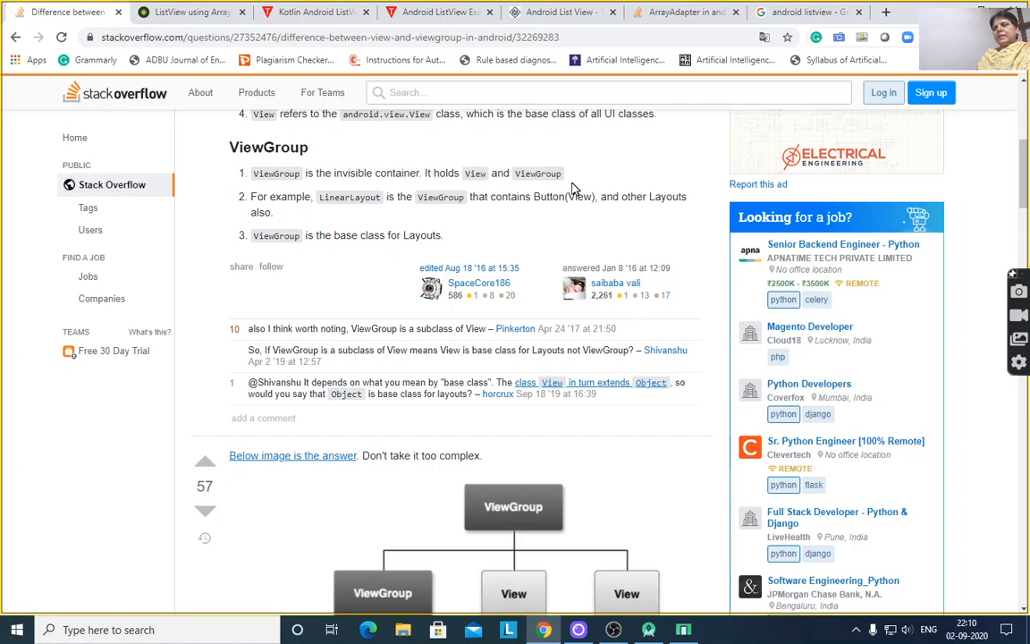
pyautogui.scroll(-3)
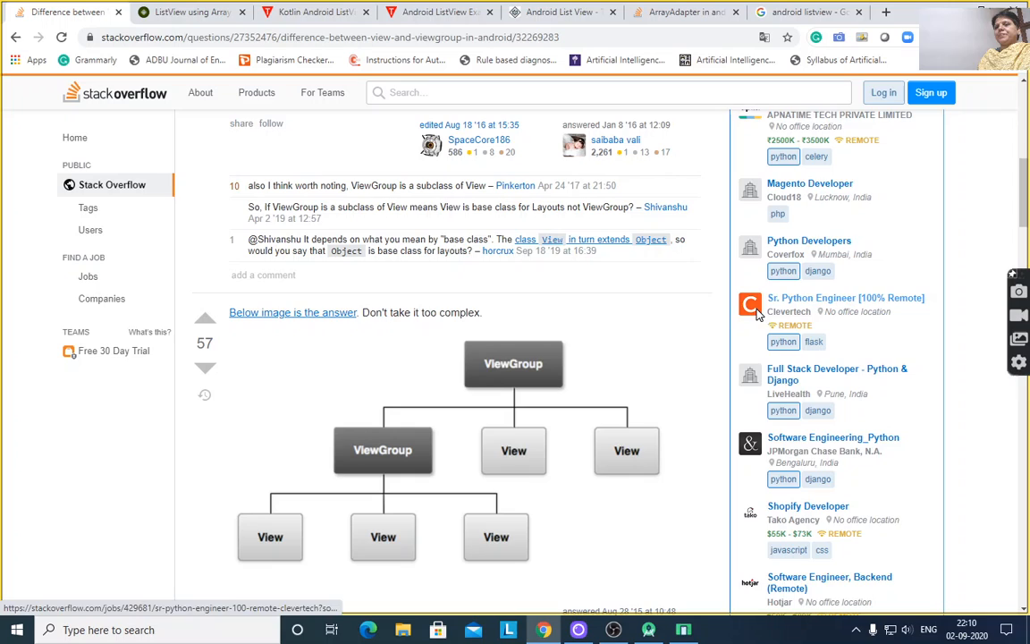
pyautogui.moveTo(397, 468)
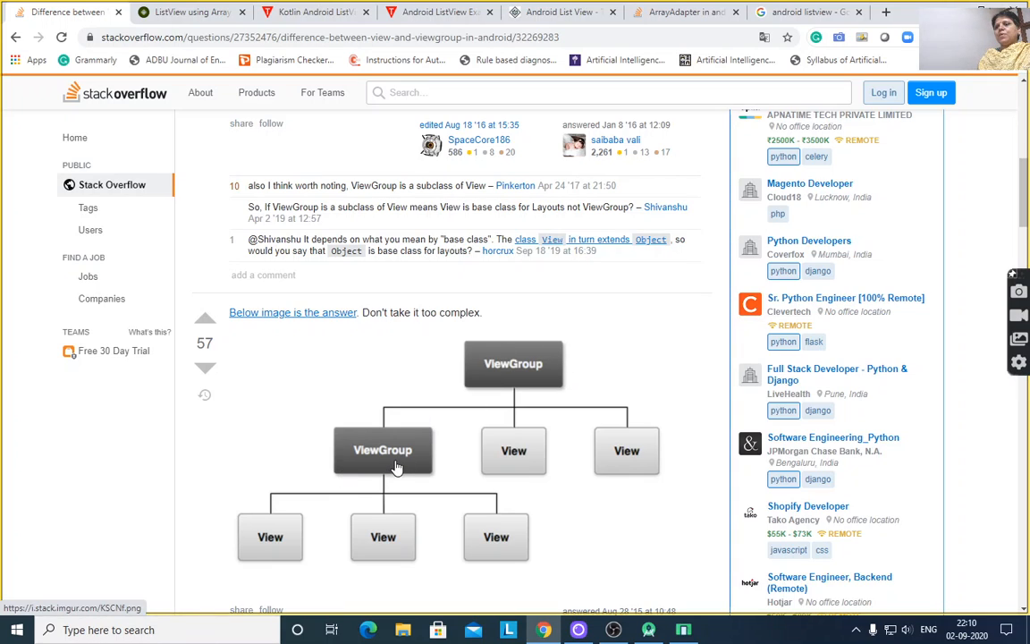
pyautogui.moveTo(537, 465)
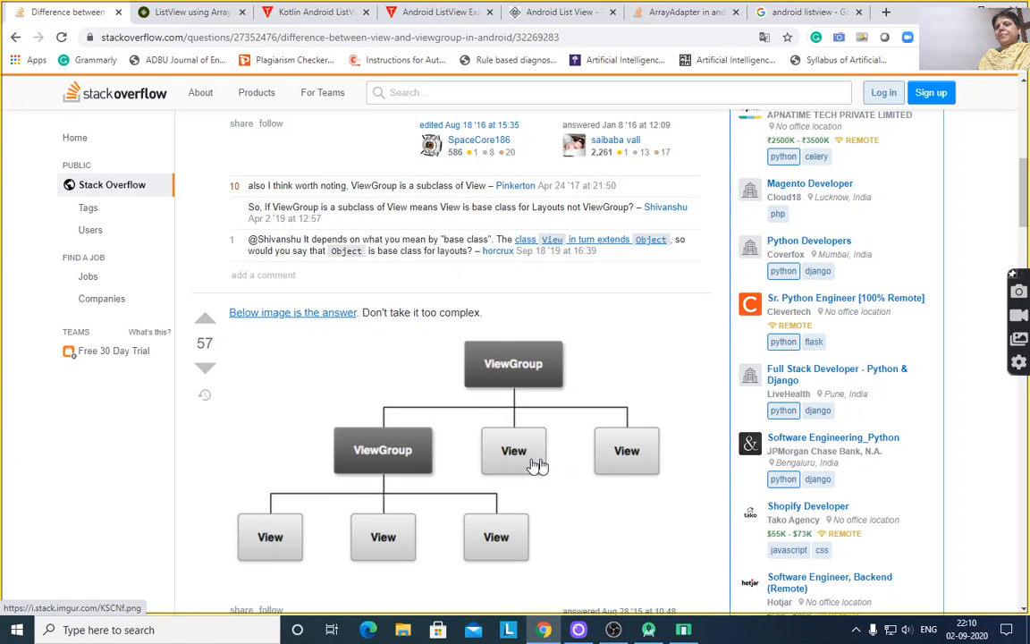
pyautogui.scroll(-3)
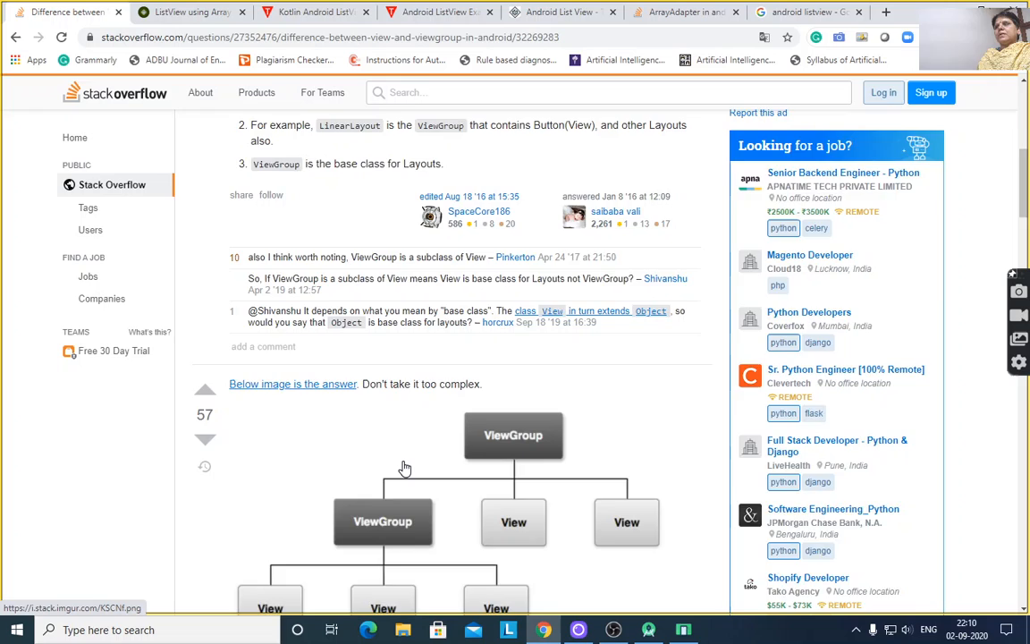
pyautogui.scroll(3)
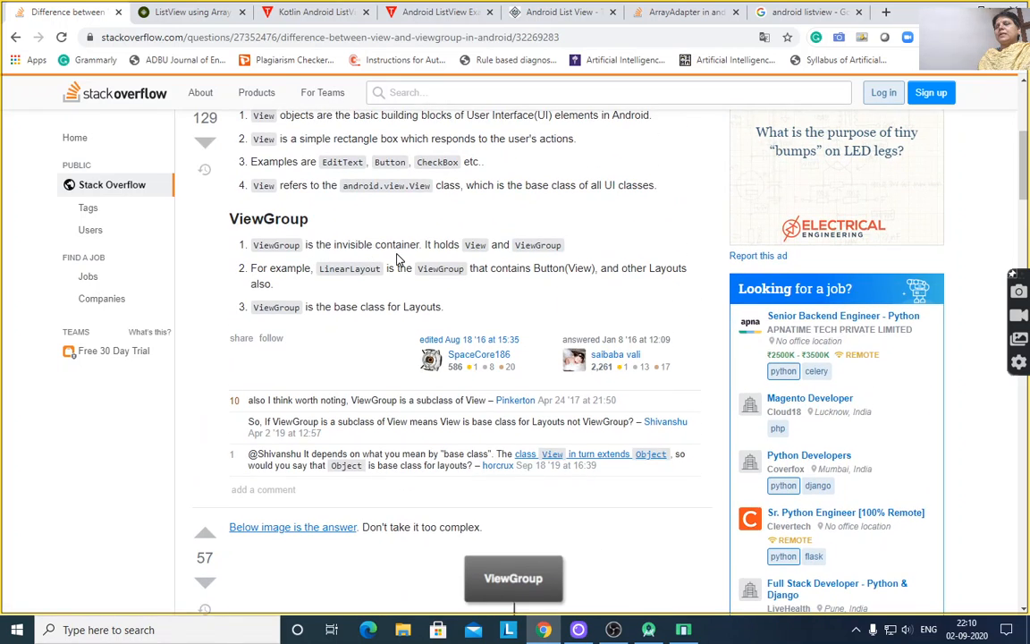
pyautogui.moveTo(517, 265)
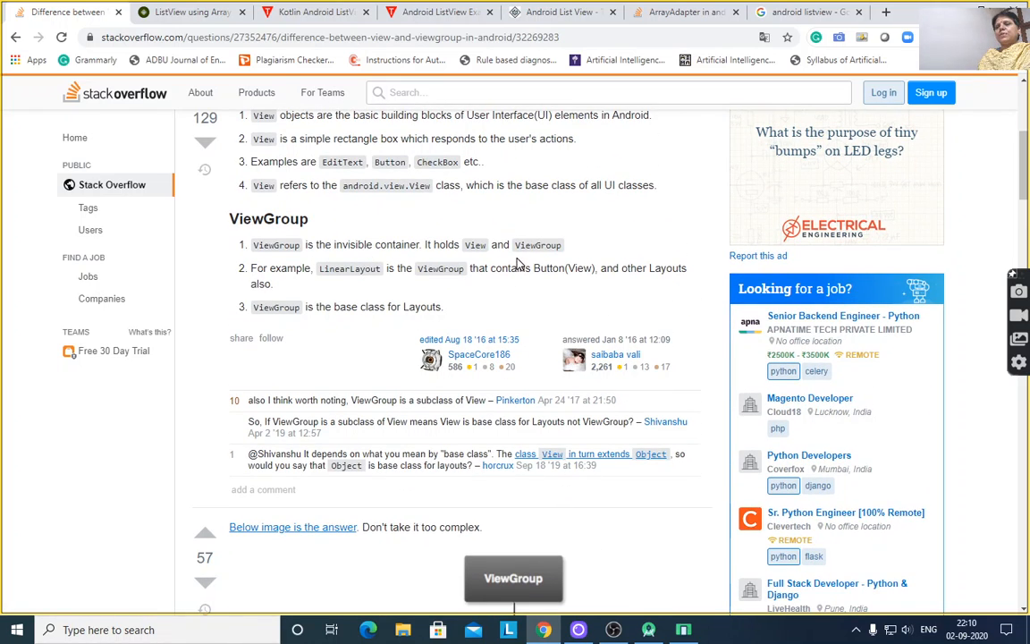
pyautogui.moveTo(383, 283)
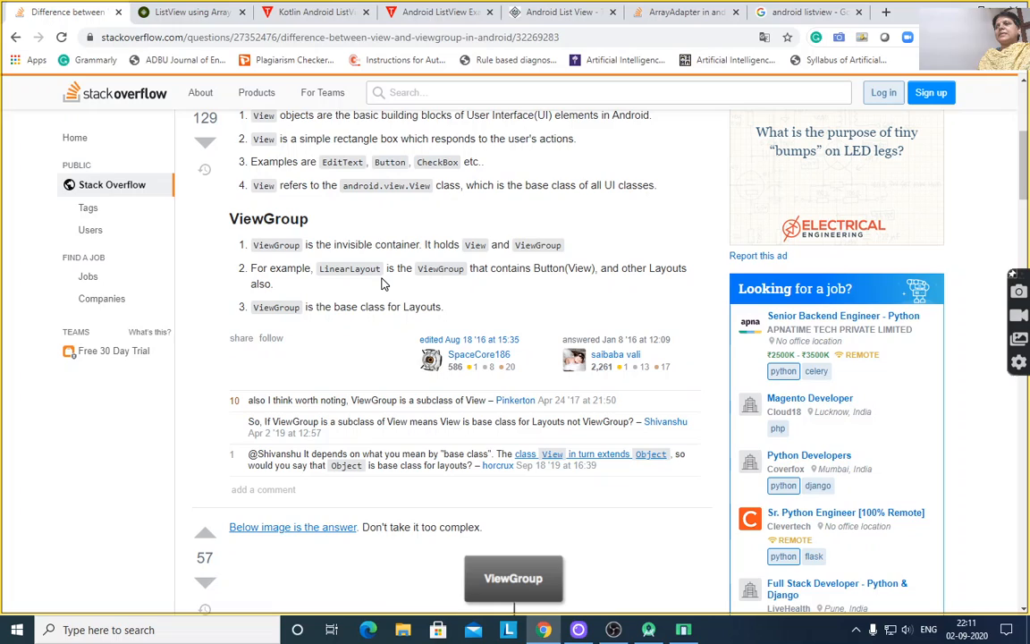
pyautogui.moveTo(386, 285)
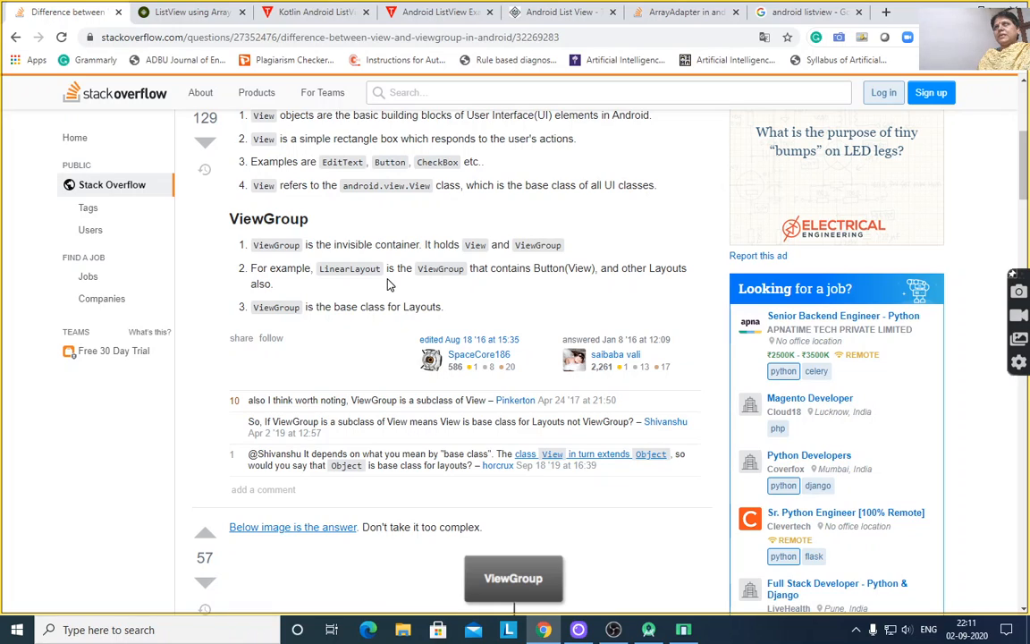
pyautogui.moveTo(433, 285)
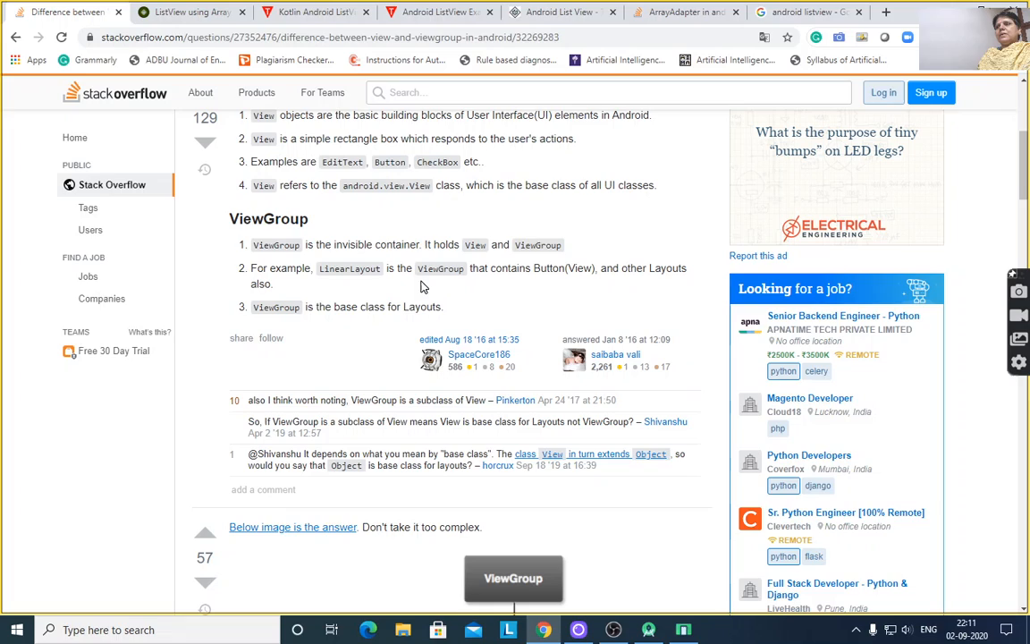
pyautogui.moveTo(583, 282)
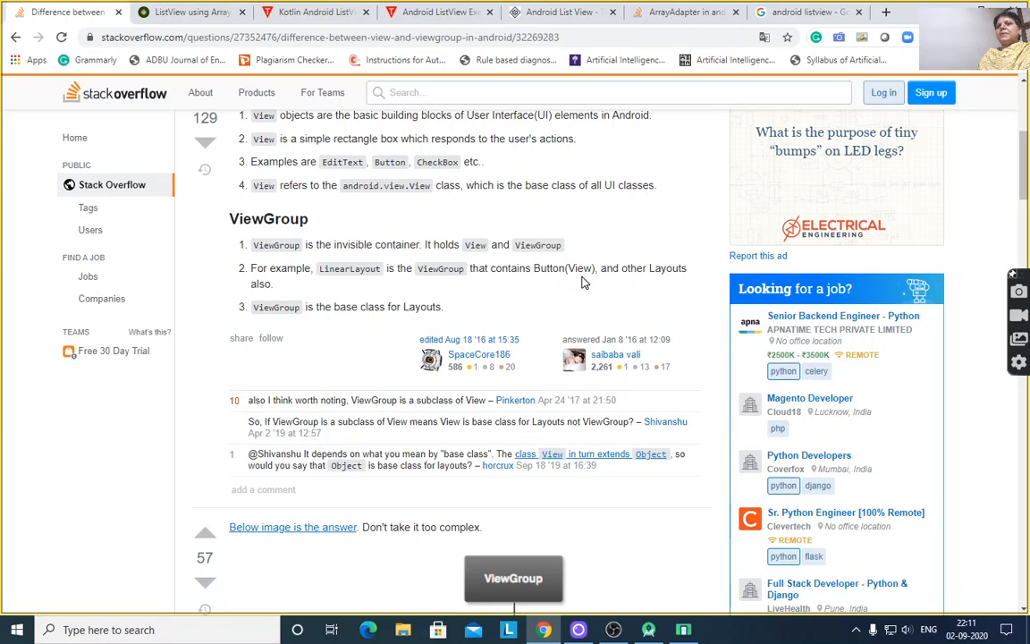
pyautogui.moveTo(438, 261)
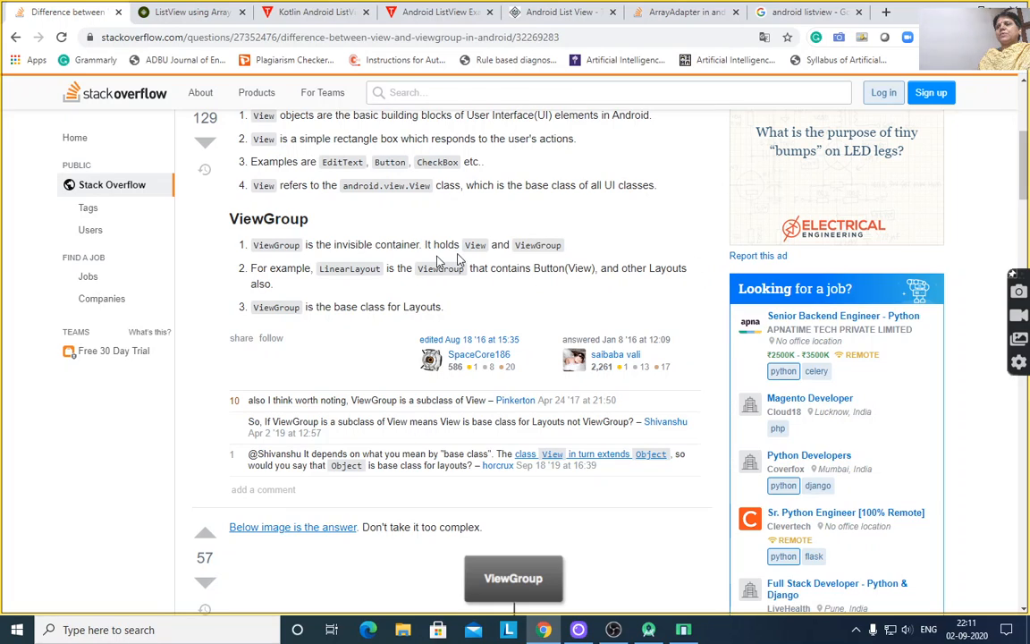
pyautogui.moveTo(472, 283)
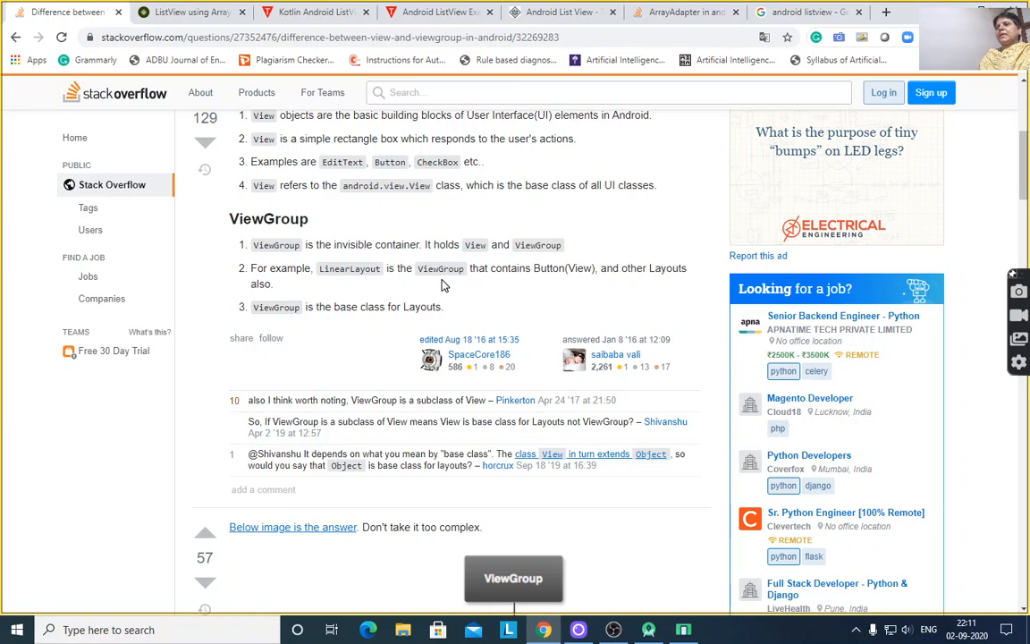
pyautogui.moveTo(735, 229)
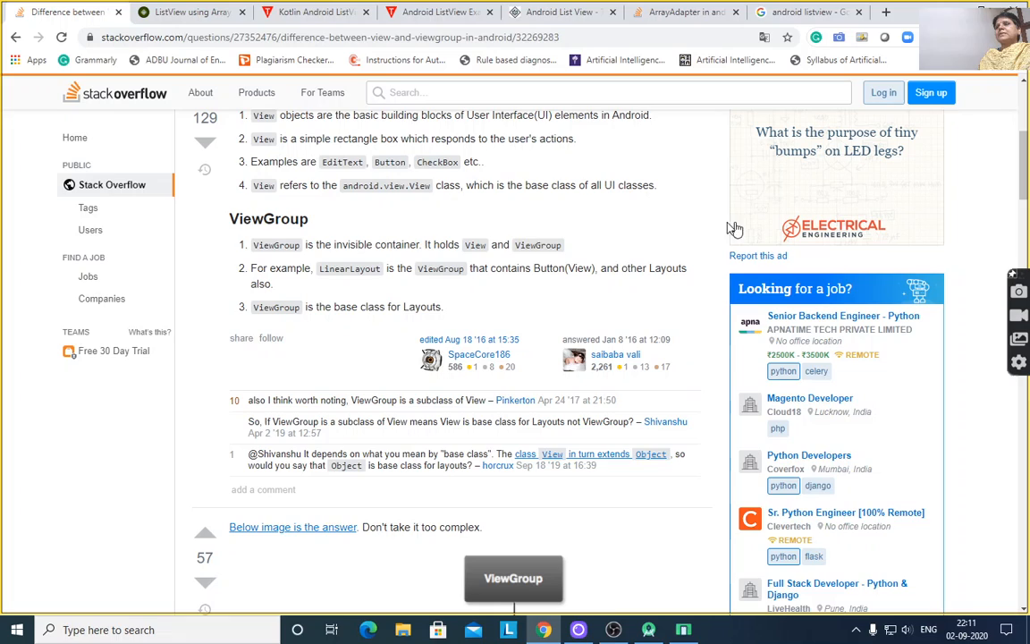
pyautogui.moveTo(671, 283)
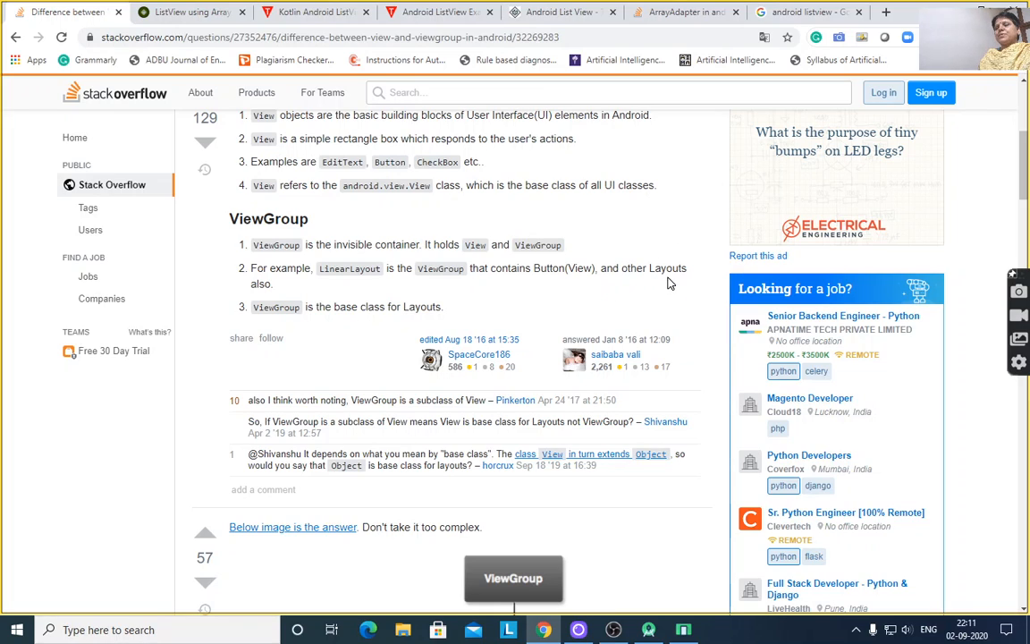
pyautogui.moveTo(676, 283)
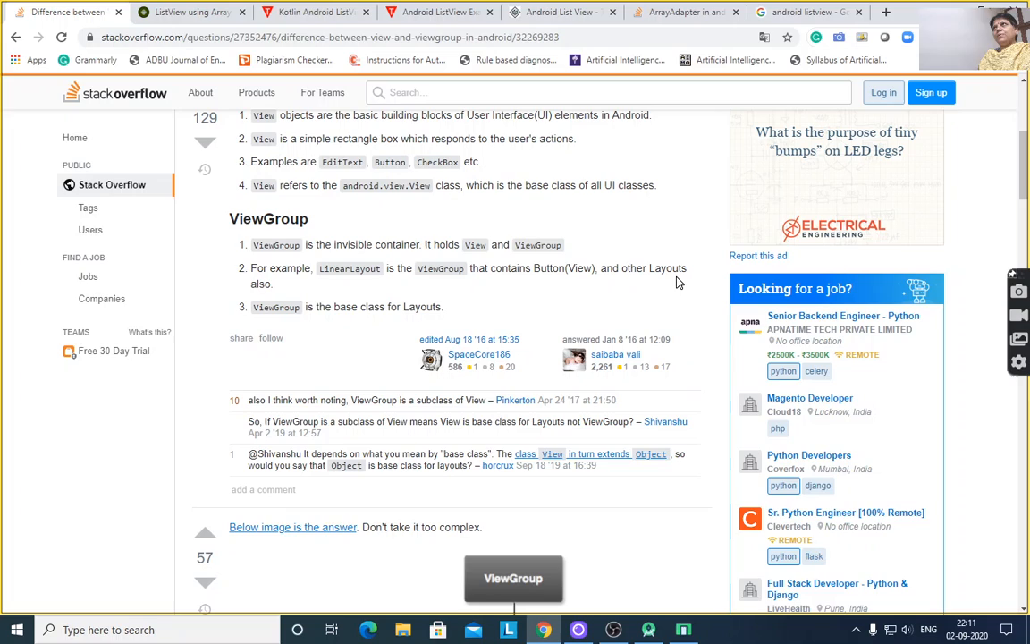
pyautogui.moveTo(440, 309)
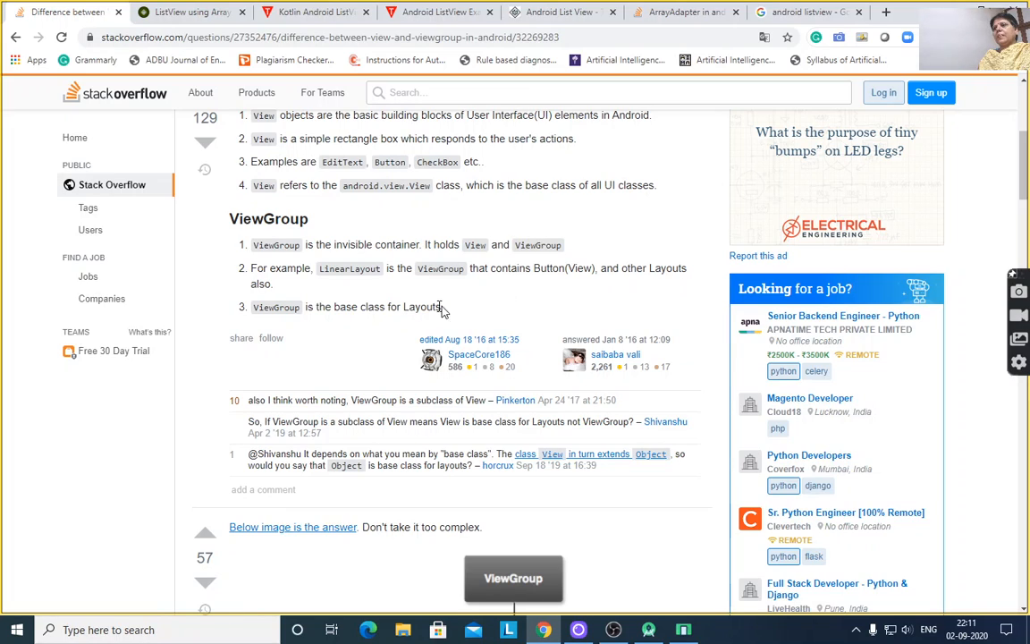
pyautogui.moveTo(358, 329)
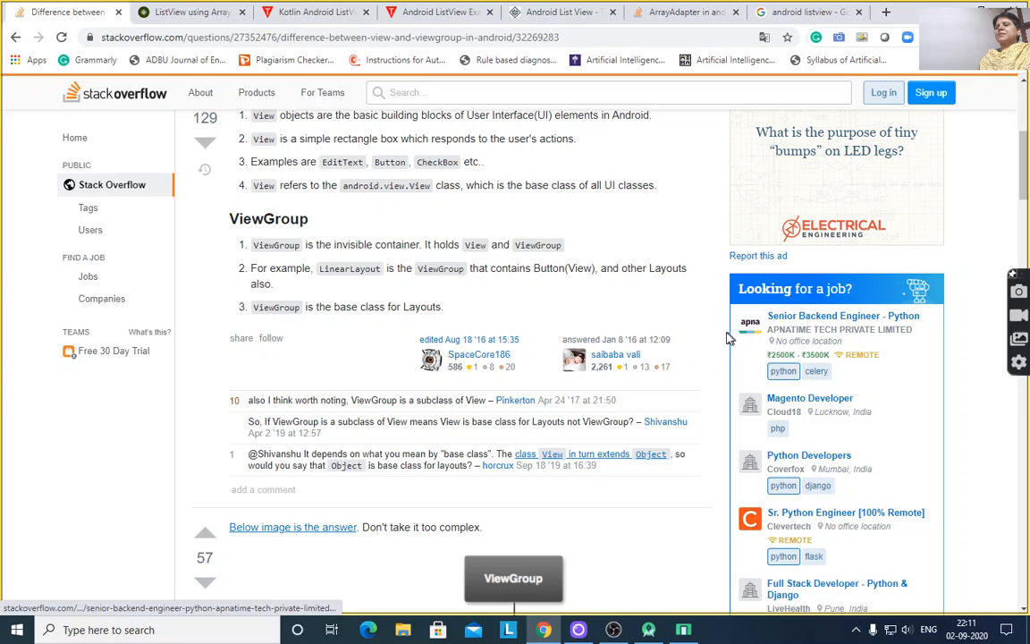
pyautogui.scroll(-3)
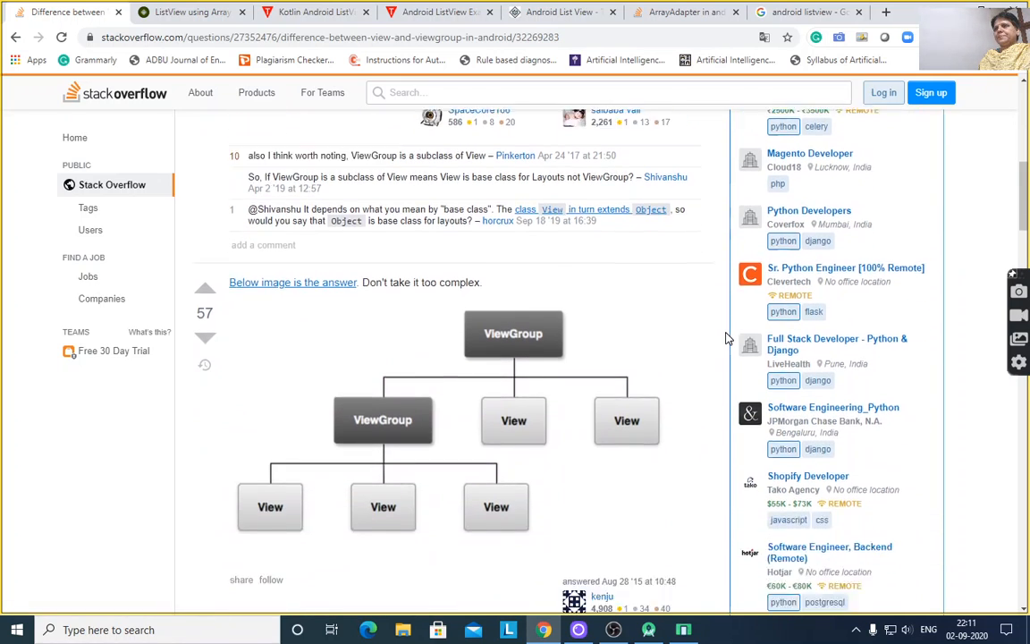
pyautogui.scroll(-3)
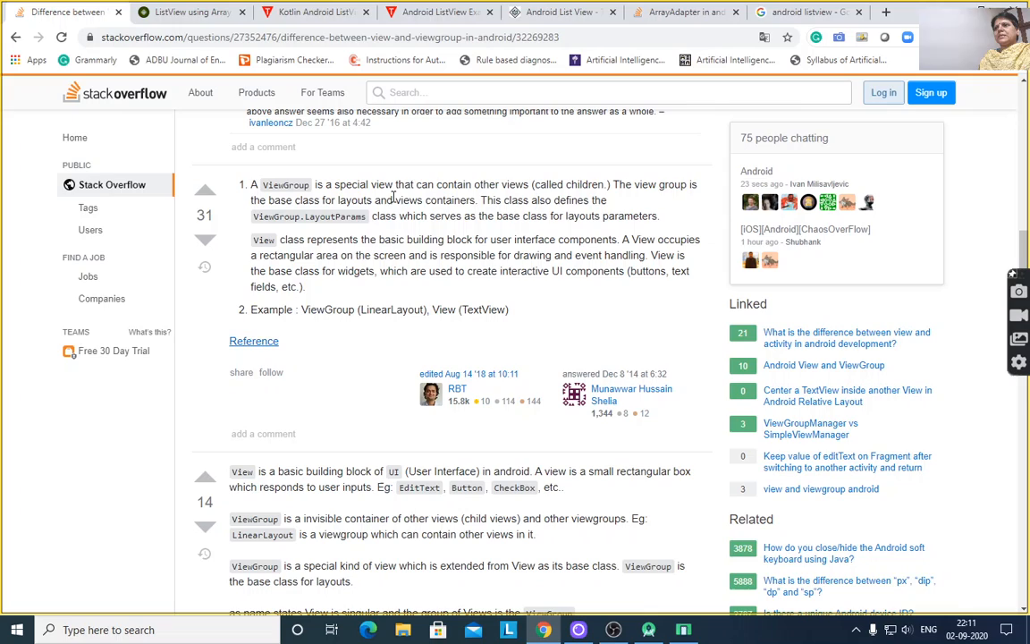
pyautogui.moveTo(458, 198)
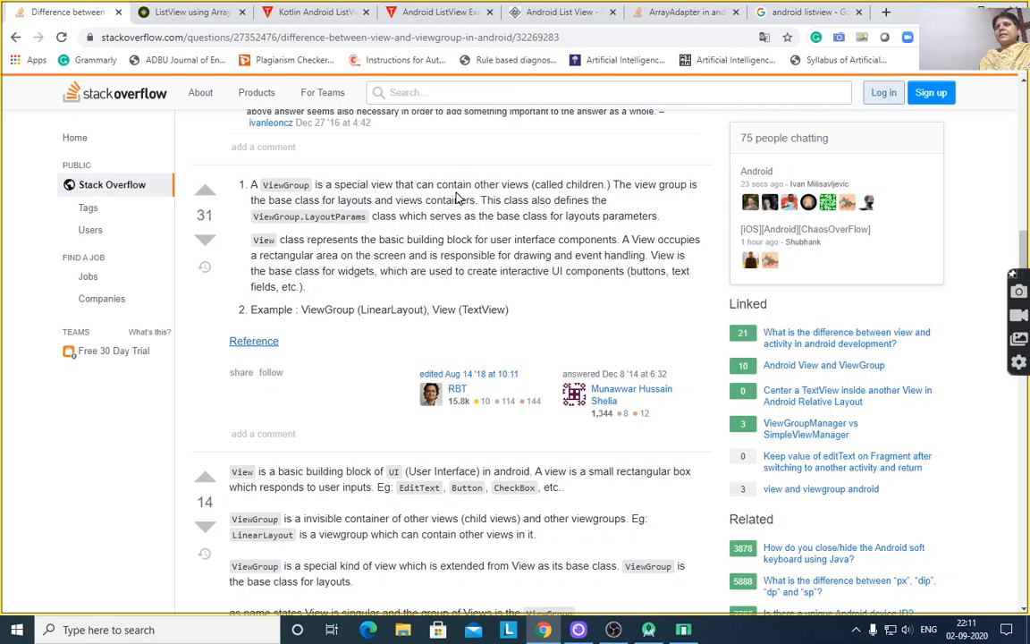
pyautogui.moveTo(605, 197)
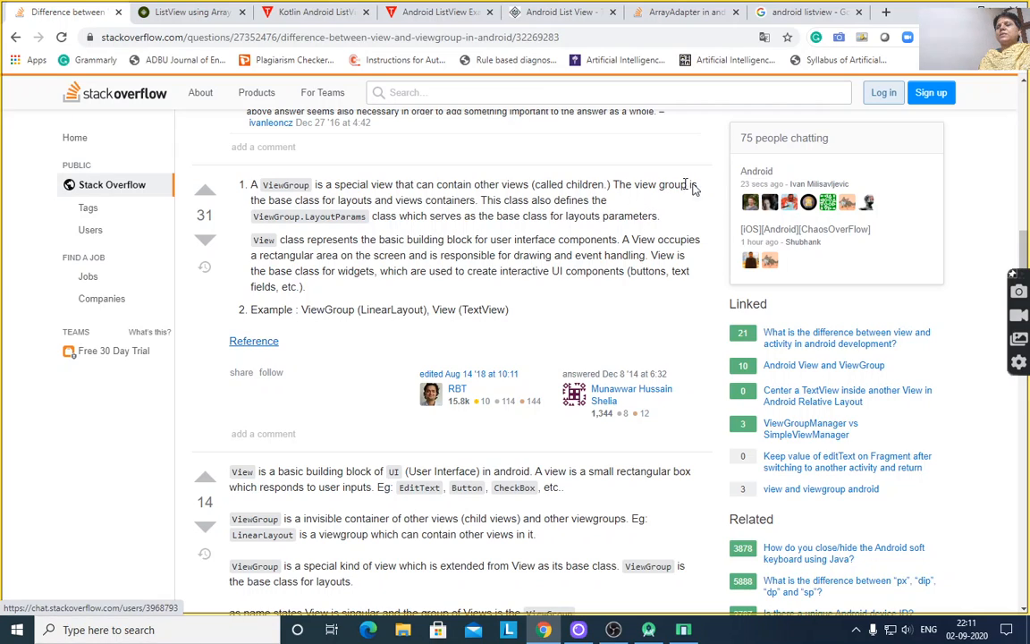
pyautogui.moveTo(530, 213)
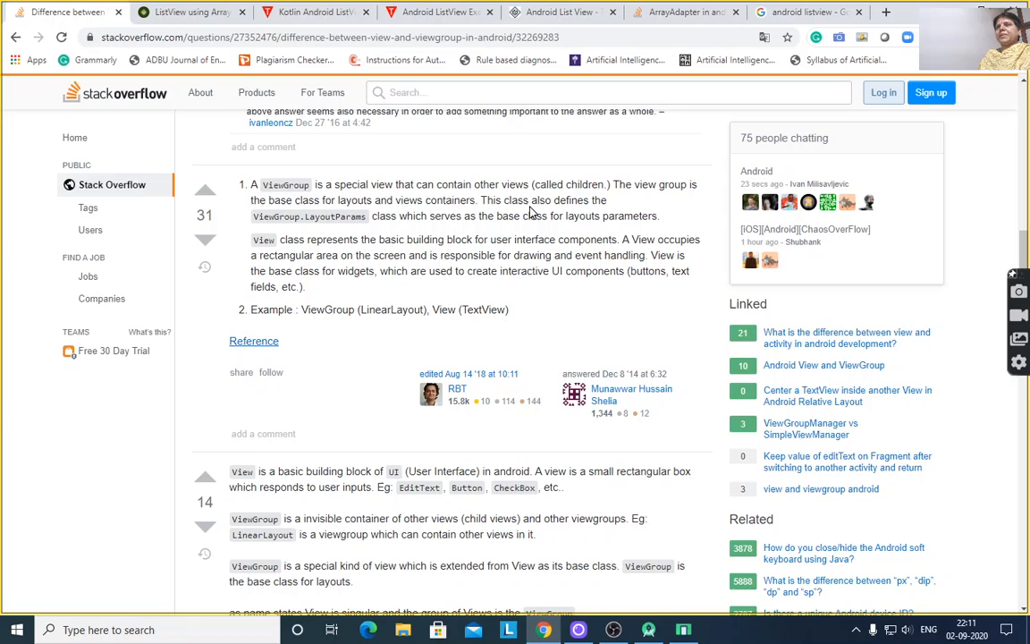
pyautogui.moveTo(617, 212)
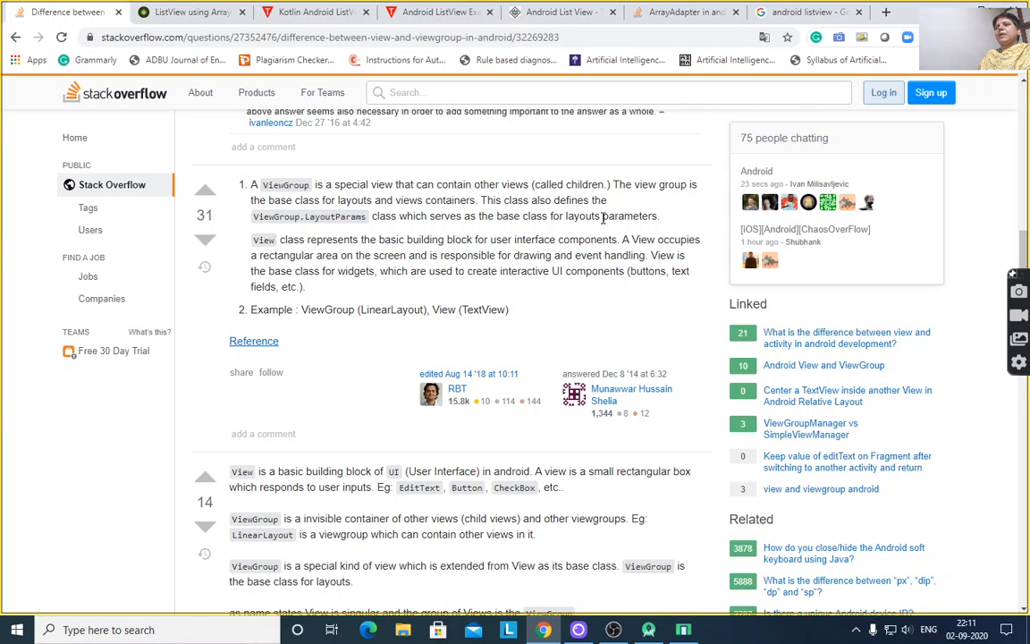
pyautogui.moveTo(463, 233)
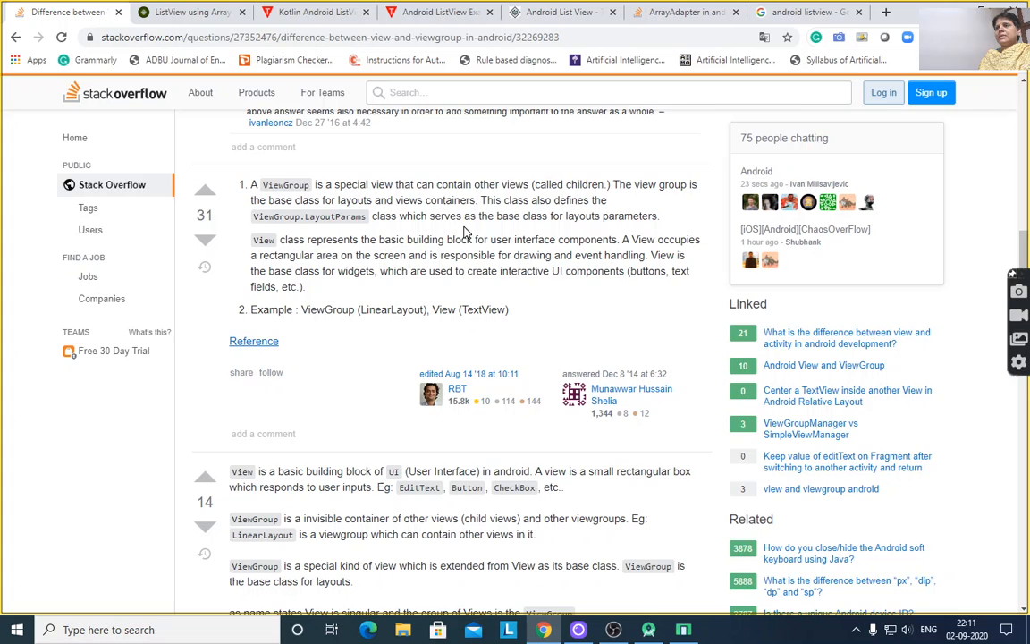
pyautogui.moveTo(606, 229)
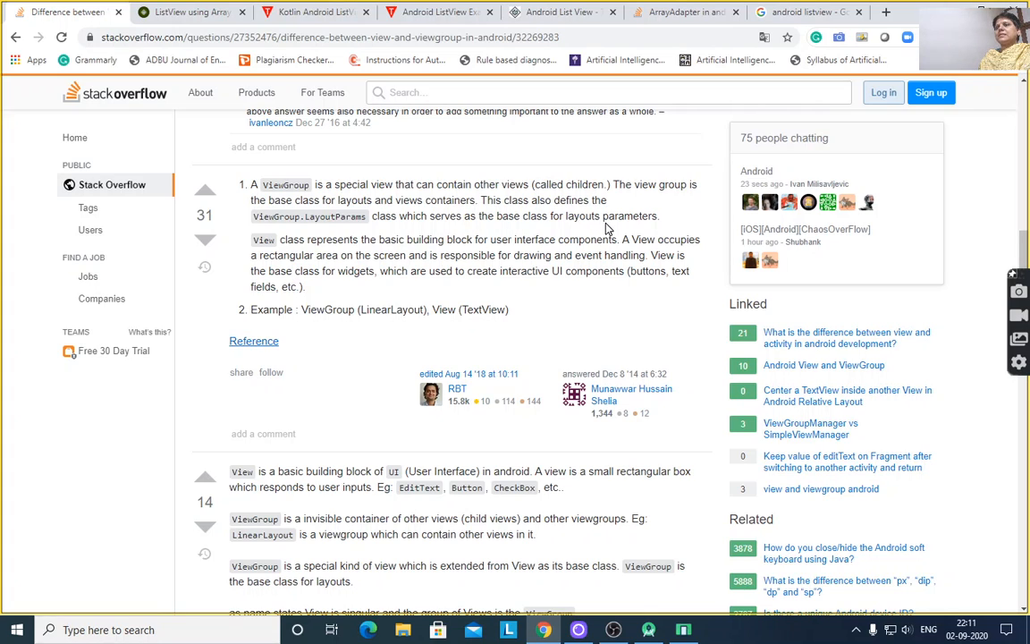
# Step: Scroll down to the answer calling View a basic UI block and ViewGroup an invisible container
pyautogui.scroll(-3)
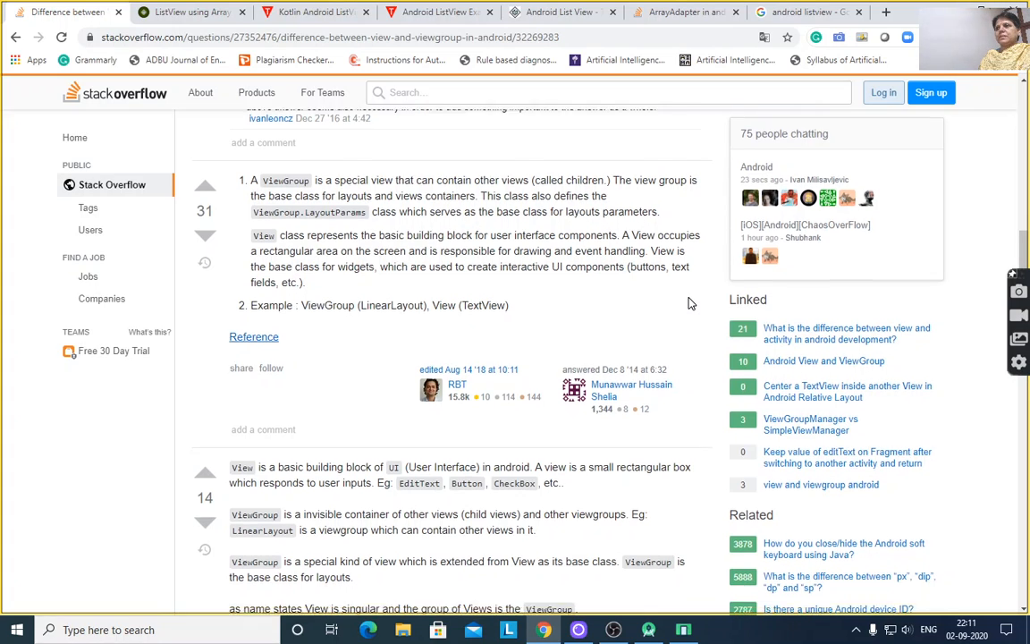
pyautogui.scroll(-3)
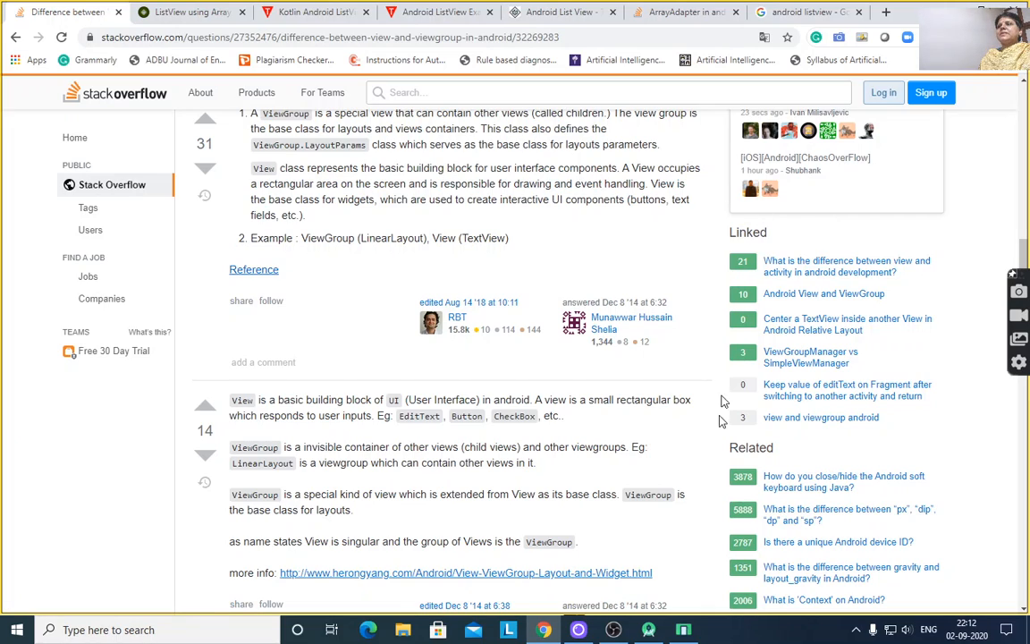
pyautogui.moveTo(721, 451)
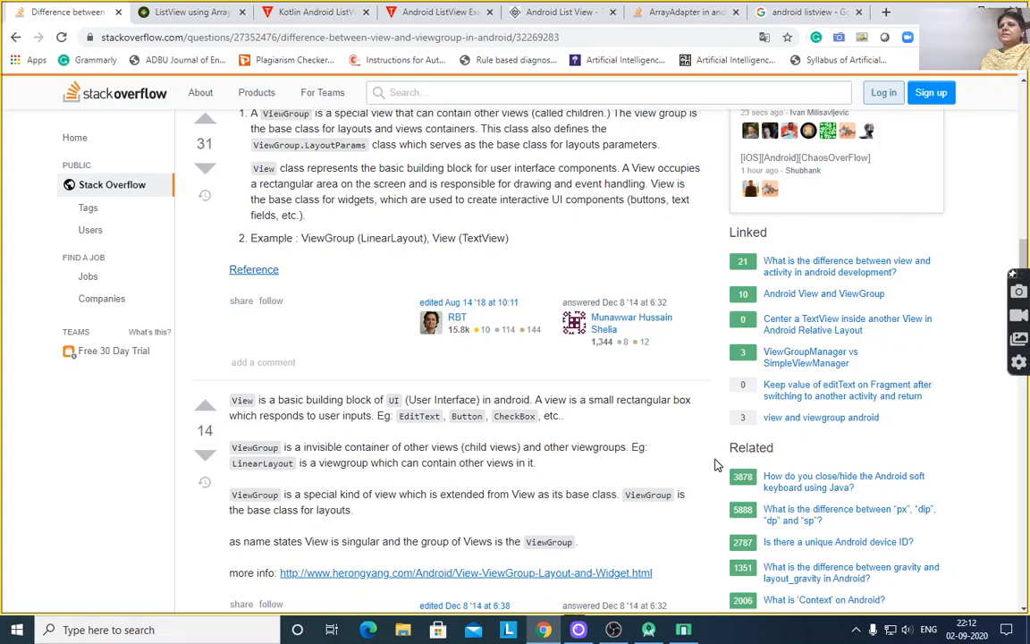
pyautogui.moveTo(702, 465)
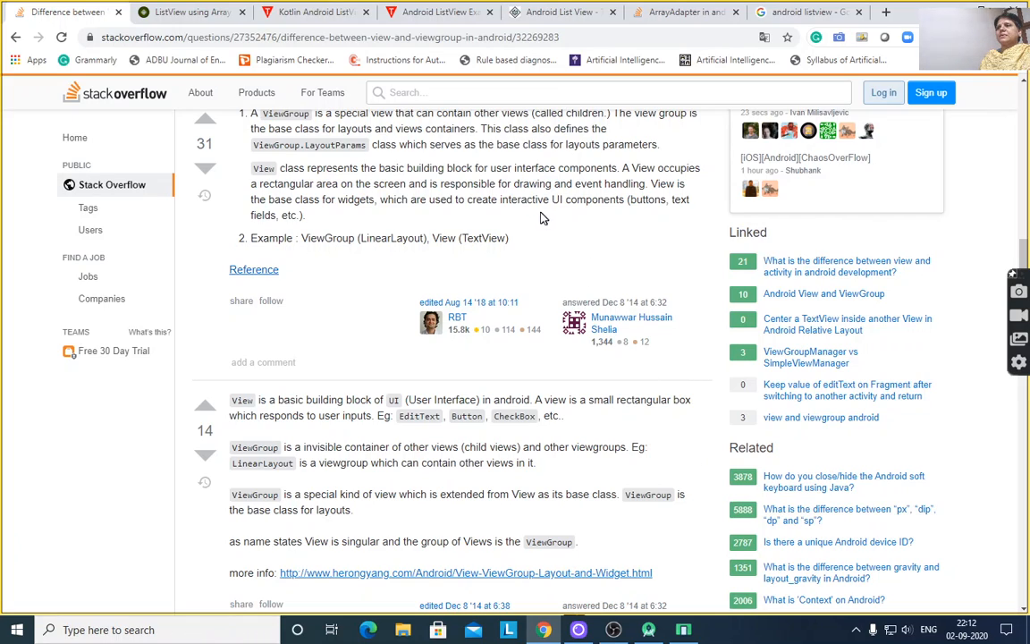
pyautogui.moveTo(515, 216)
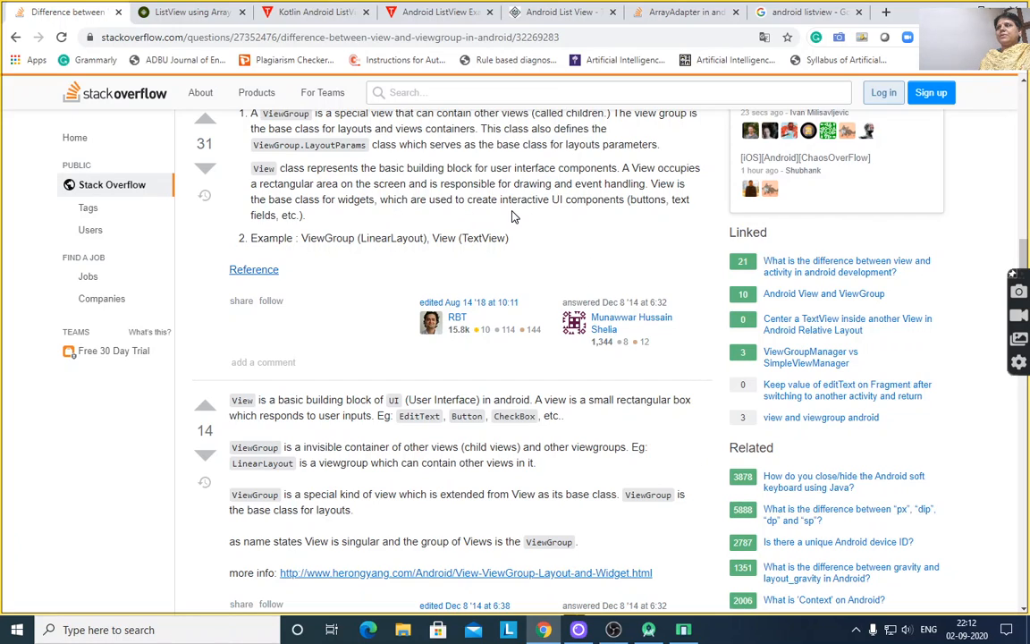
pyautogui.moveTo(751, 247)
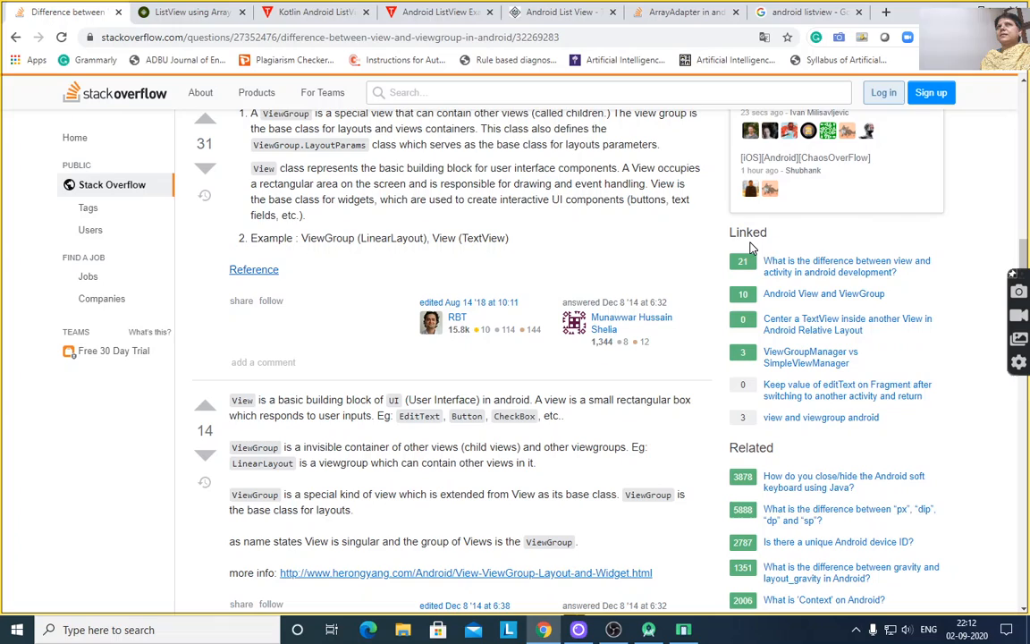
pyautogui.moveTo(728, 219)
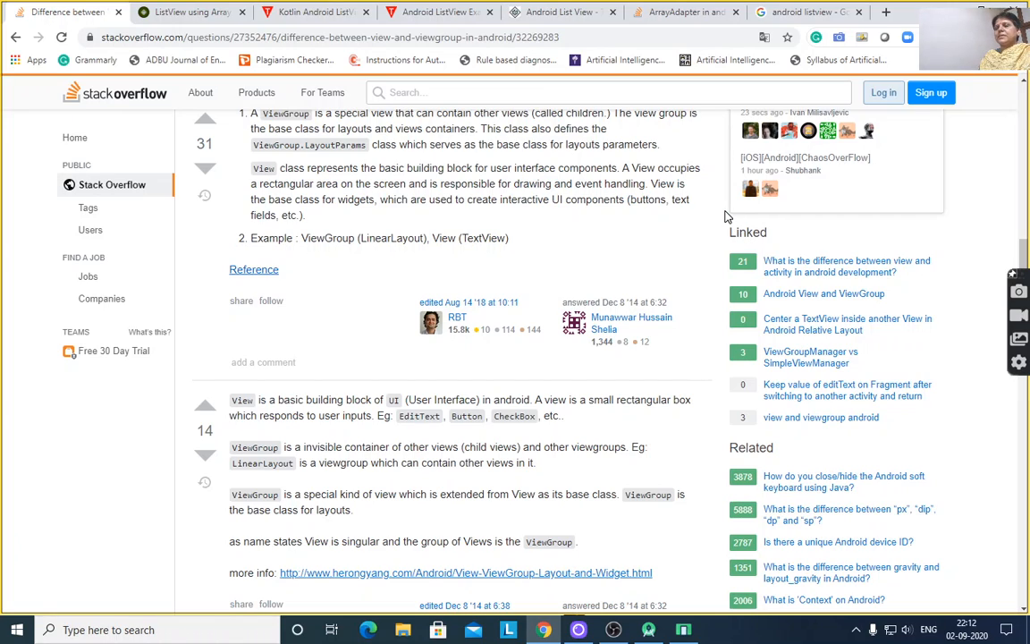
pyautogui.moveTo(333, 254)
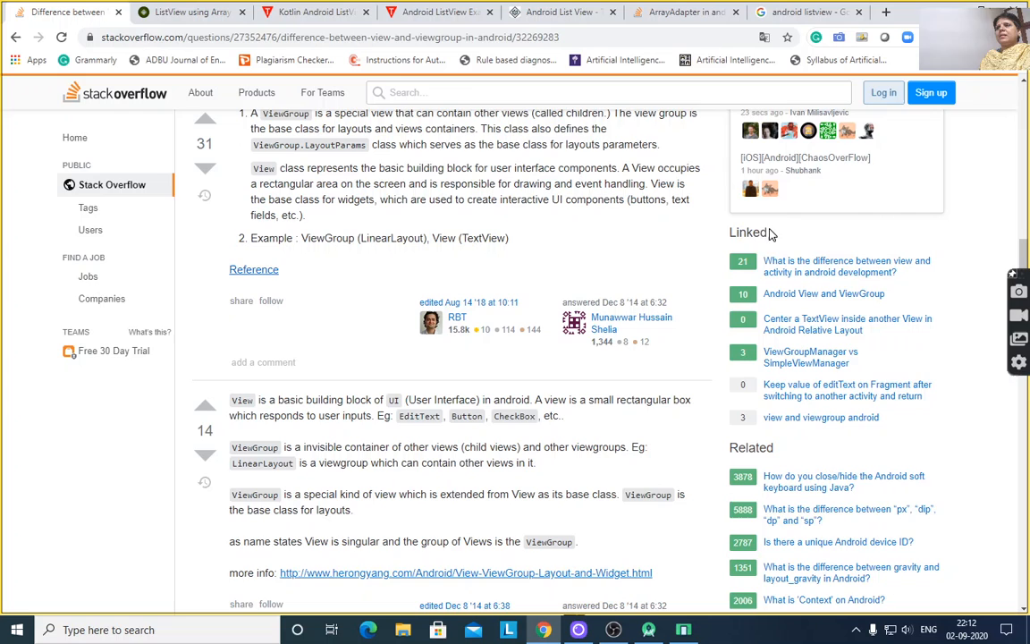
pyautogui.scroll(-3)
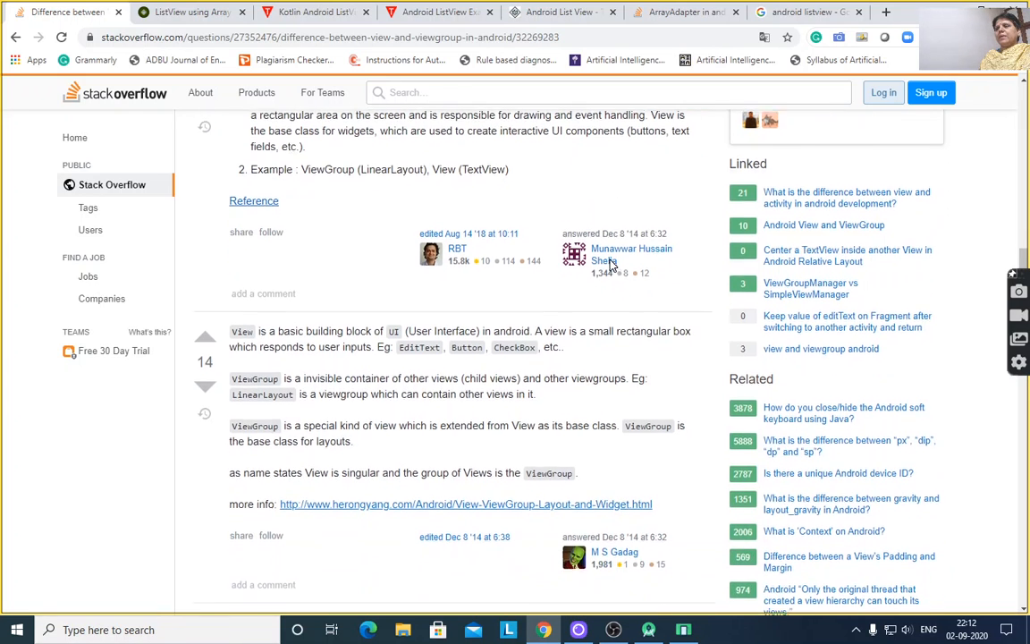
pyautogui.scroll(-3)
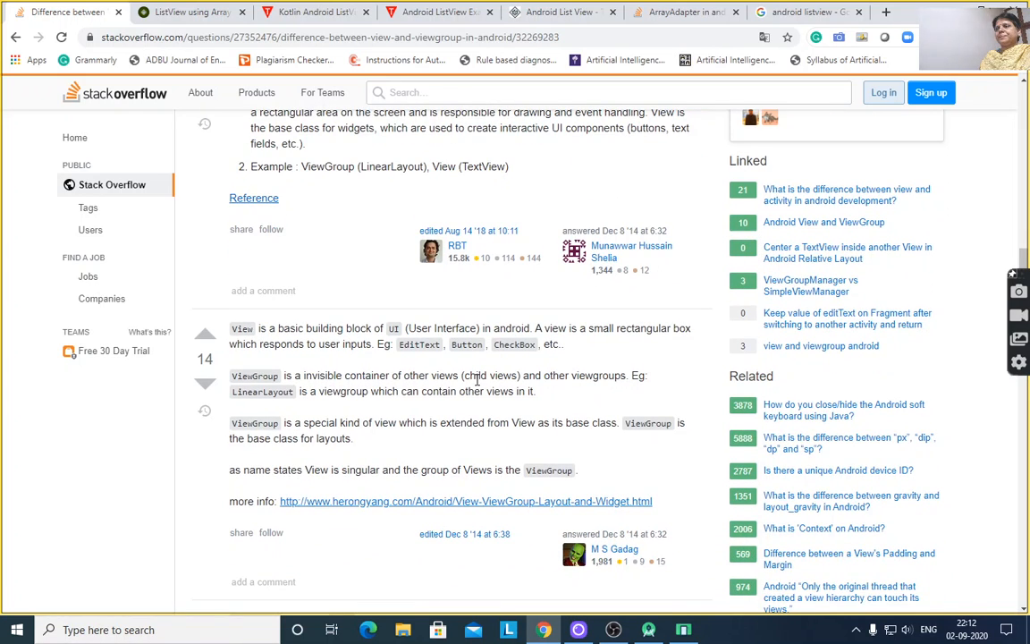
# Step: Scroll through the further answers explaining ViewGroup layouts like LinearLayout holding TextView
pyautogui.scroll(-3)
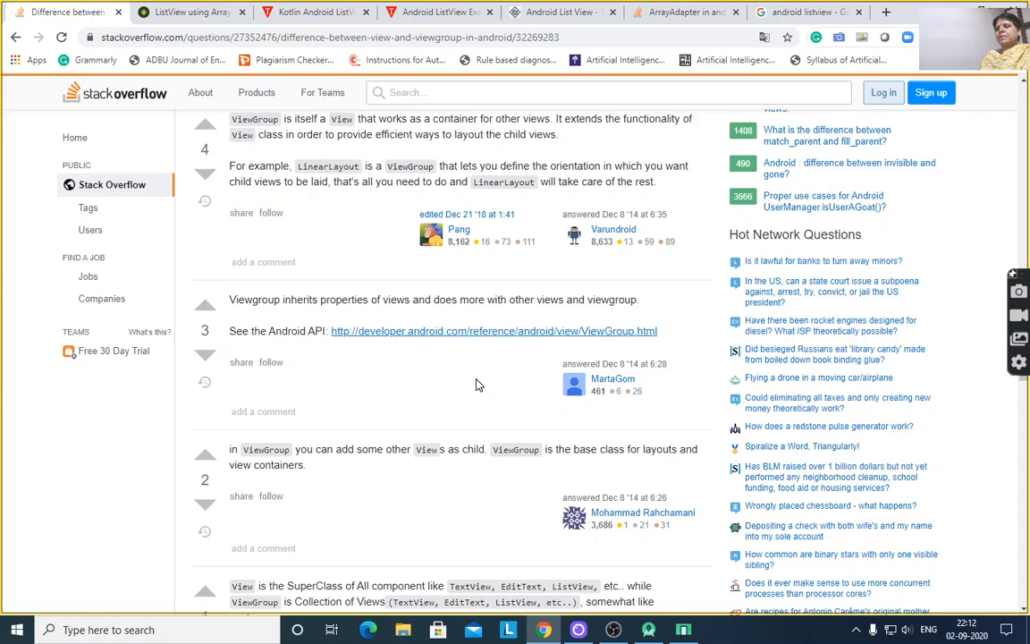
pyautogui.scroll(-3)
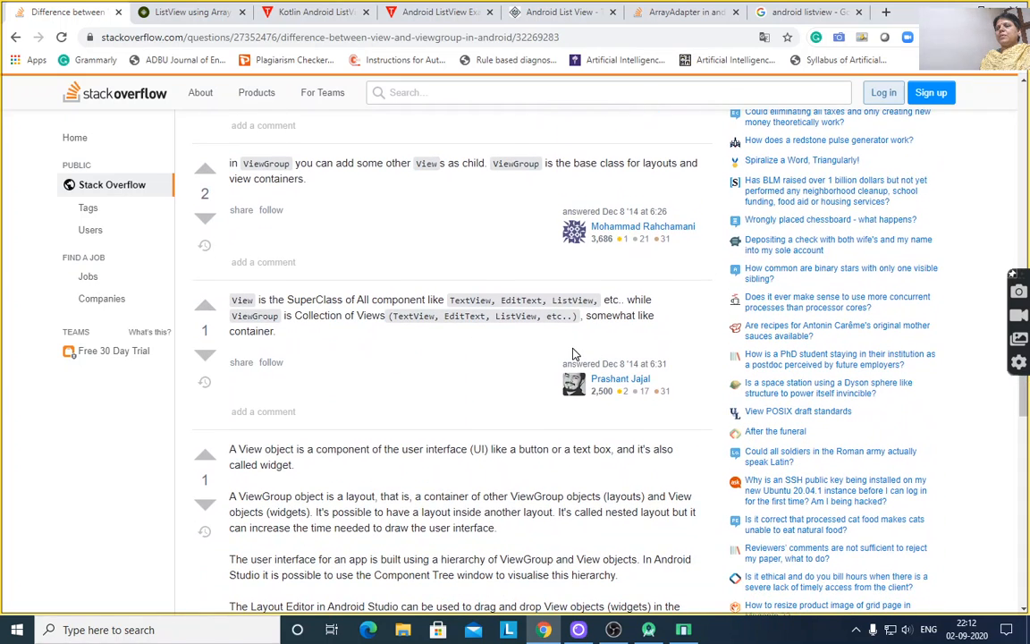
pyautogui.moveTo(671, 325)
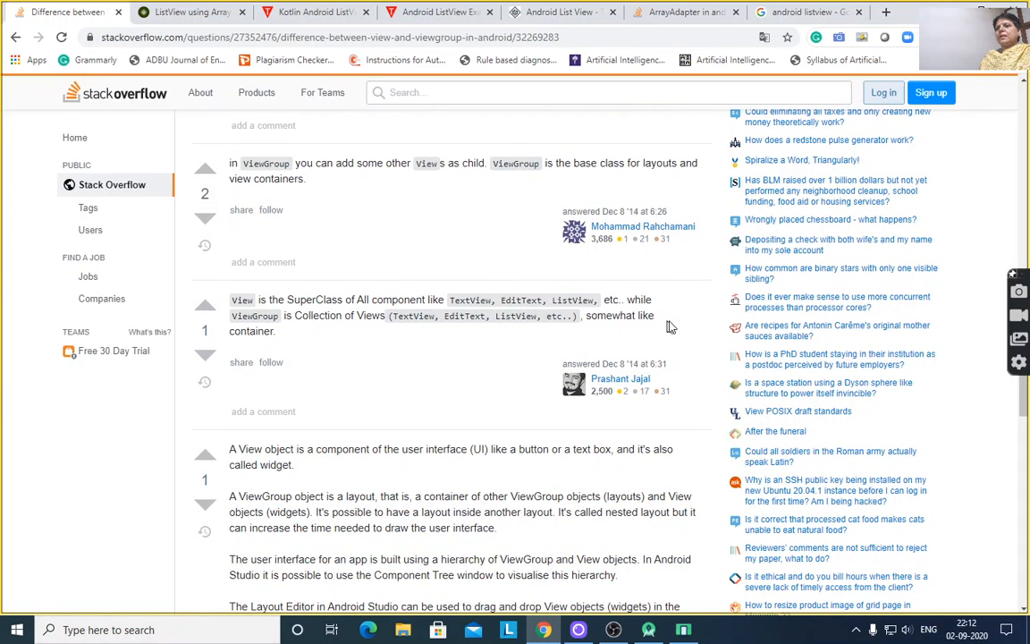
pyautogui.moveTo(332, 315)
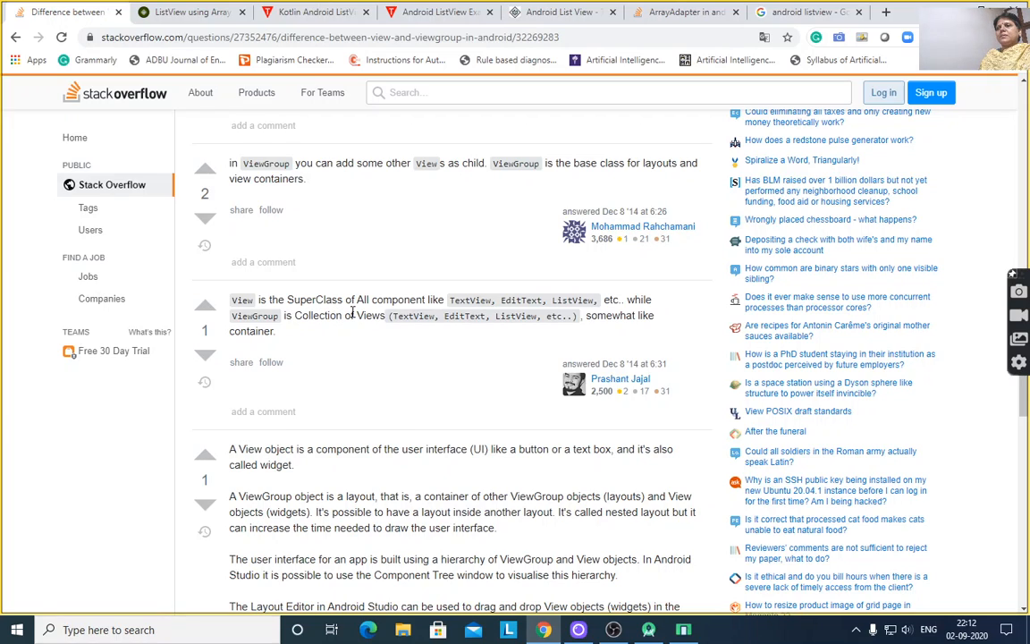
pyautogui.moveTo(501, 313)
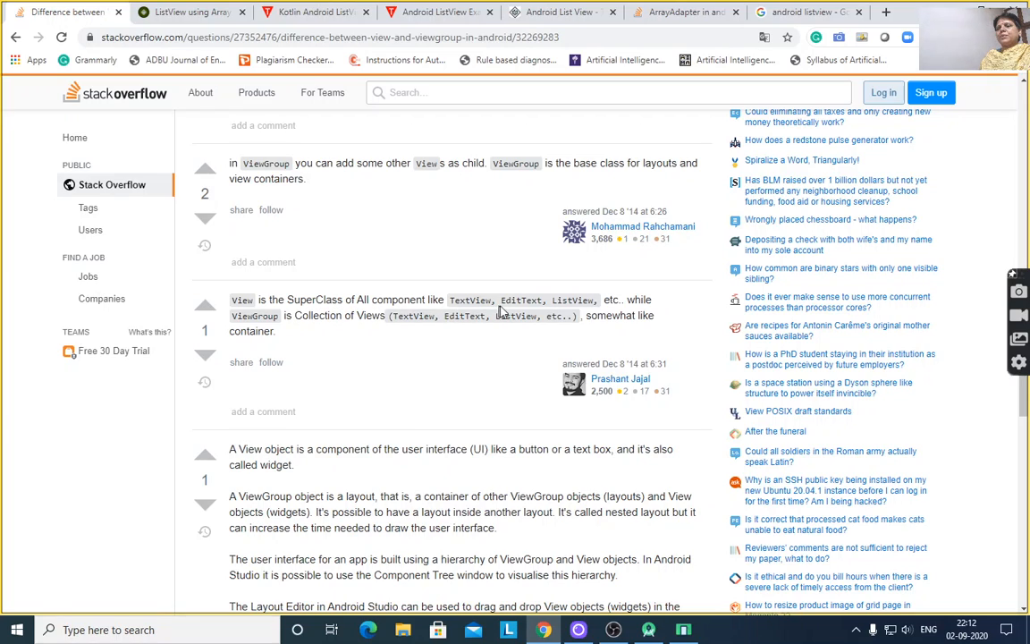
pyautogui.moveTo(641, 312)
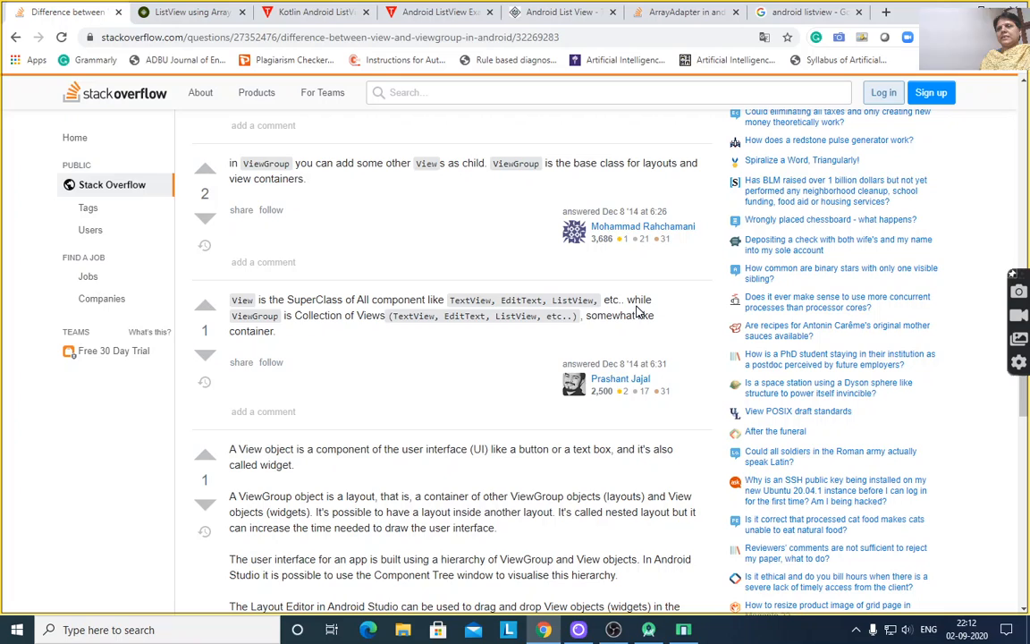
pyautogui.moveTo(456, 329)
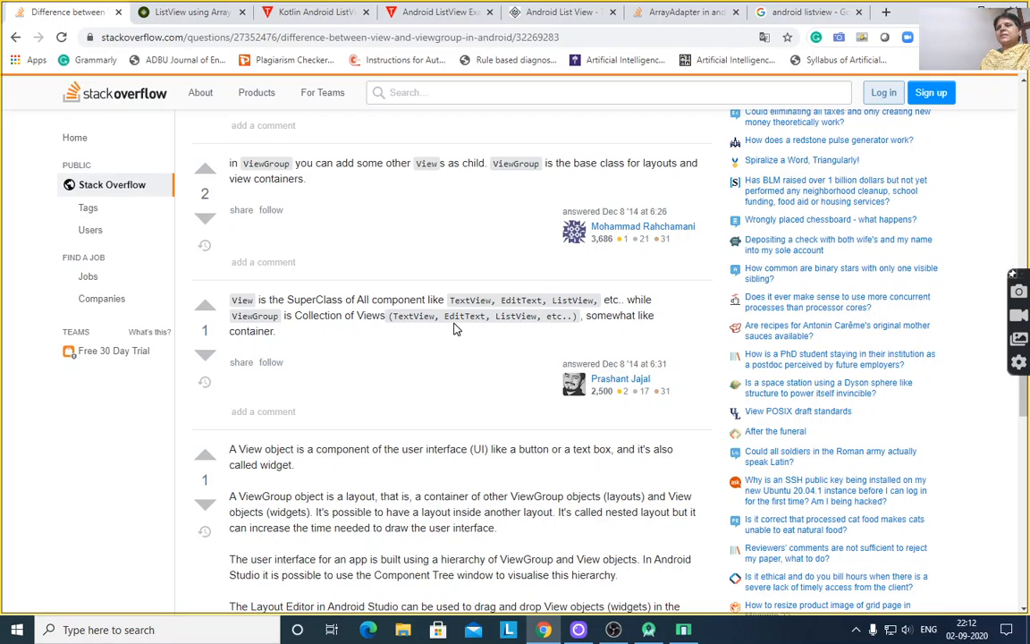
pyautogui.moveTo(457, 334)
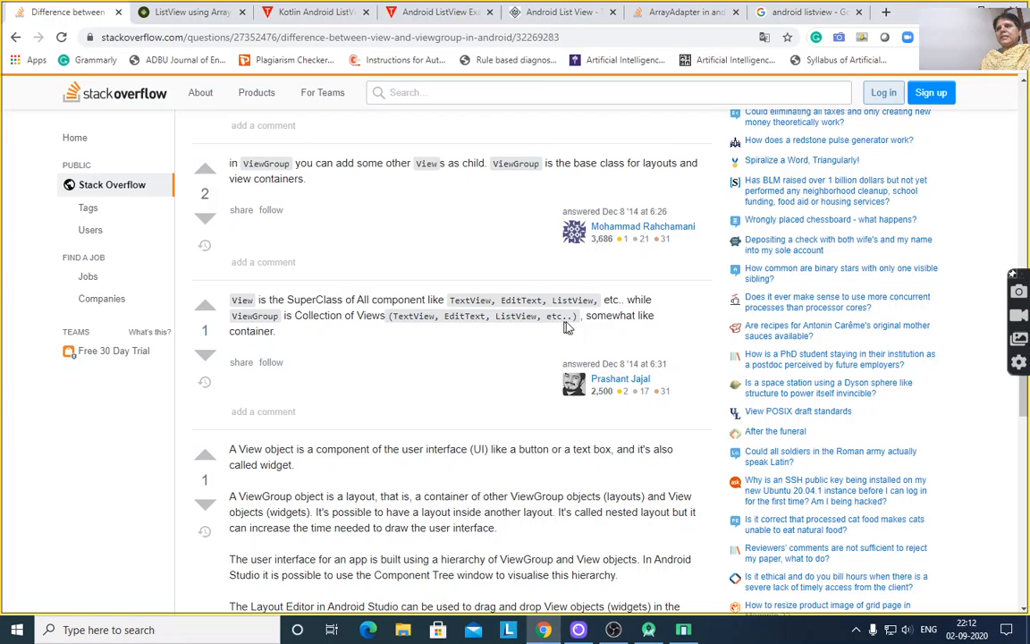
pyautogui.scroll(-3)
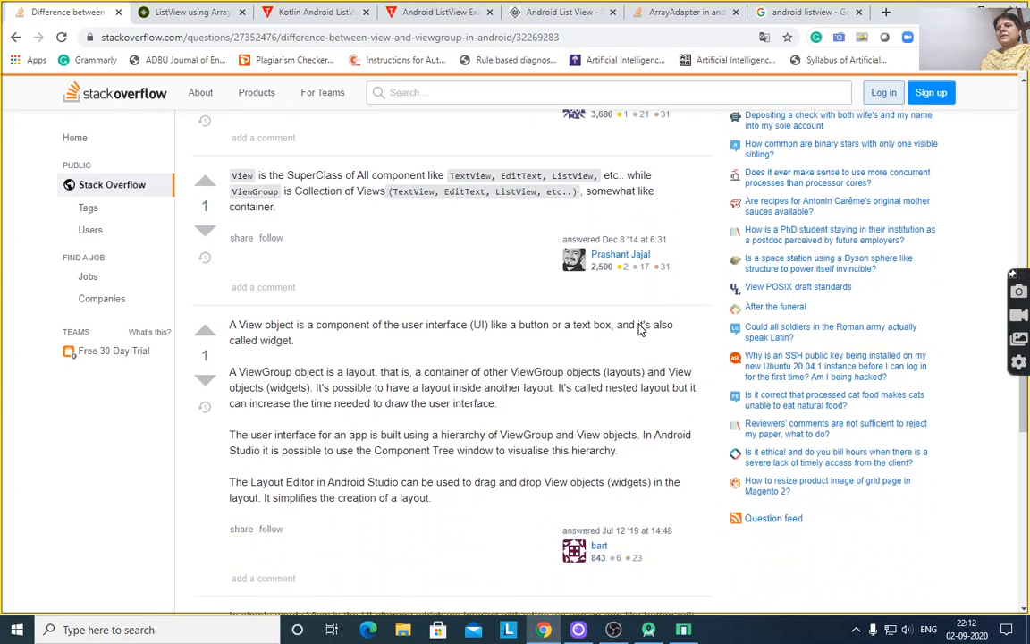
pyautogui.scroll(-3)
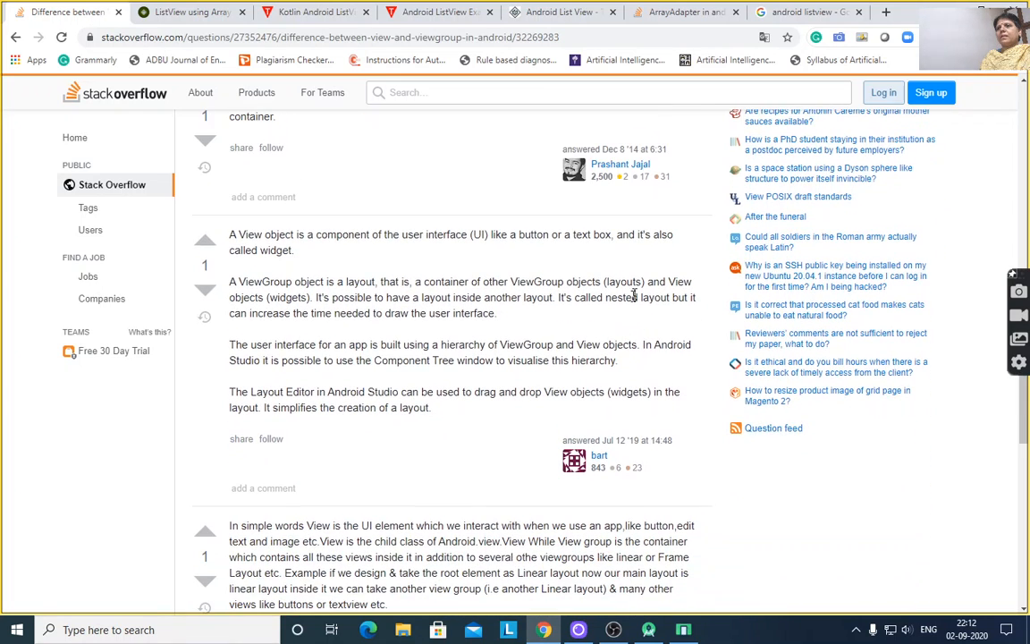
pyautogui.scroll(-3)
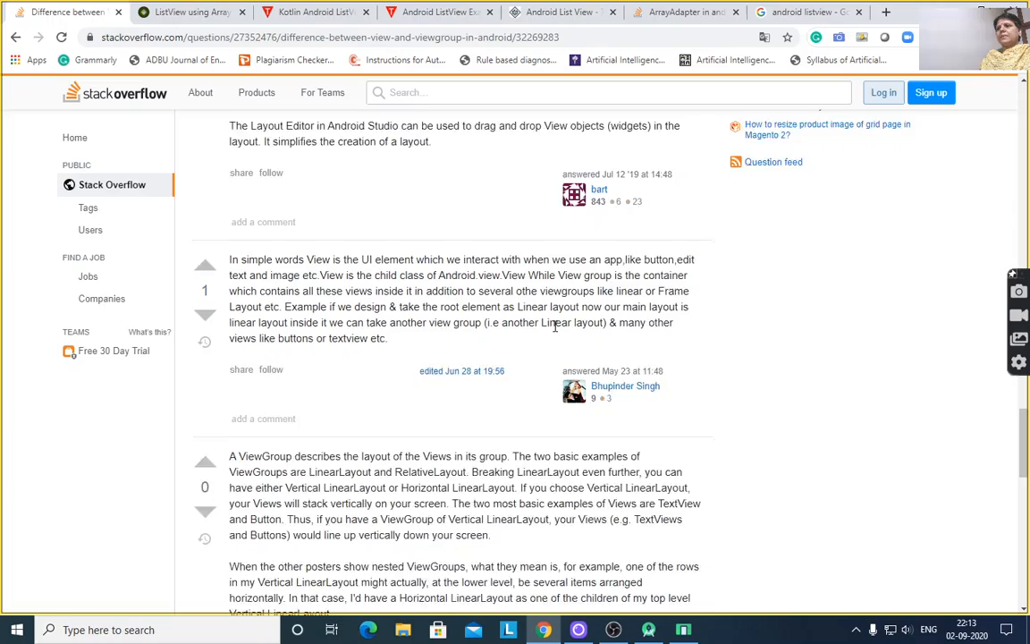
pyautogui.scroll(-3)
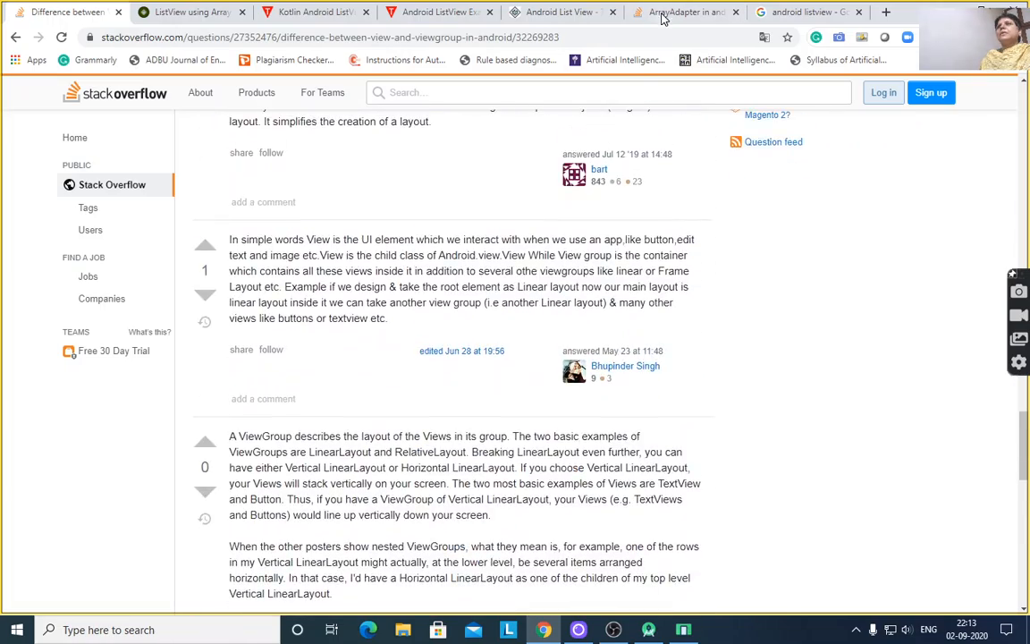
pyautogui.moveTo(188, 11)
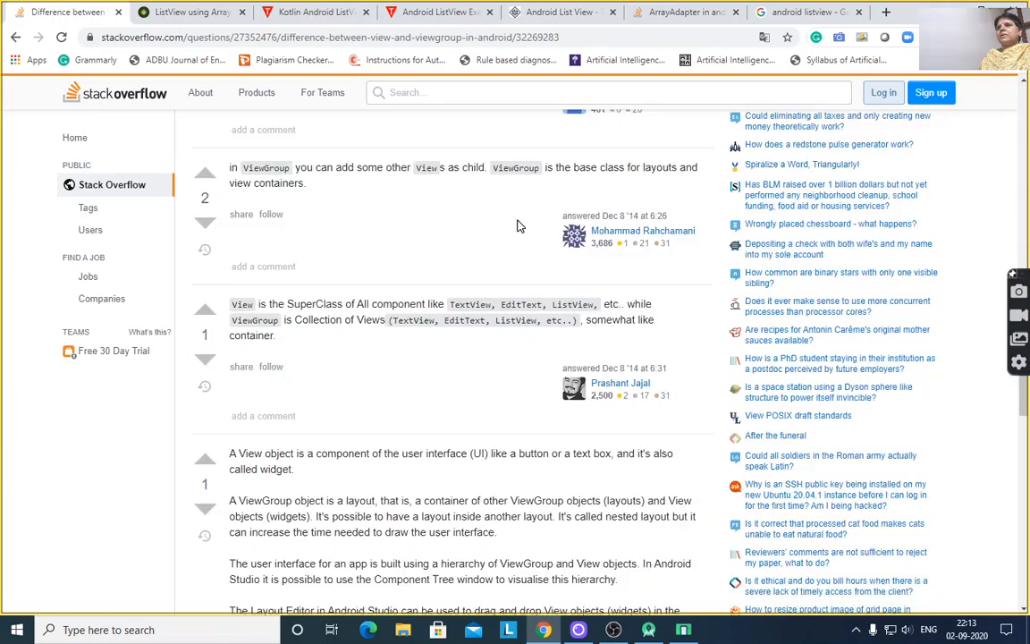
# Step: Scroll to the 57-vote answer with the ViewGroup/View tree diagram
pyautogui.scroll(-3)
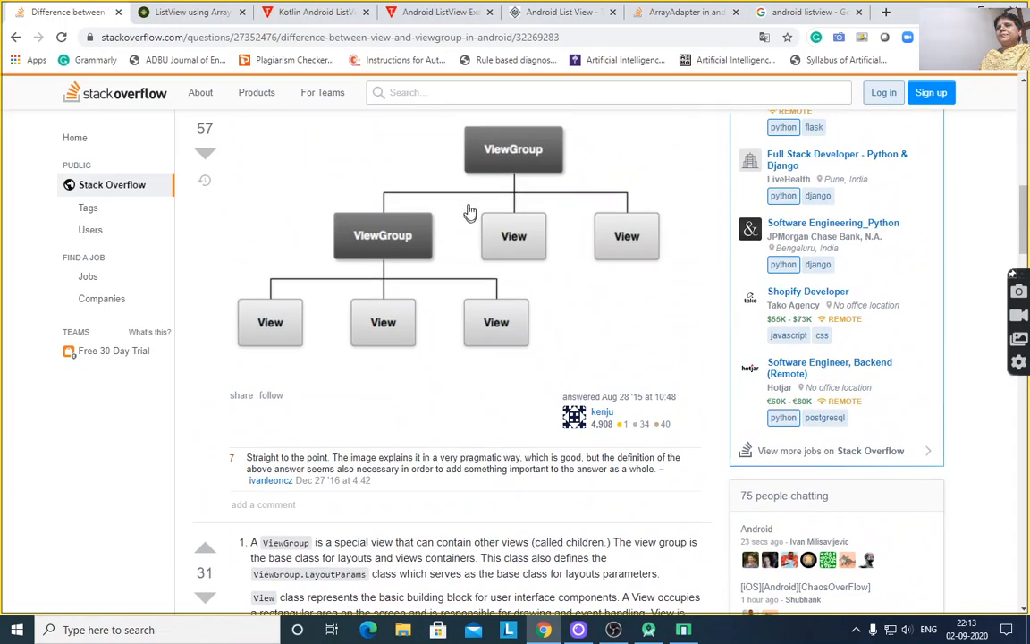
pyautogui.moveTo(393, 233)
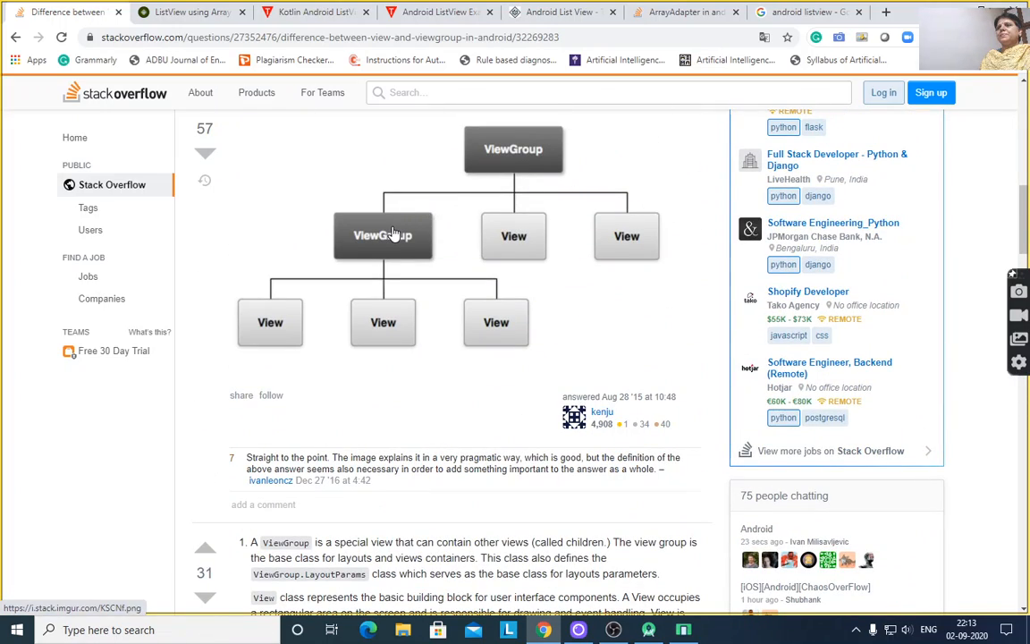
pyautogui.moveTo(390, 246)
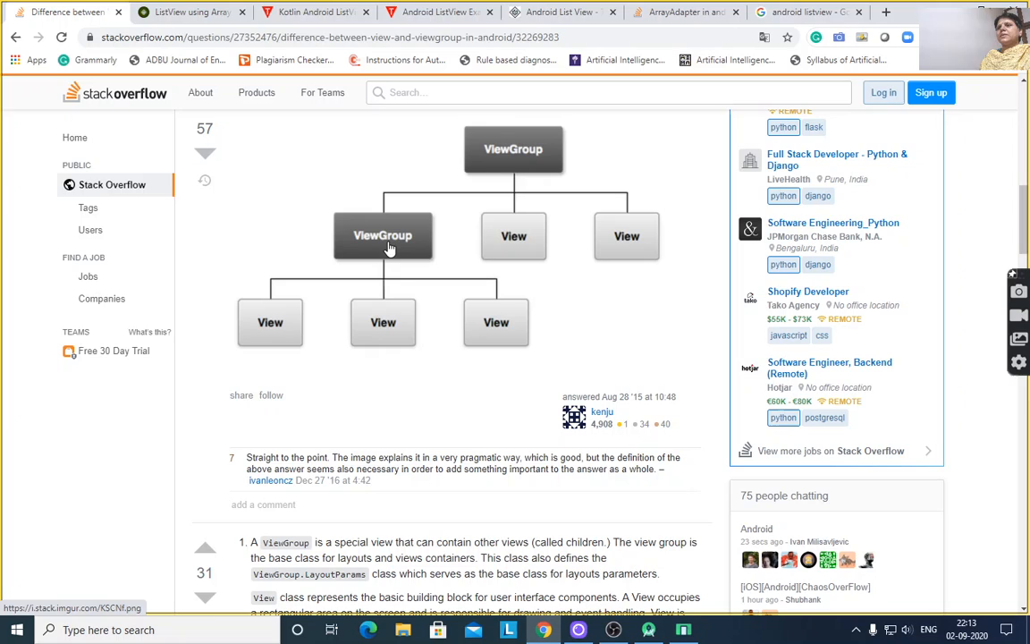
pyautogui.moveTo(426, 335)
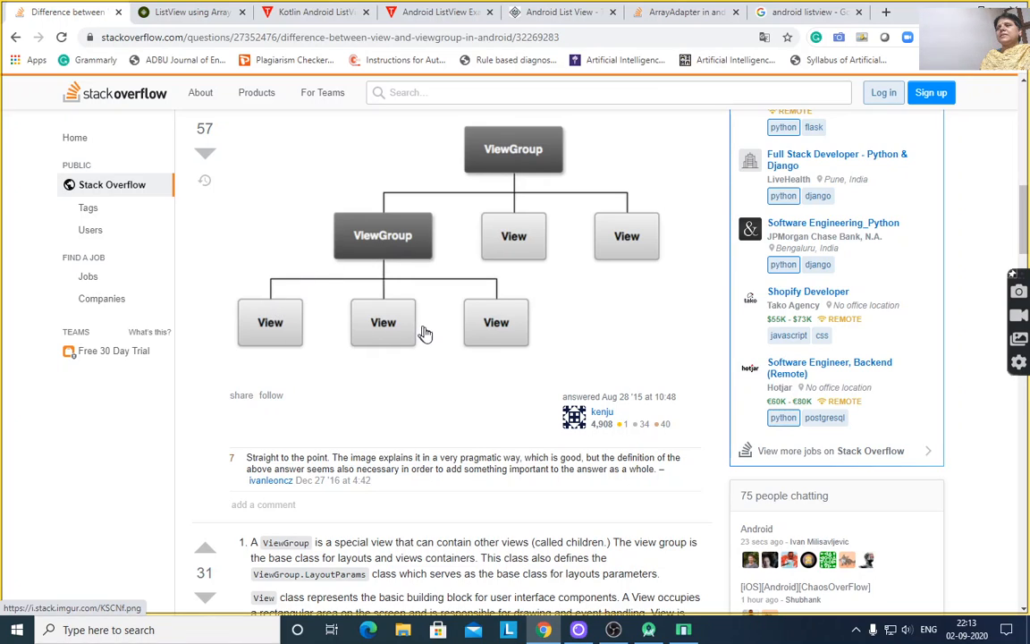
pyautogui.moveTo(513, 143)
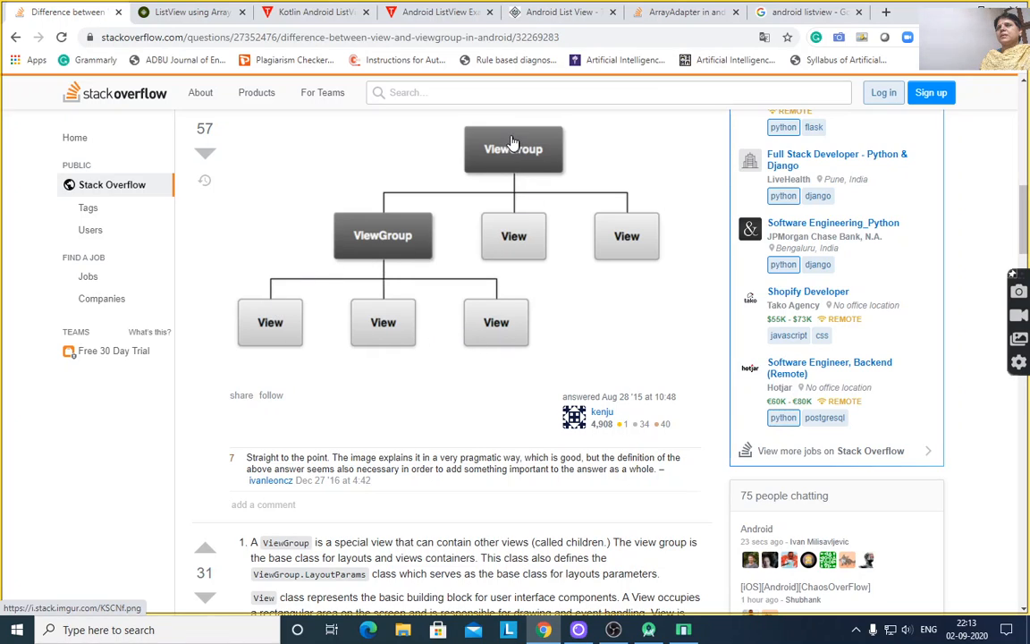
pyautogui.moveTo(497, 150)
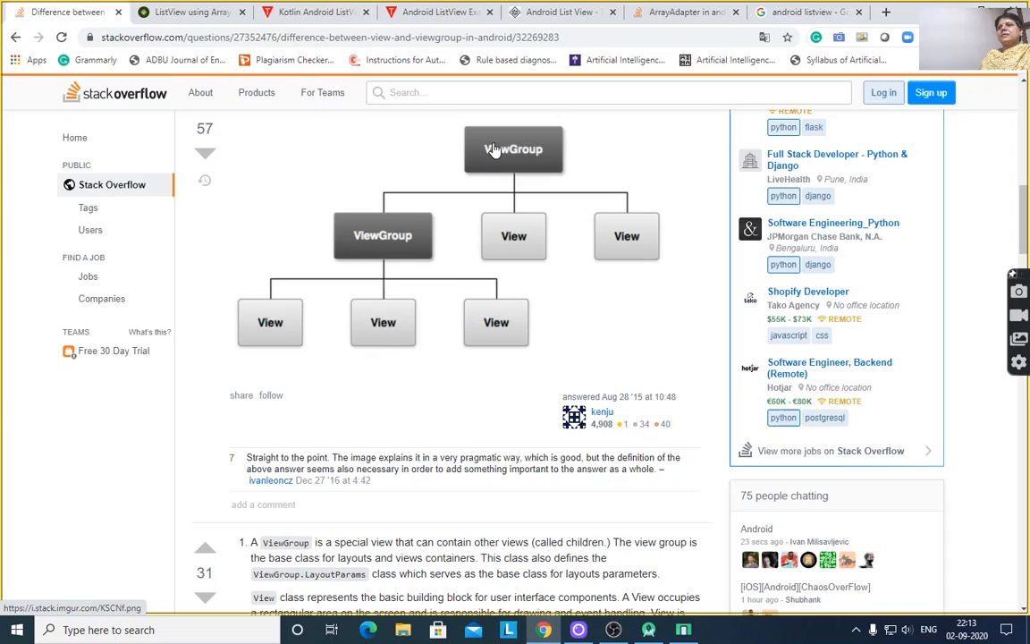
pyautogui.moveTo(465, 179)
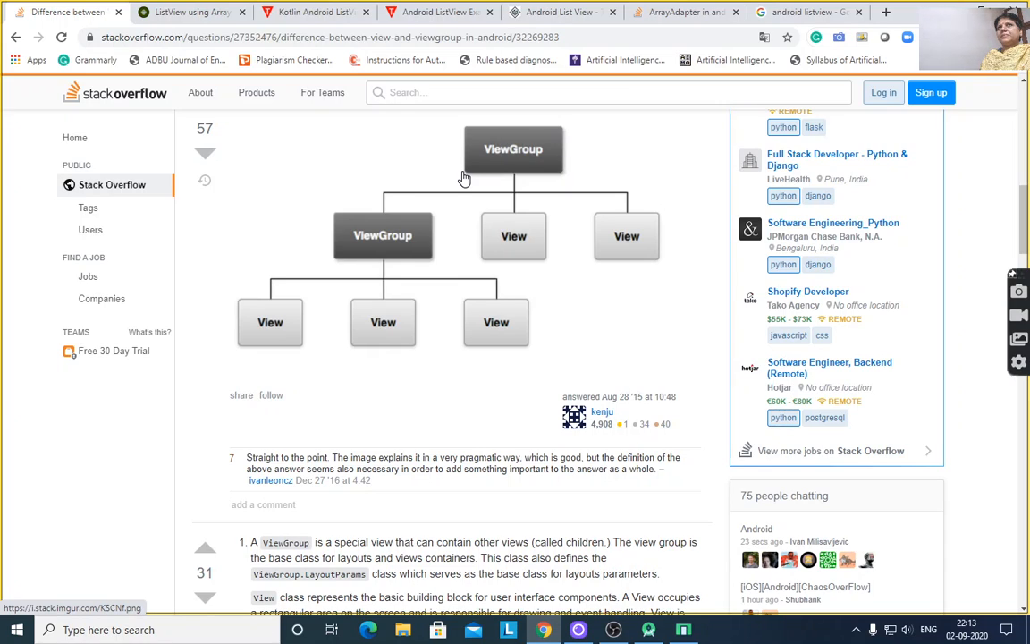
pyautogui.moveTo(711, 229)
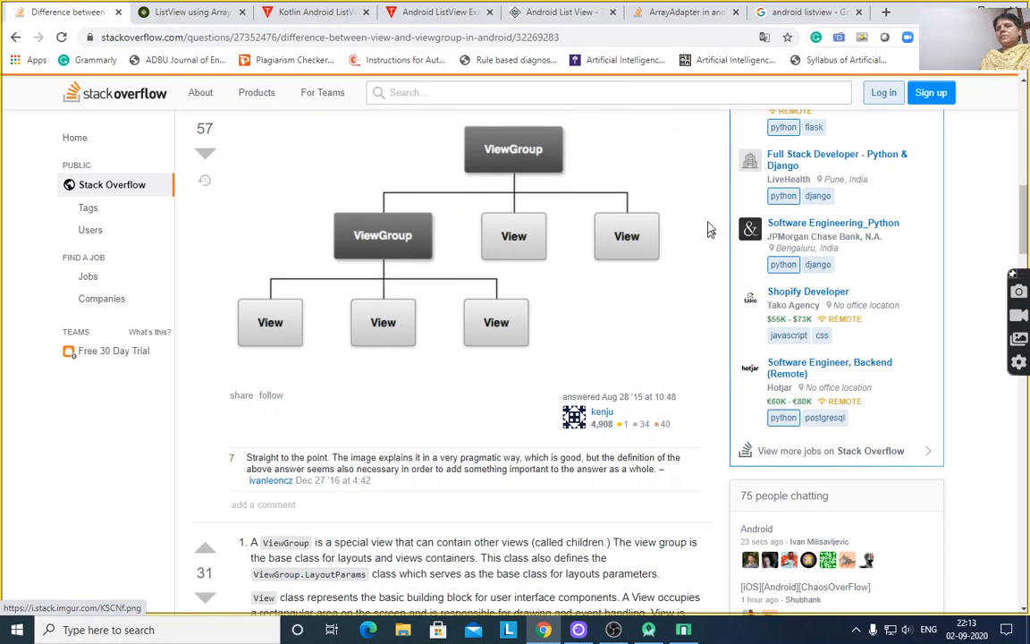
pyautogui.moveTo(572, 297)
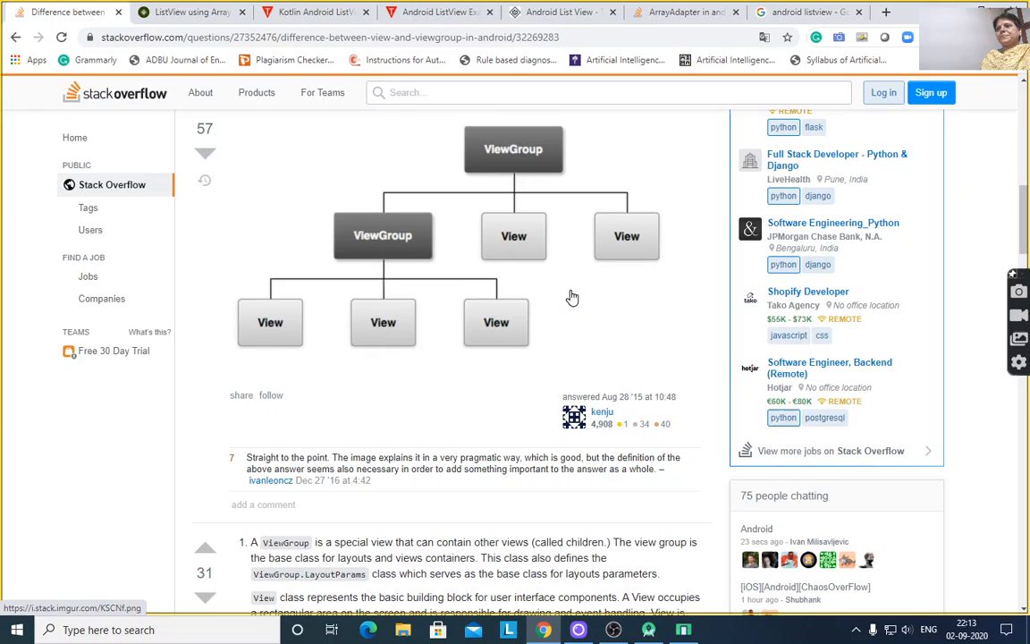
pyautogui.scroll(-3)
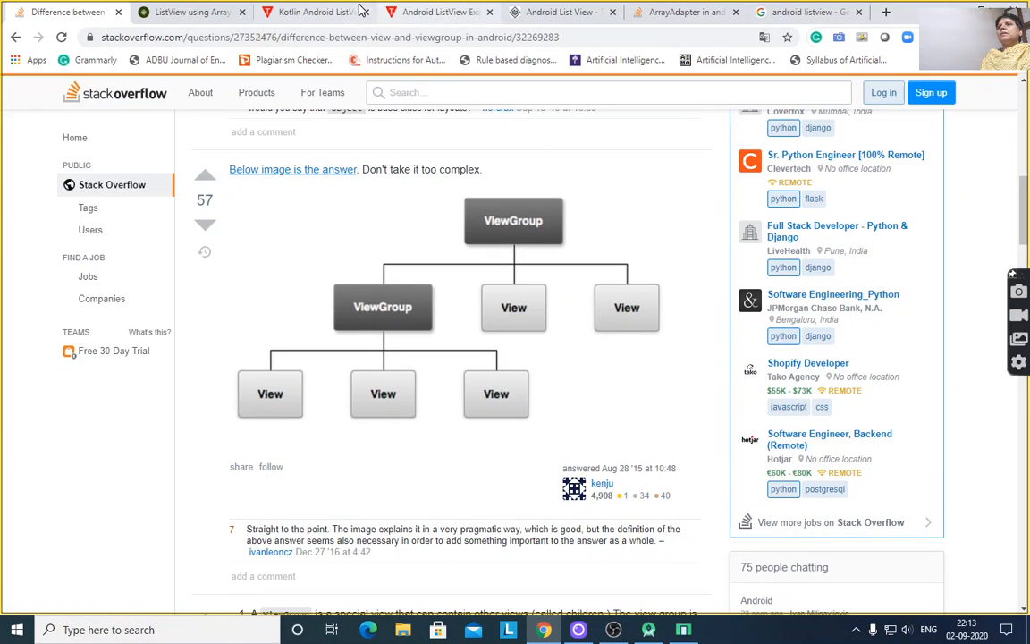
pyautogui.moveTo(698, 11)
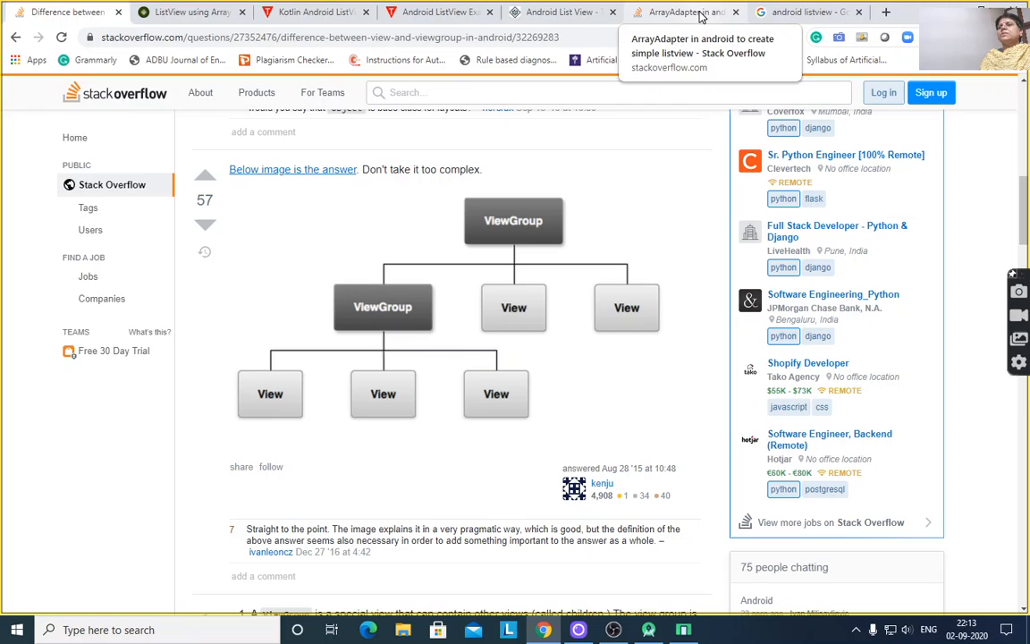
pyautogui.moveTo(186, 20)
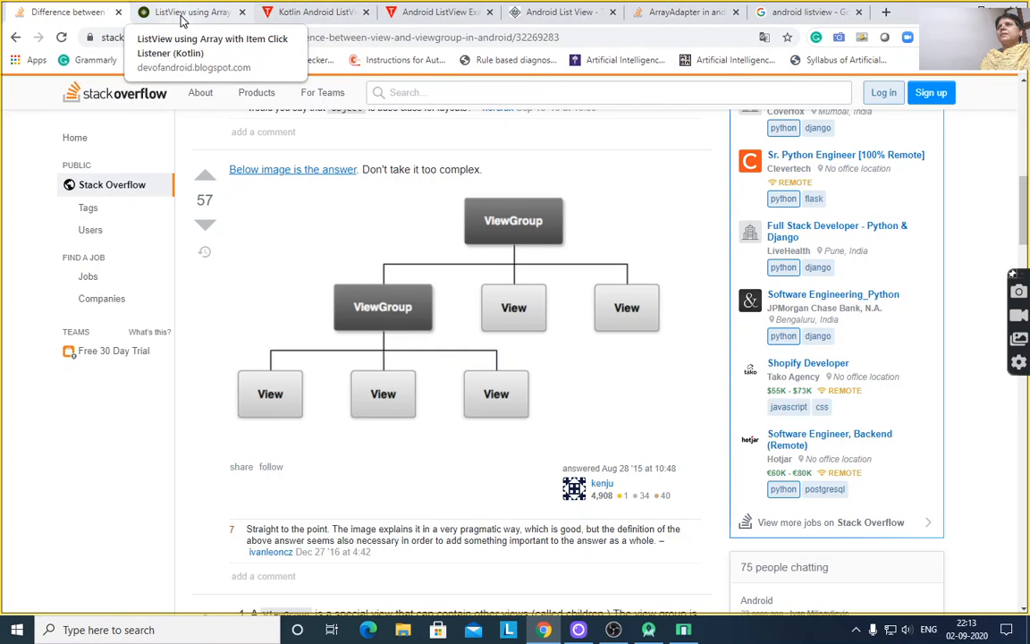
# Step: Move through the devofandroid, javatpoint and tutorialspoint Kotlin ListView tutorial tabs
pyautogui.click(188, 10)
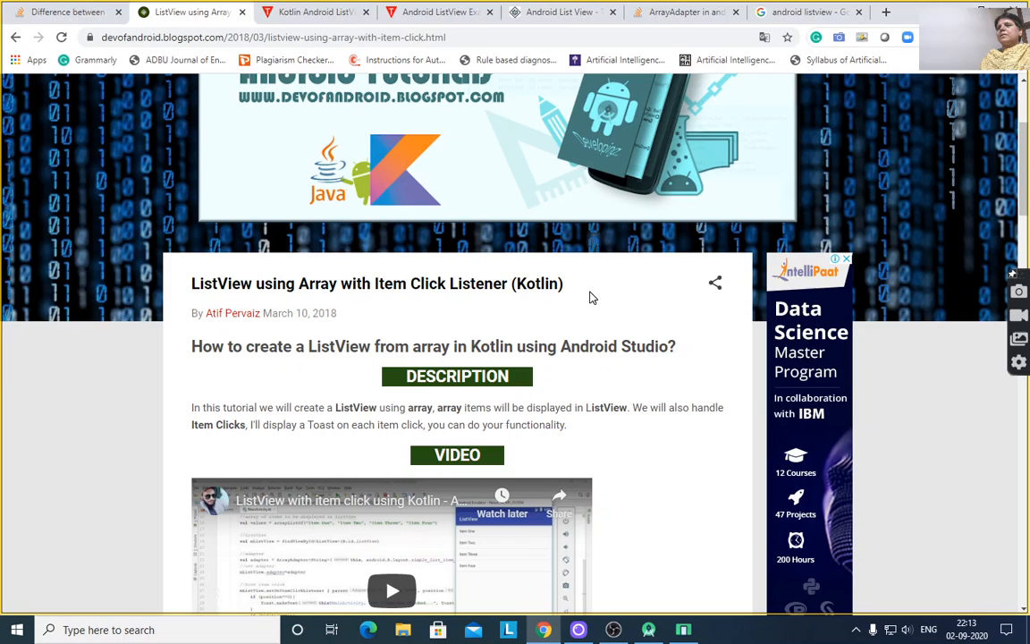
pyautogui.scroll(-3)
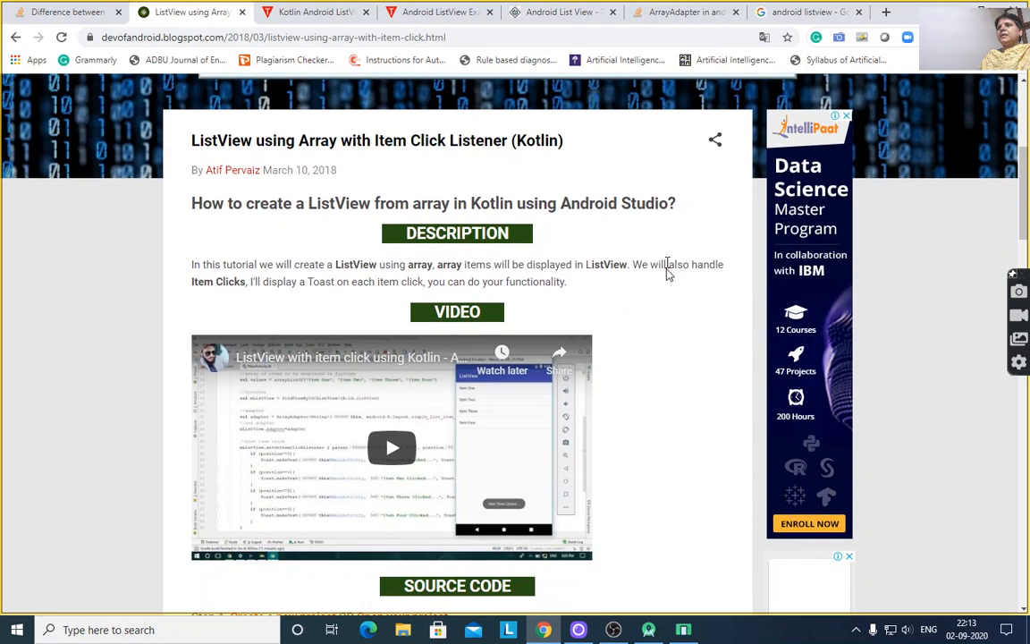
pyautogui.moveTo(319, 11)
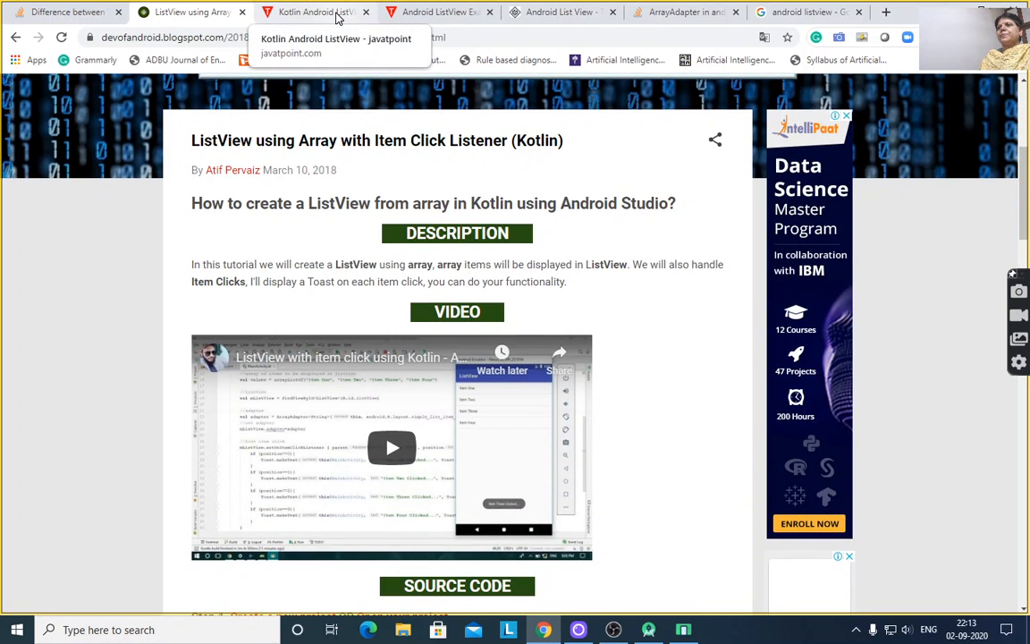
pyautogui.click(313, 10)
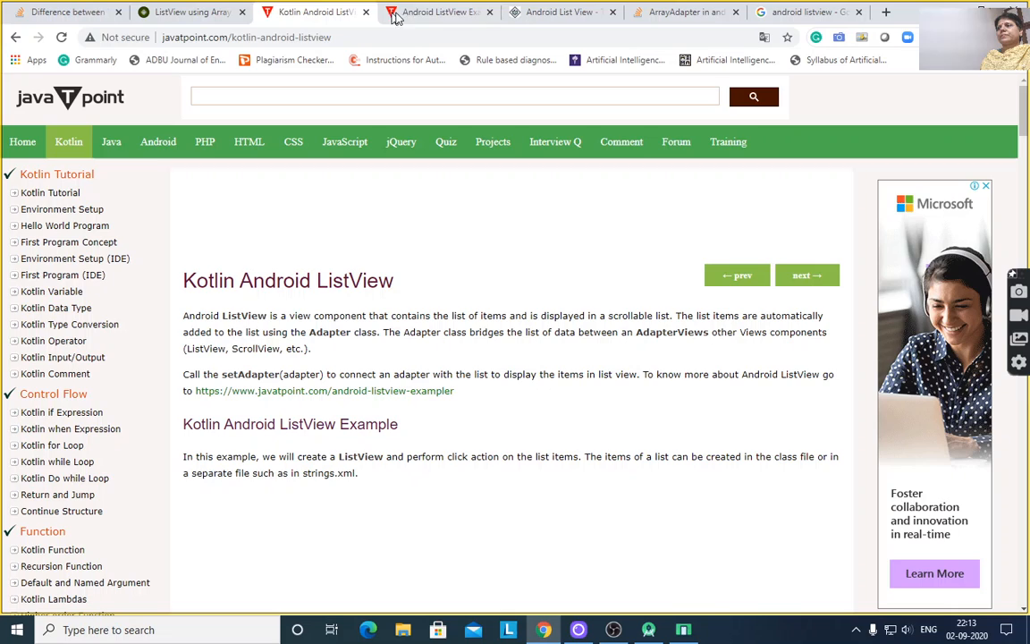
pyautogui.click(438, 10)
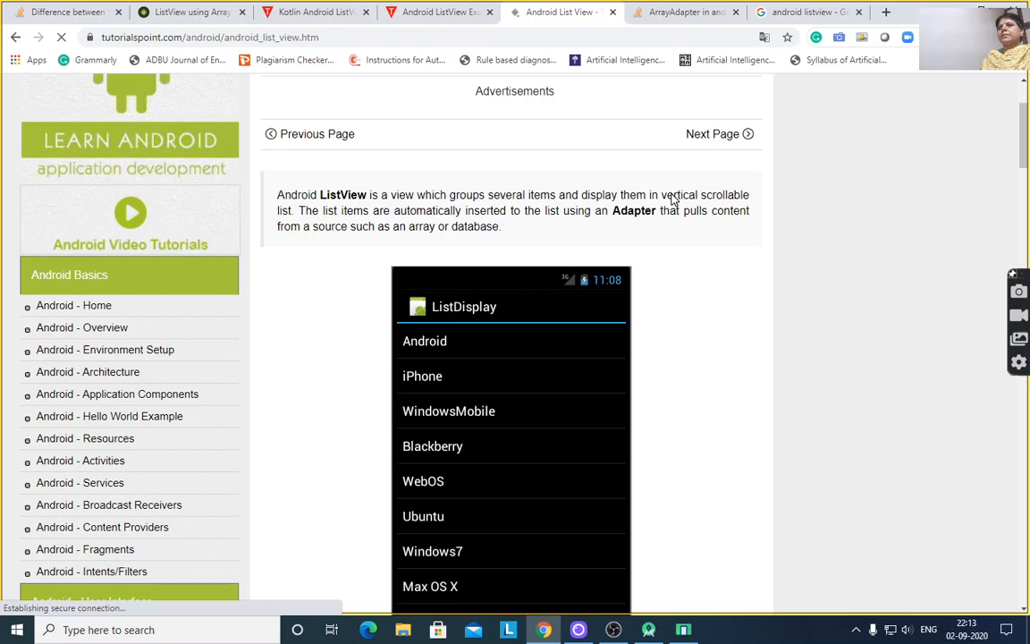
pyautogui.scroll(-3)
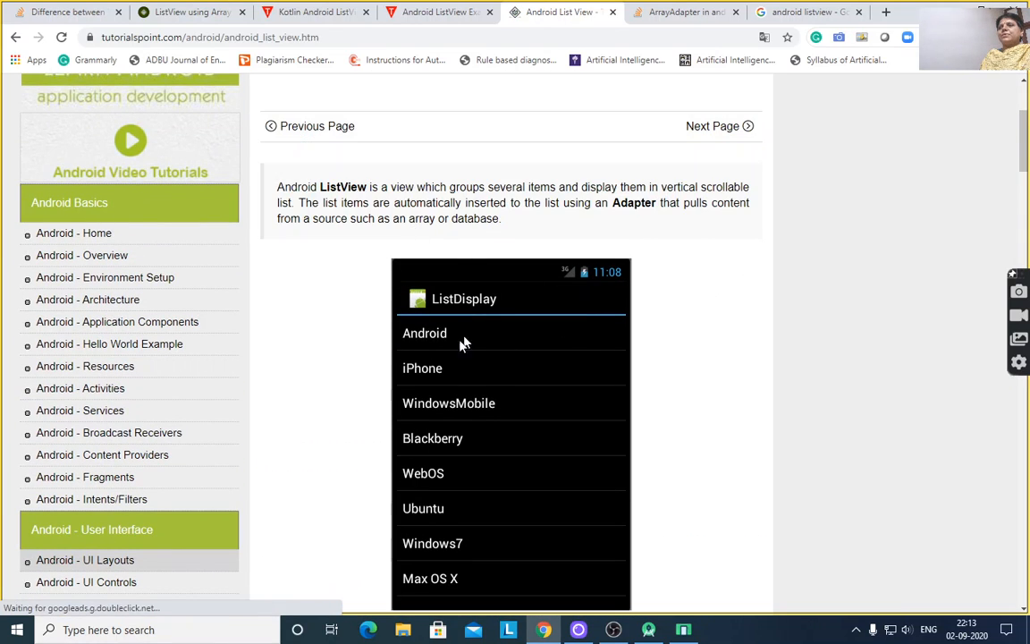
pyautogui.scroll(-3)
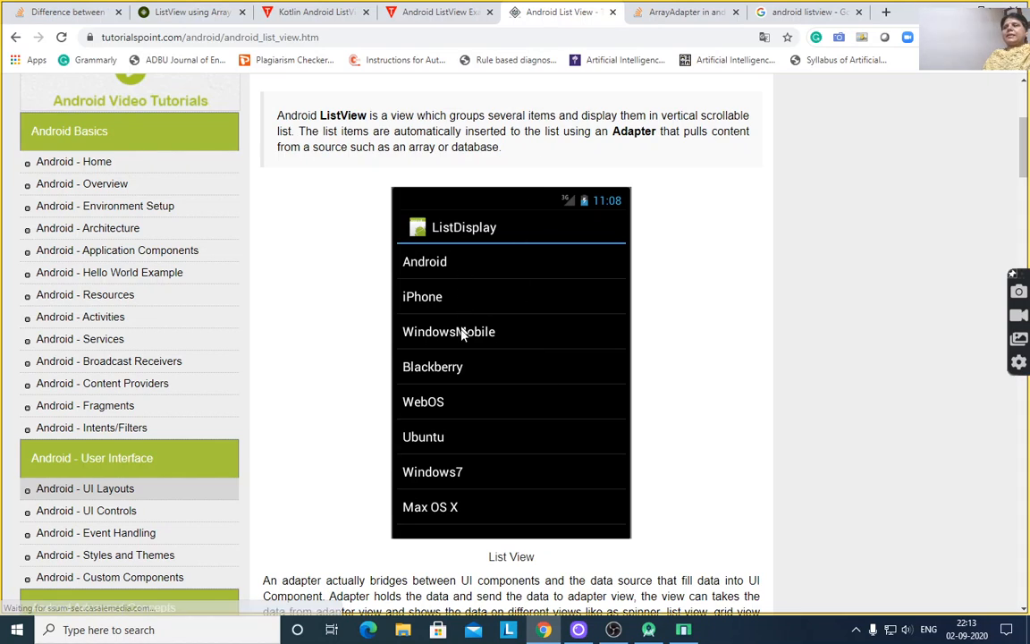
pyautogui.moveTo(547, 285)
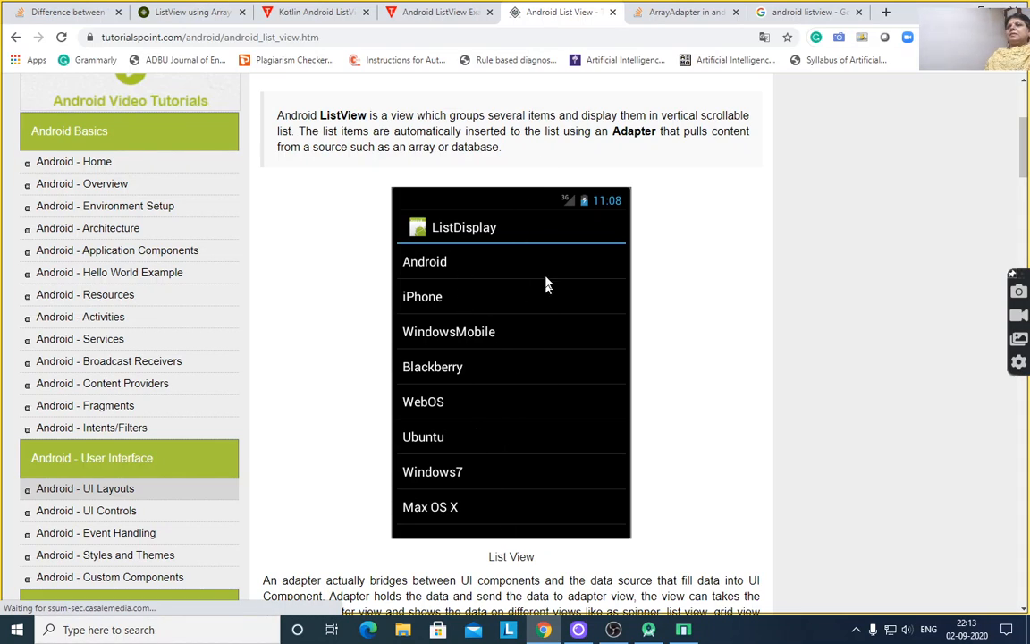
pyautogui.moveTo(734, 146)
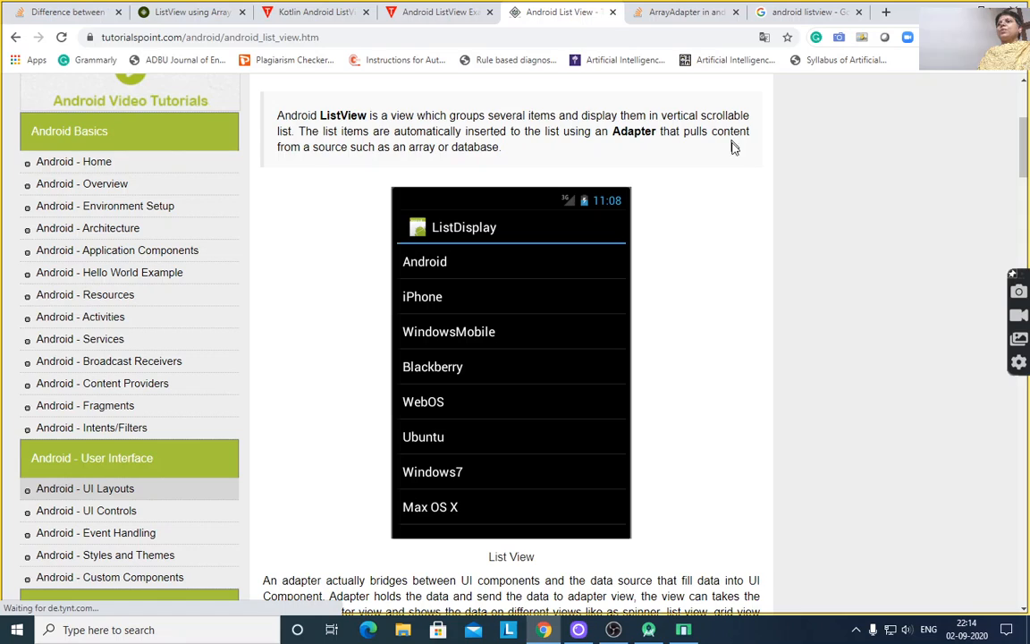
pyautogui.moveTo(522, 279)
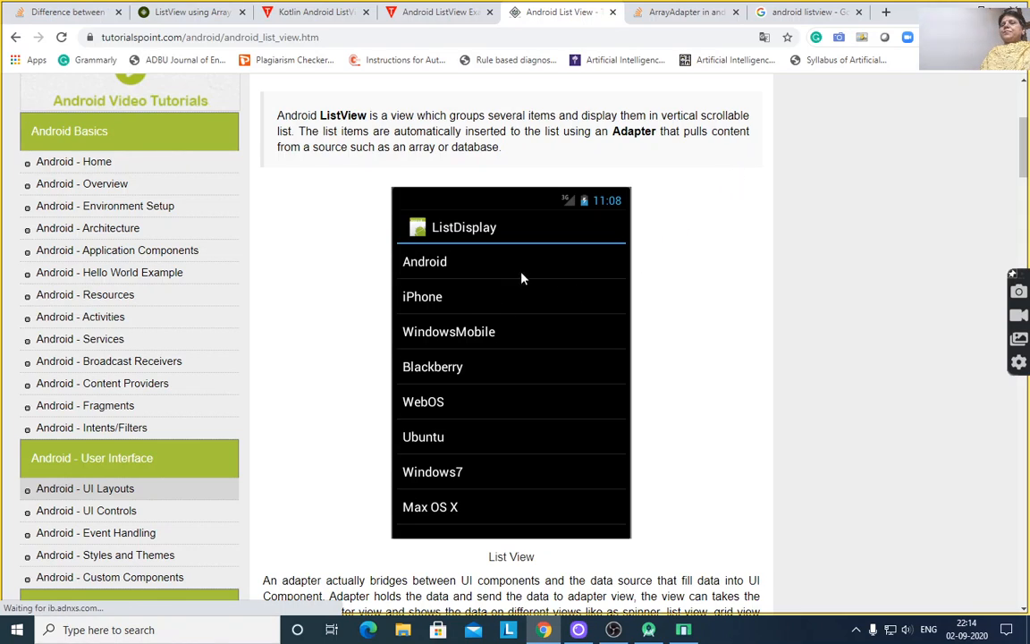
pyautogui.moveTo(572, 379)
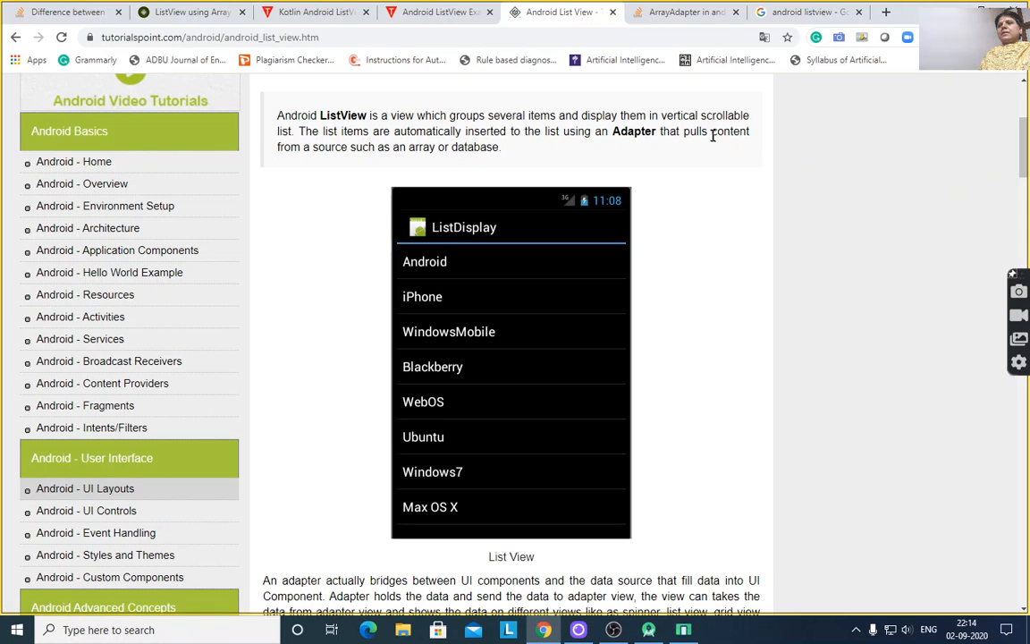
pyautogui.moveTo(351, 147)
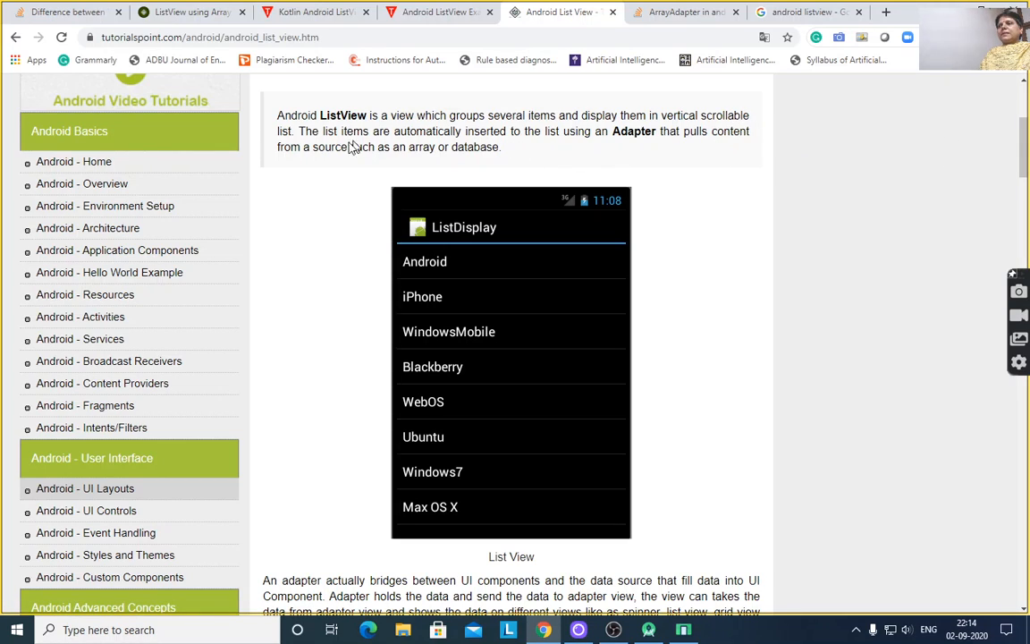
pyautogui.moveTo(742, 172)
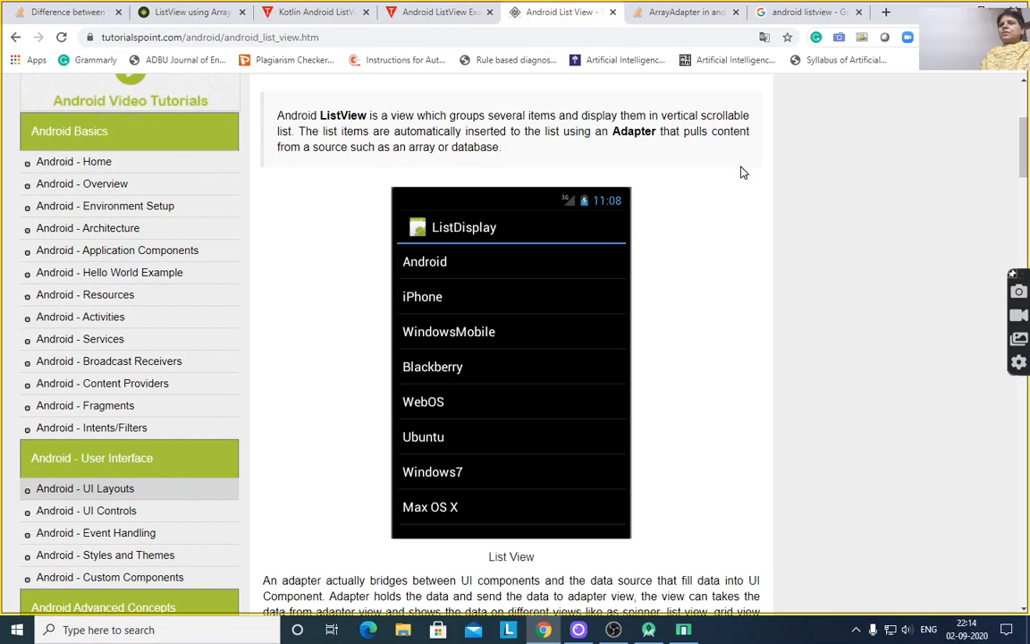
pyautogui.moveTo(626, 154)
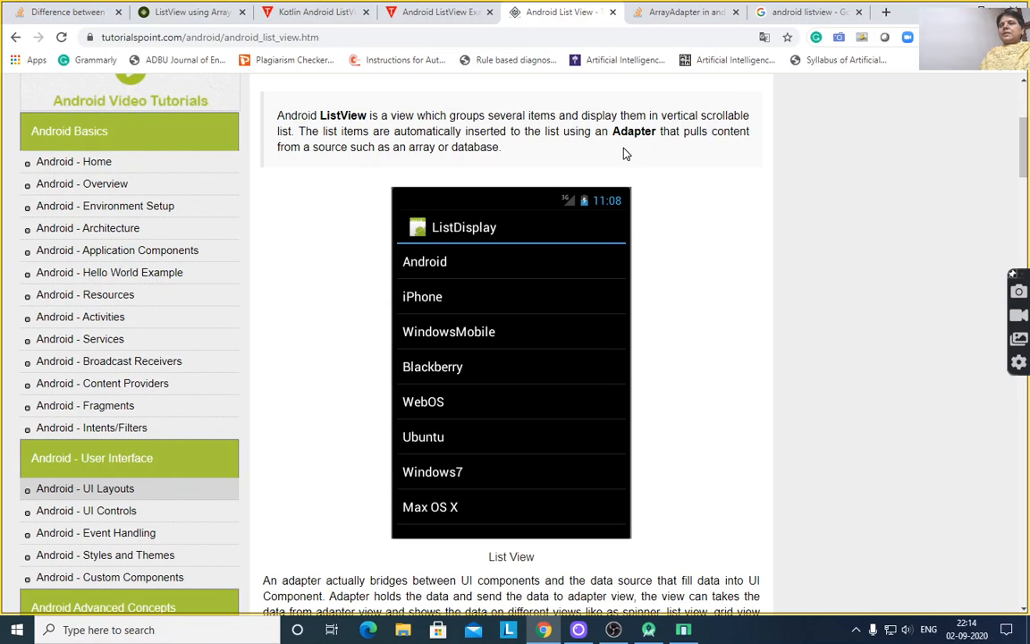
pyautogui.moveTo(690, 259)
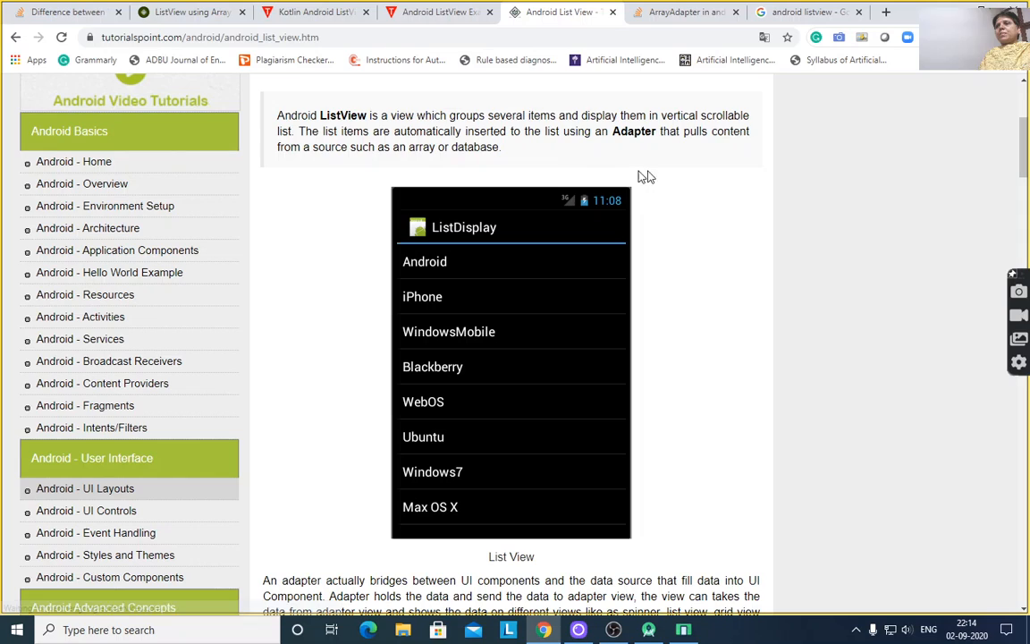
pyautogui.moveTo(748, 269)
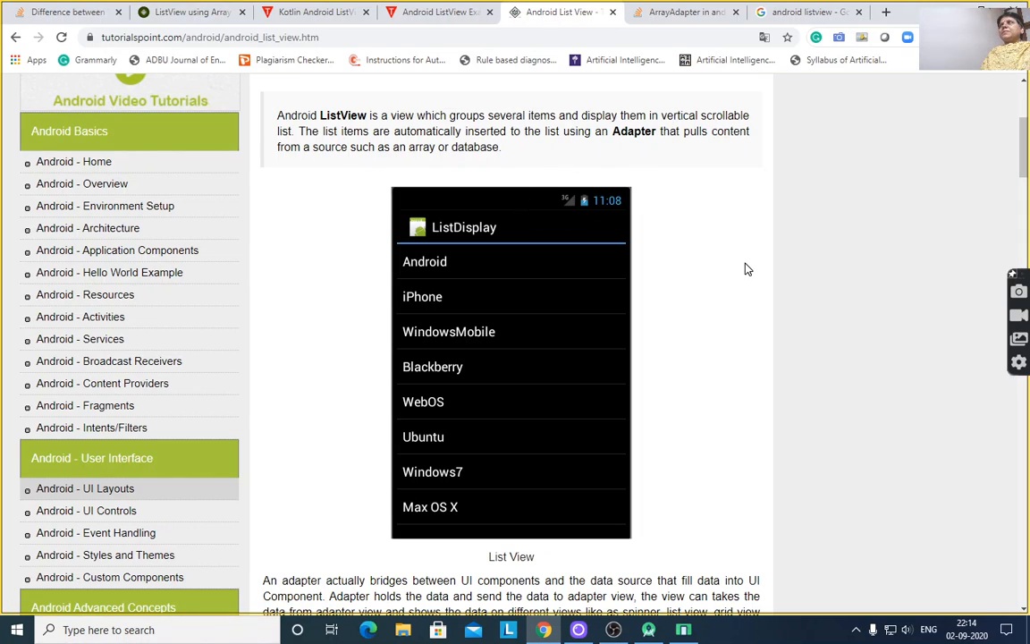
pyautogui.moveTo(681, 238)
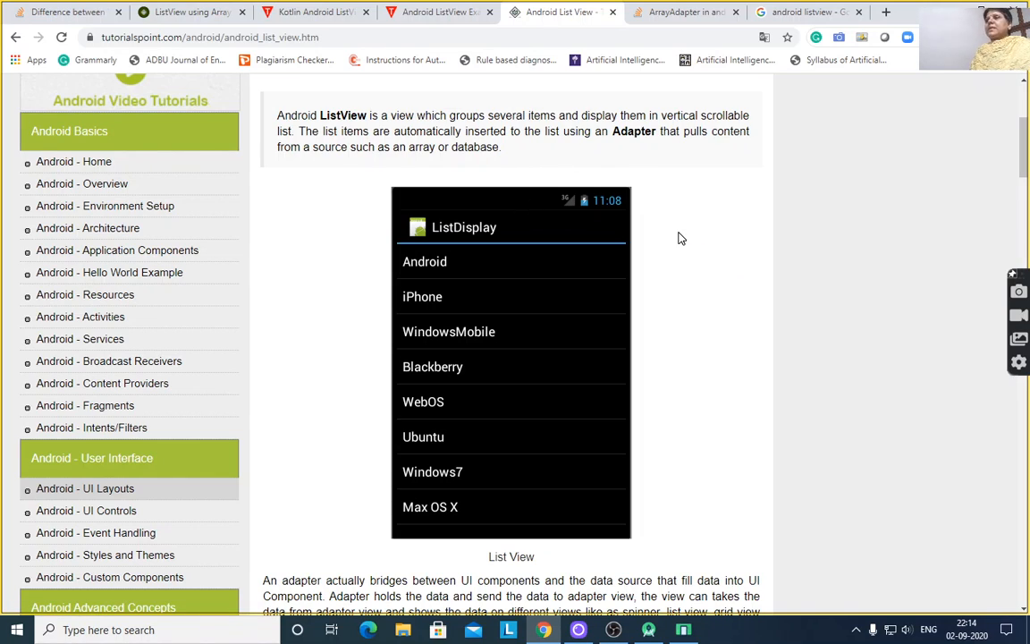
pyautogui.moveTo(667, 239)
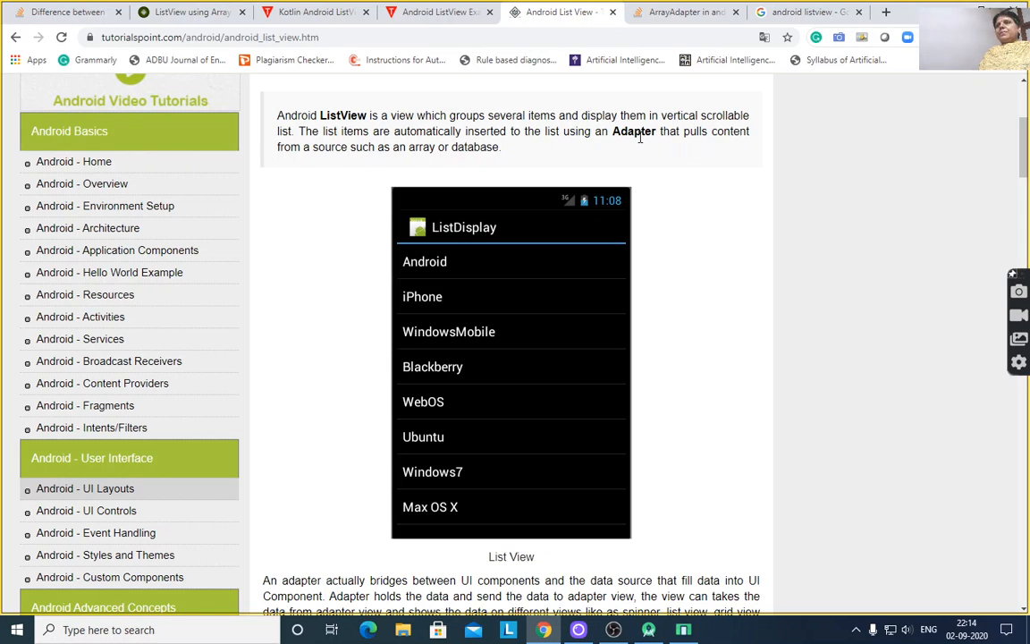
pyautogui.moveTo(665, 214)
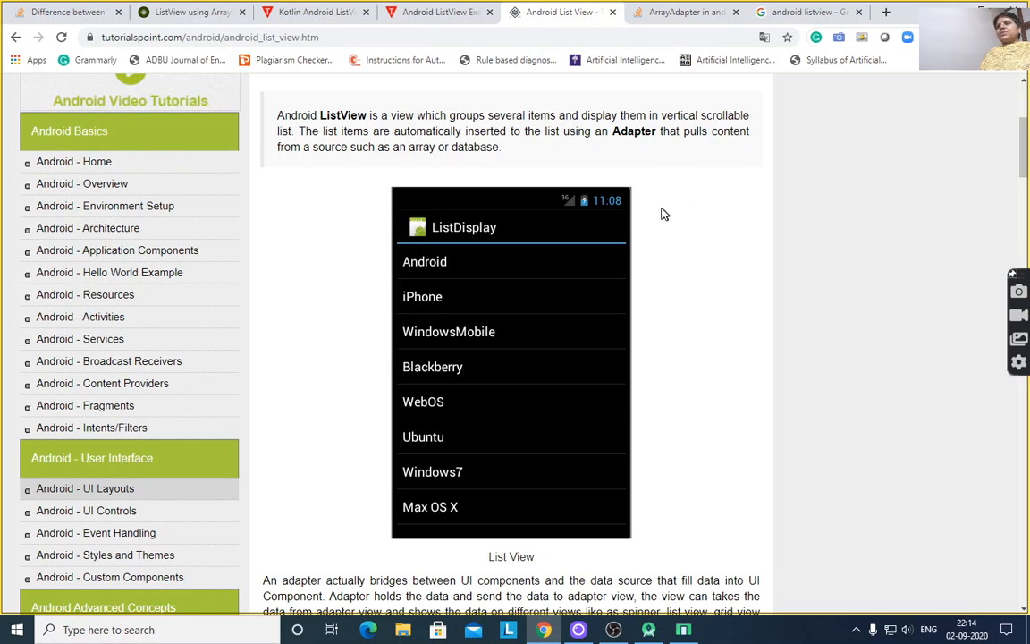
pyautogui.moveTo(375, 240)
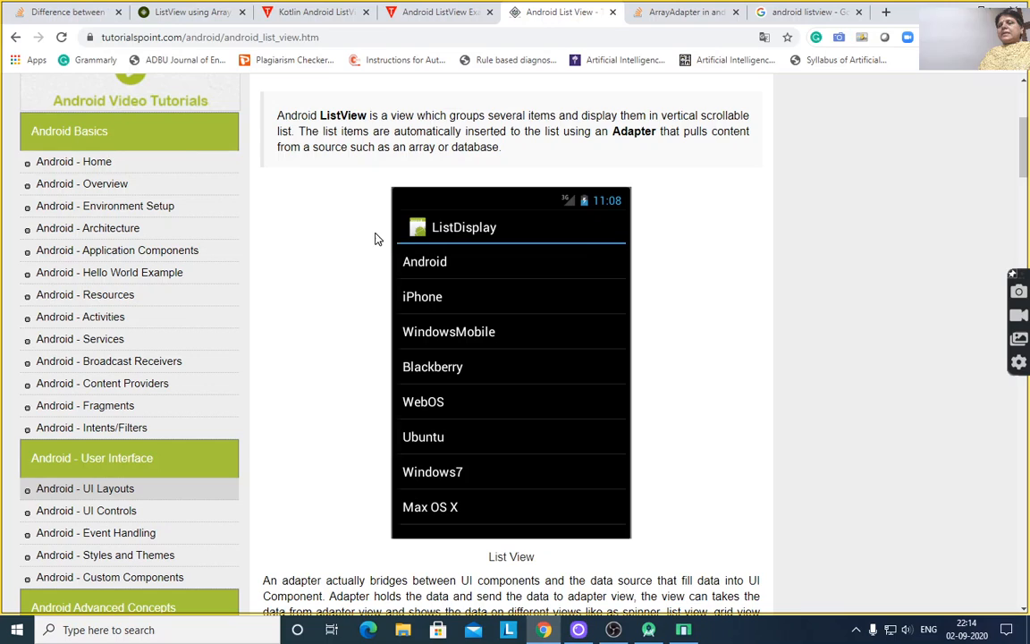
pyautogui.scroll(-3)
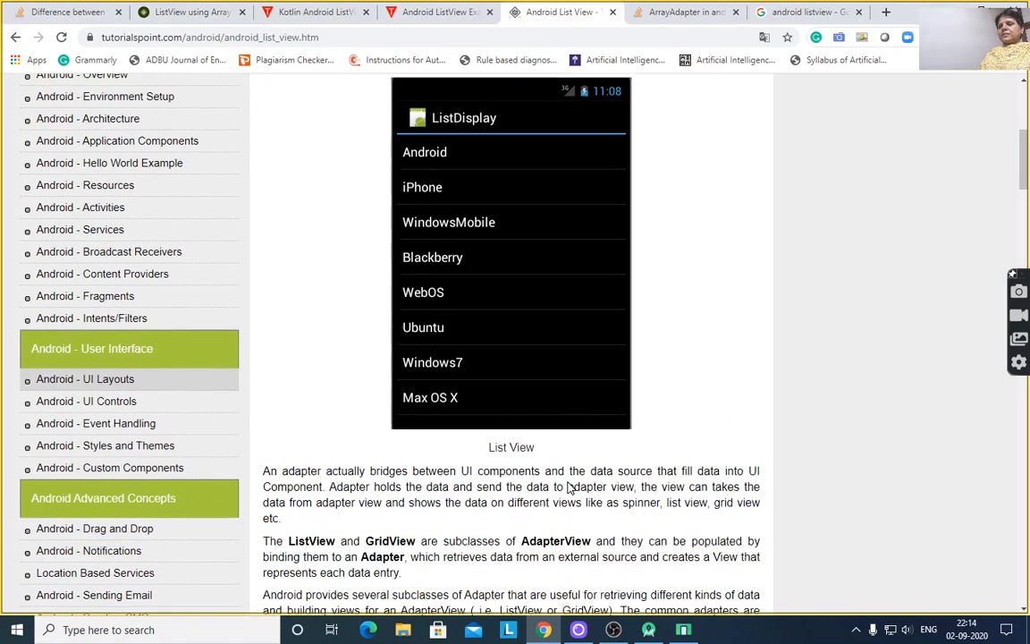
pyautogui.scroll(-3)
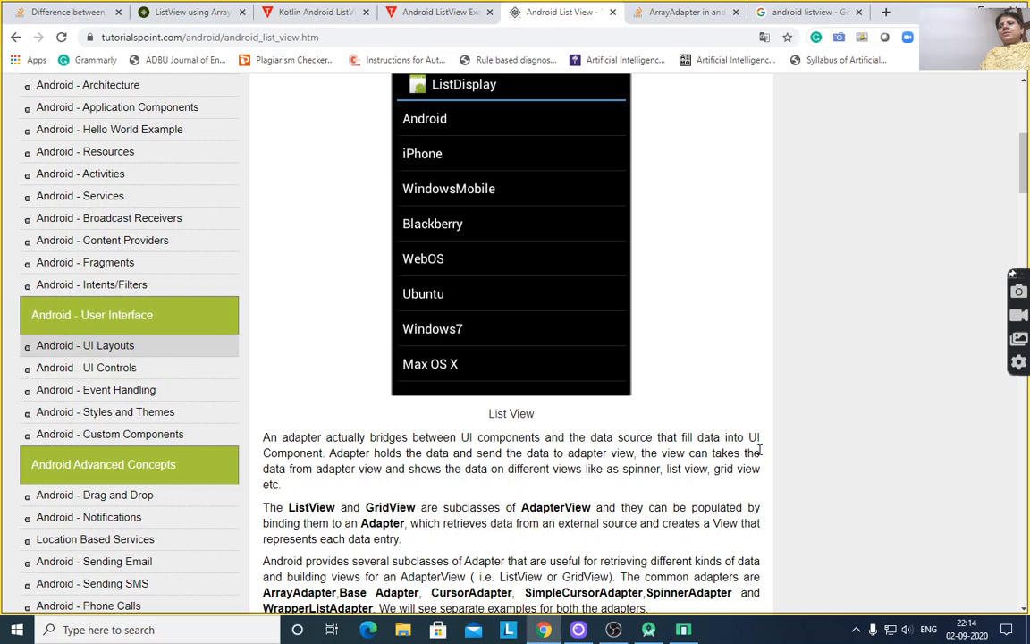
pyautogui.moveTo(430, 293)
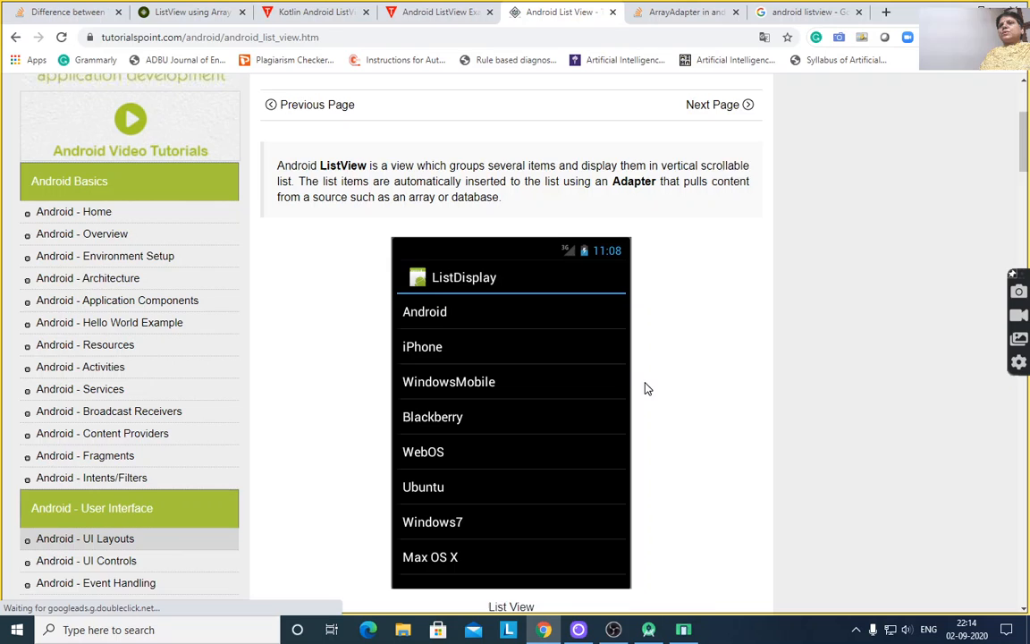
pyautogui.scroll(-3)
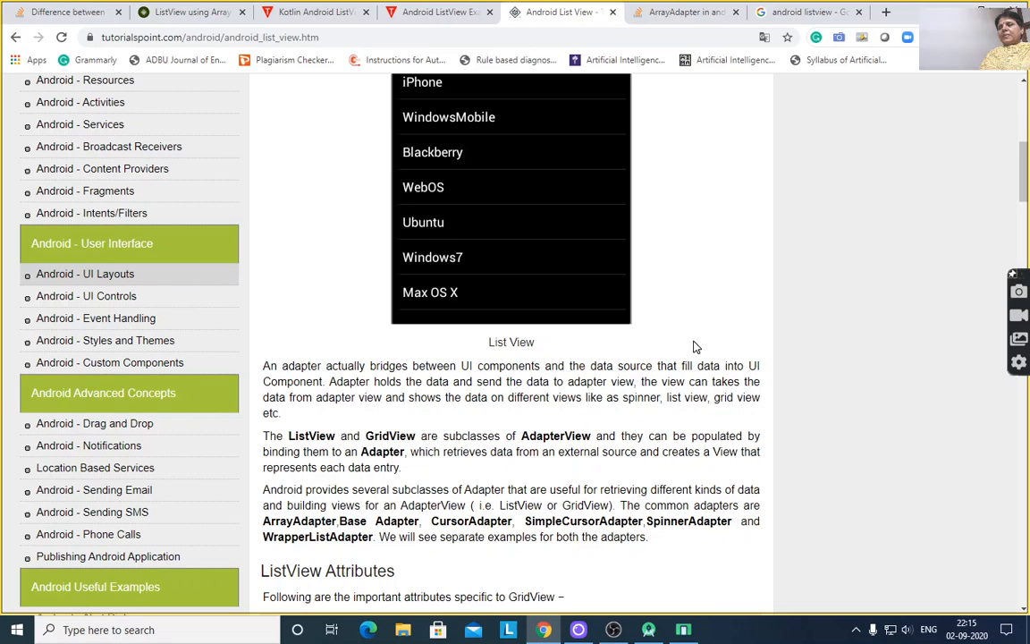
pyautogui.moveTo(683, 401)
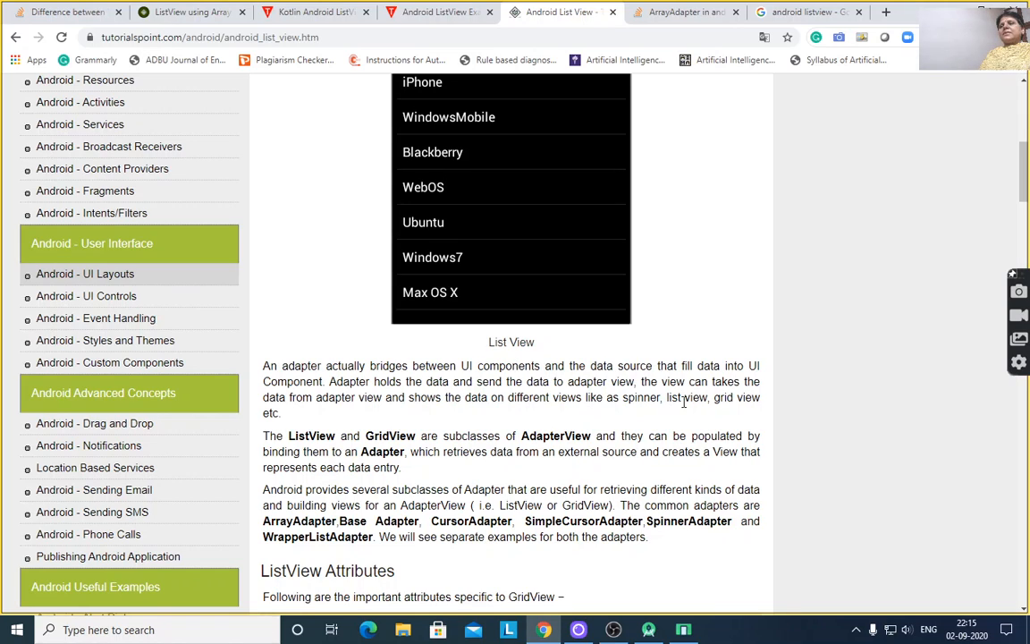
pyautogui.moveTo(598, 422)
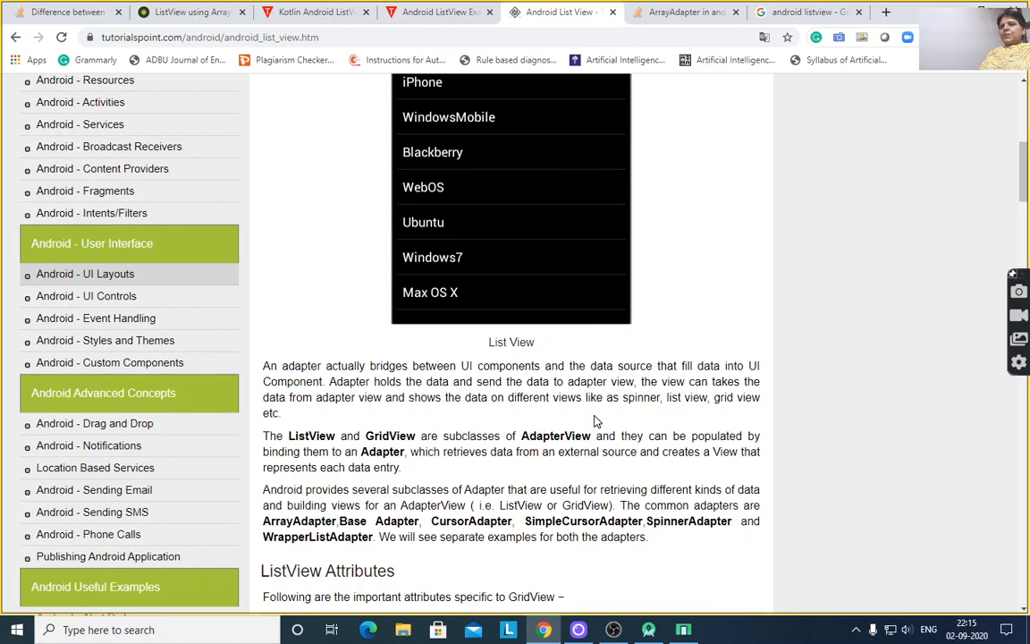
pyautogui.moveTo(739, 358)
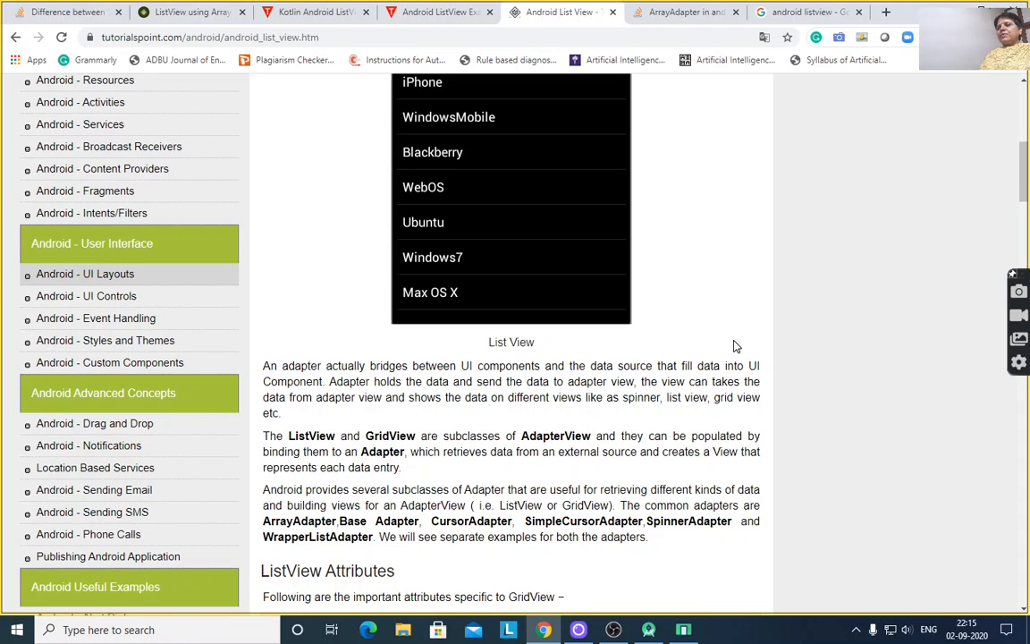
pyautogui.moveTo(587, 388)
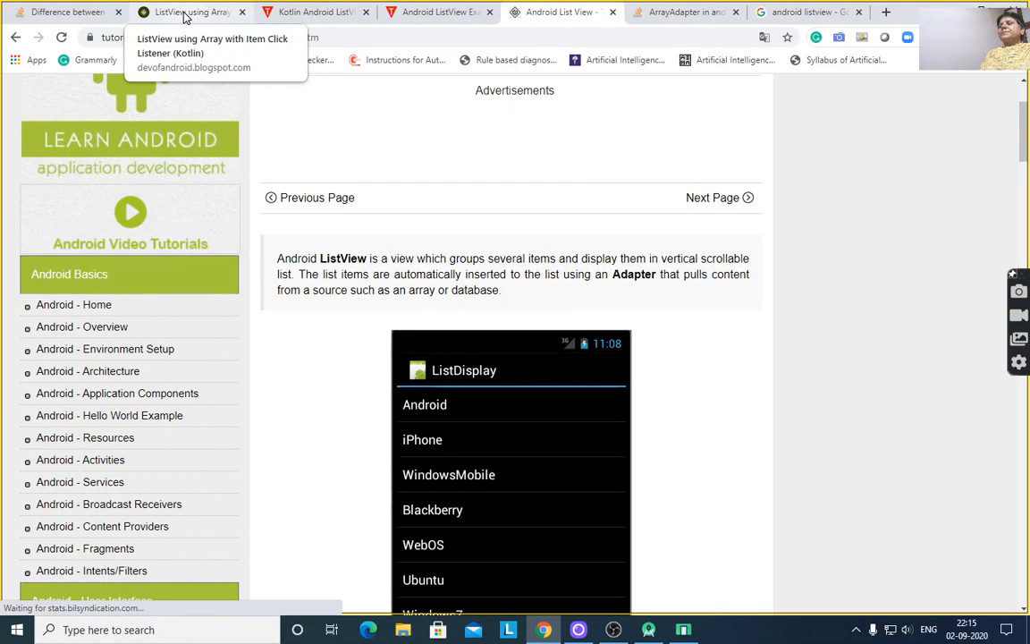
# Step: Return to the devofandroid ListView tutorial and scroll to its activity_main.xml source code
pyautogui.click(188, 10)
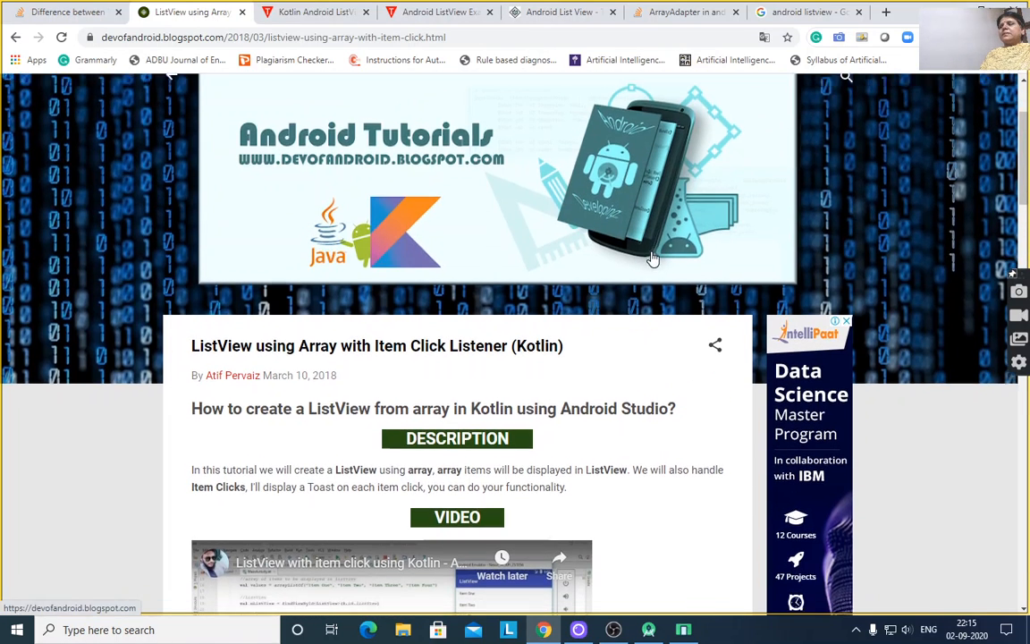
pyautogui.scroll(-3)
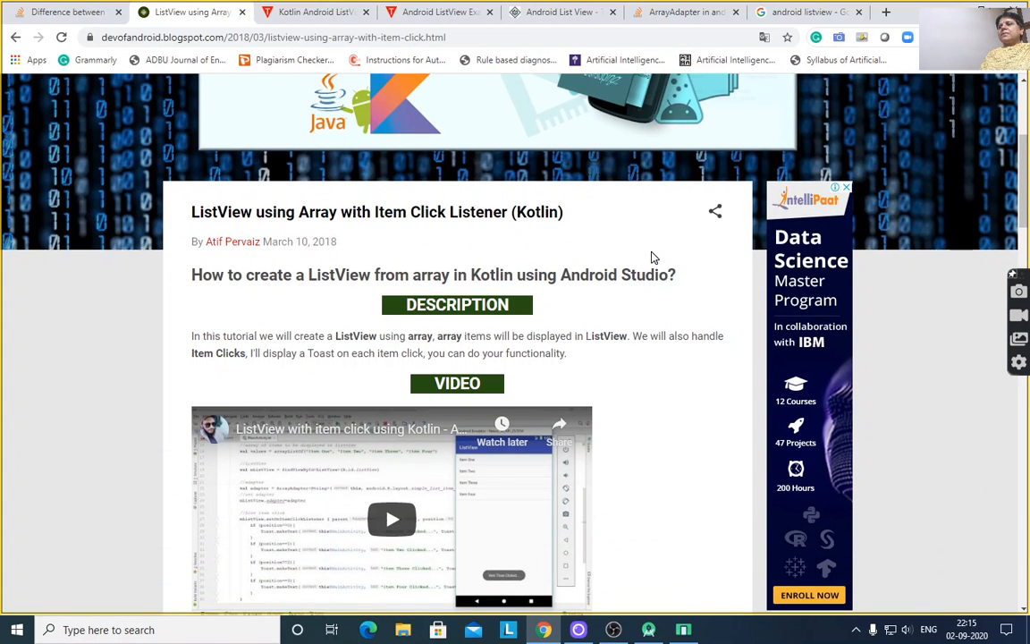
pyautogui.scroll(-3)
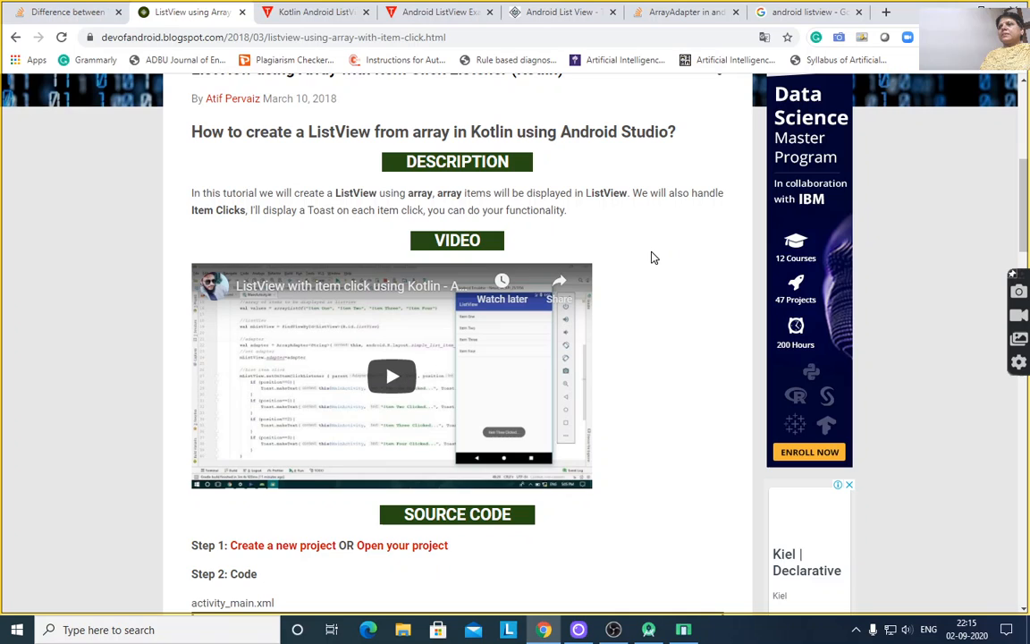
pyautogui.scroll(-3)
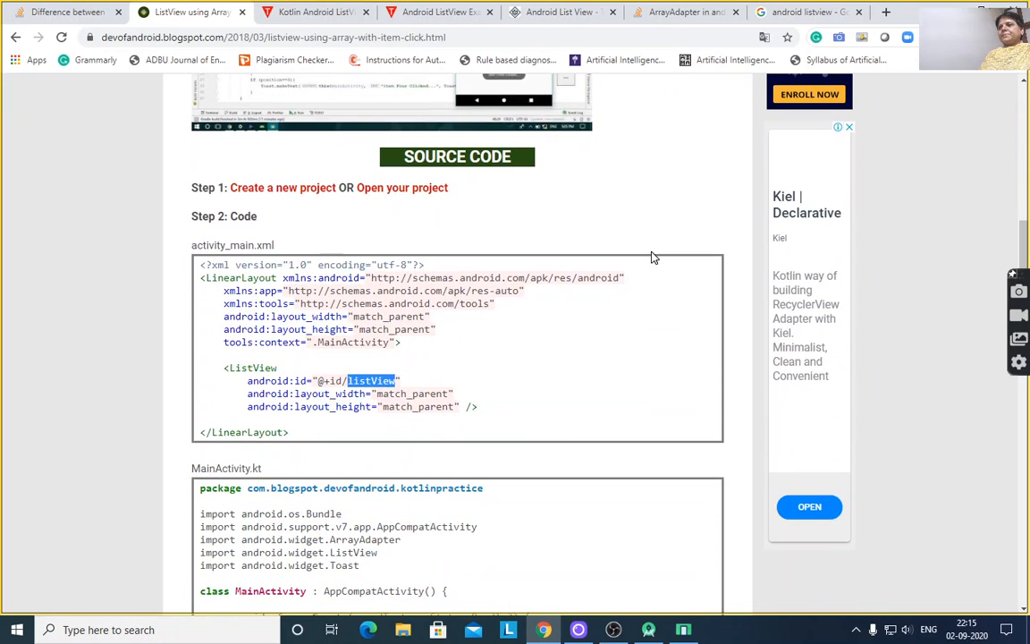
pyautogui.moveTo(336, 205)
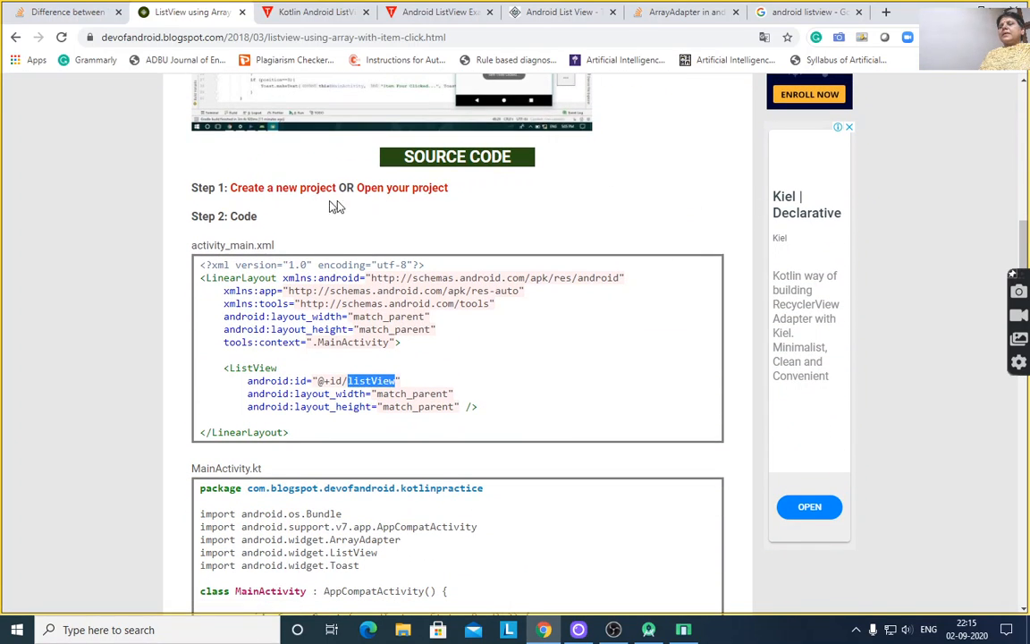
pyautogui.moveTo(680, 215)
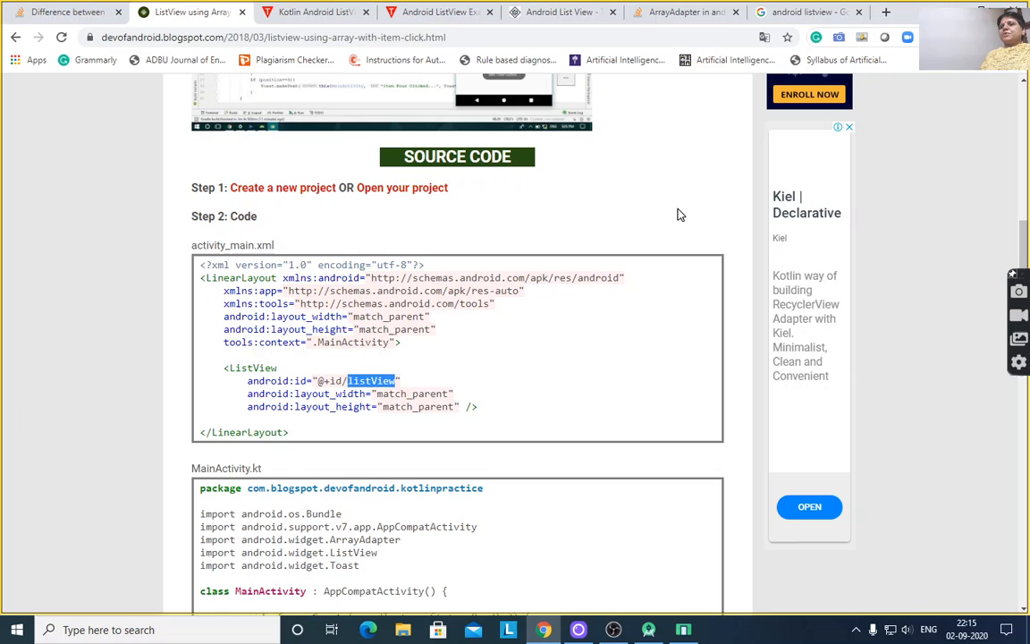
pyautogui.moveTo(676, 411)
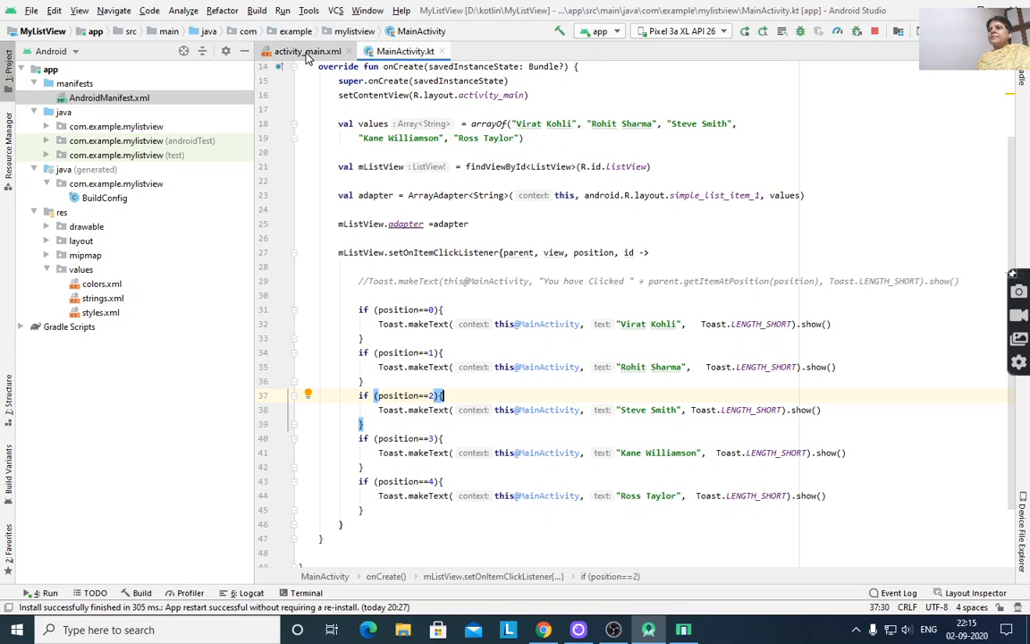
# Step: Switch to Android Studio's activity_main.xml showing the ListView with id listView
pyautogui.click(308, 50)
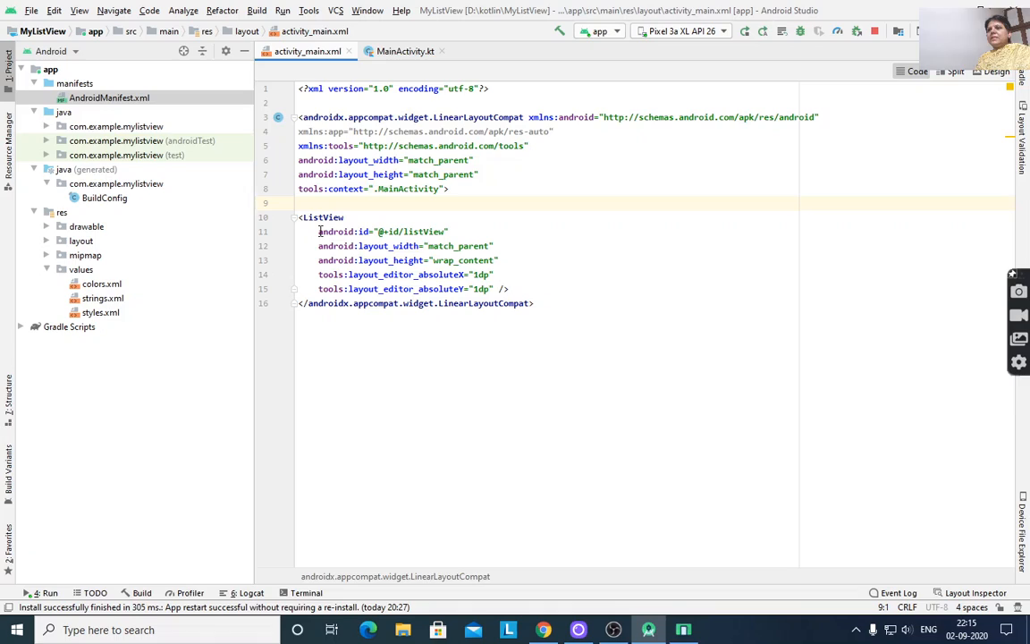
pyautogui.moveTo(362, 218)
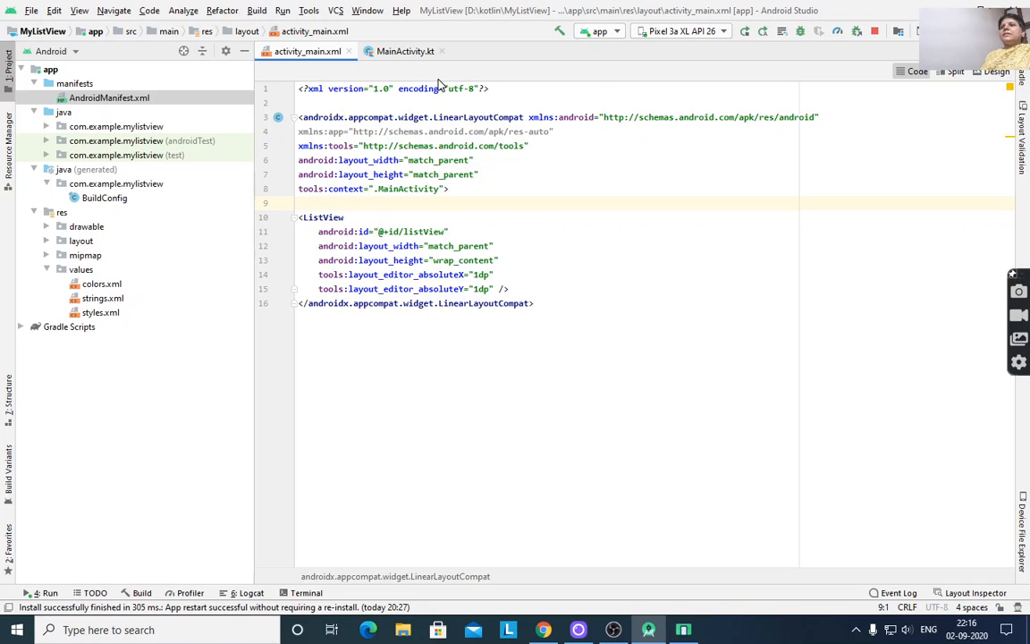
# Step: Review MainActivity.kt's imports, cricketer names array and ListView adapter code
pyautogui.click(404, 50)
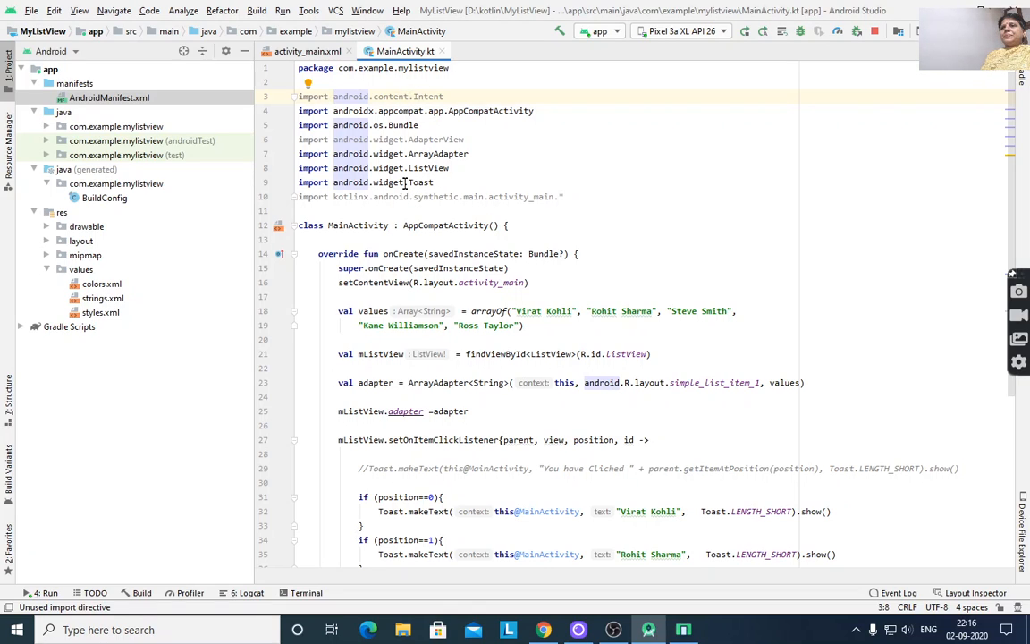
pyautogui.scroll(-3)
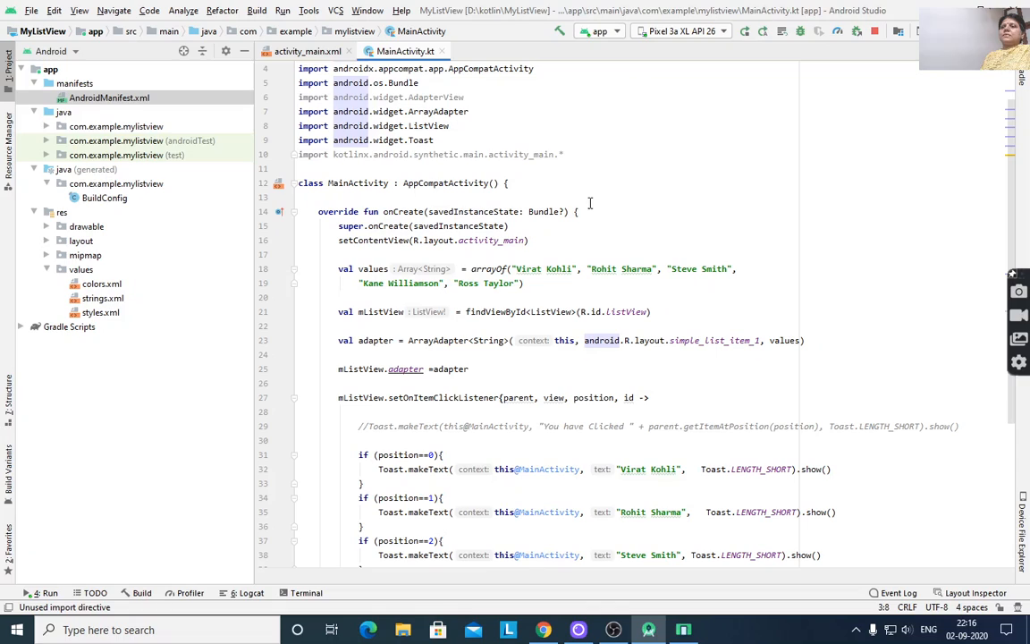
pyautogui.scroll(-3)
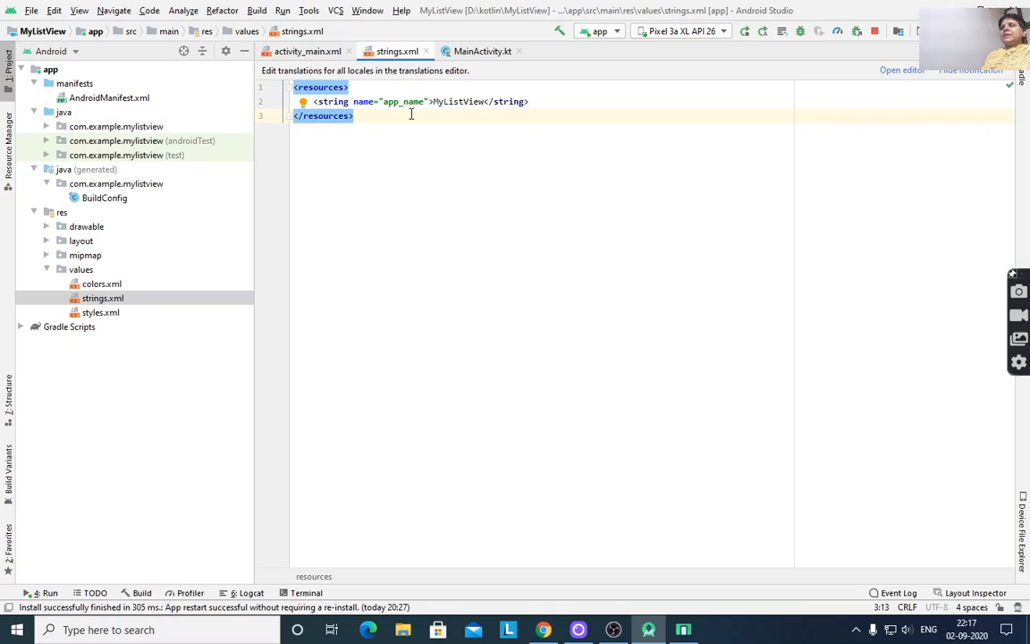
pyautogui.moveTo(397, 126)
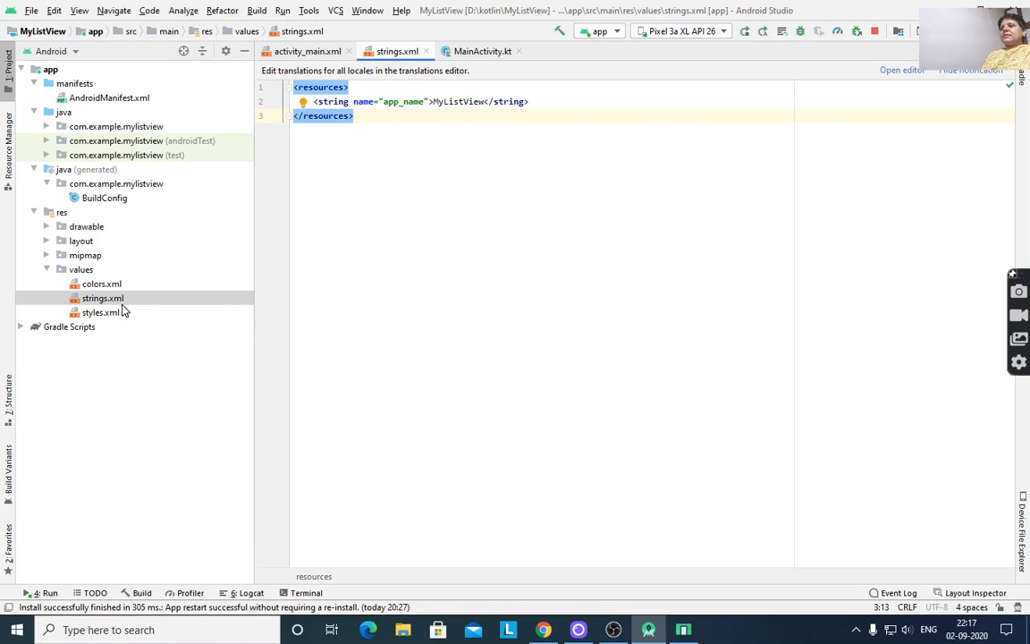
pyautogui.moveTo(136, 222)
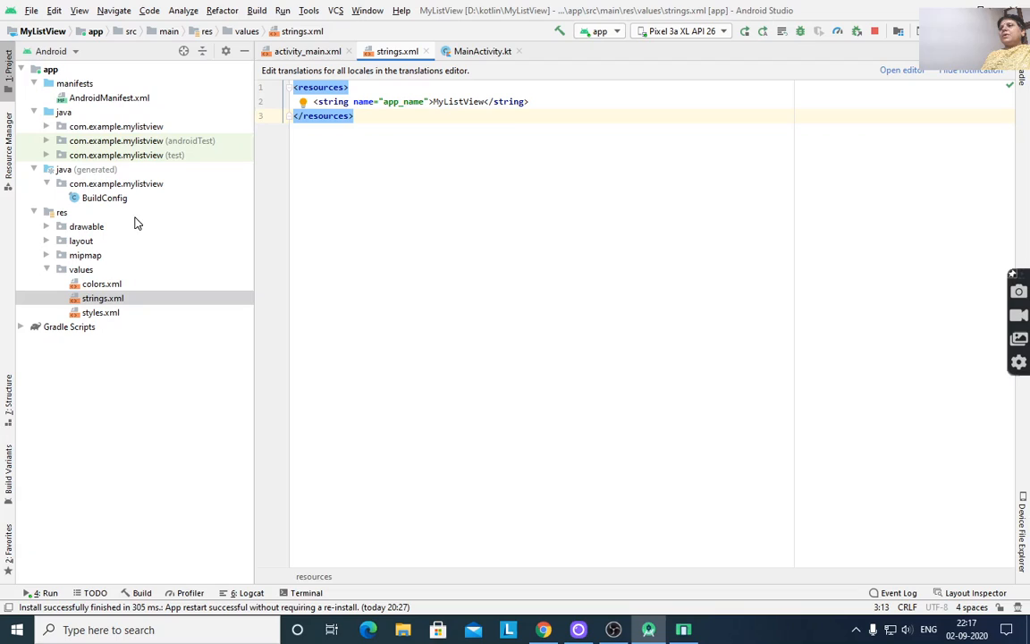
pyautogui.moveTo(482, 50)
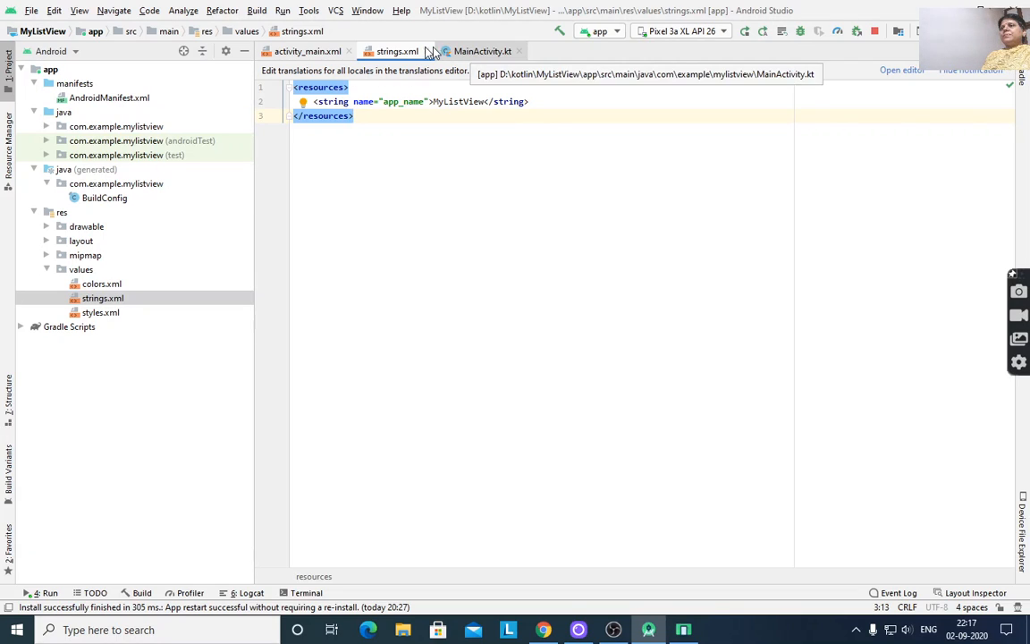
# Step: Return to the activity_main.xml ListView layout after viewing strings.xml
pyautogui.click(308, 50)
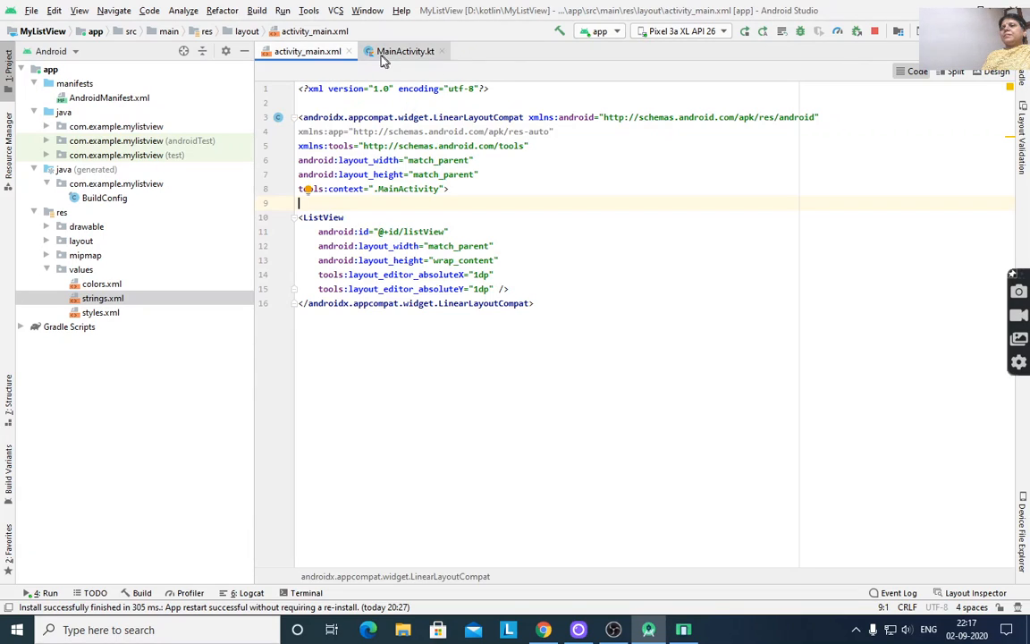
# Step: Highlight the values array, mListView lookup and simple_list_item_1 adapter arguments in MainActivity.kt
pyautogui.click(404, 50)
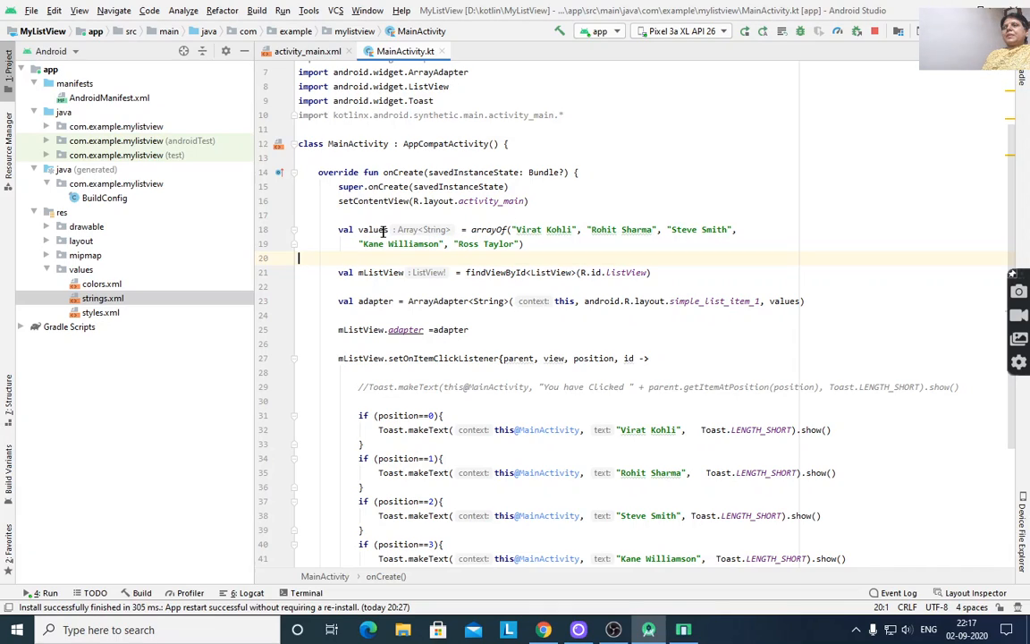
pyautogui.doubleClick(372, 229)
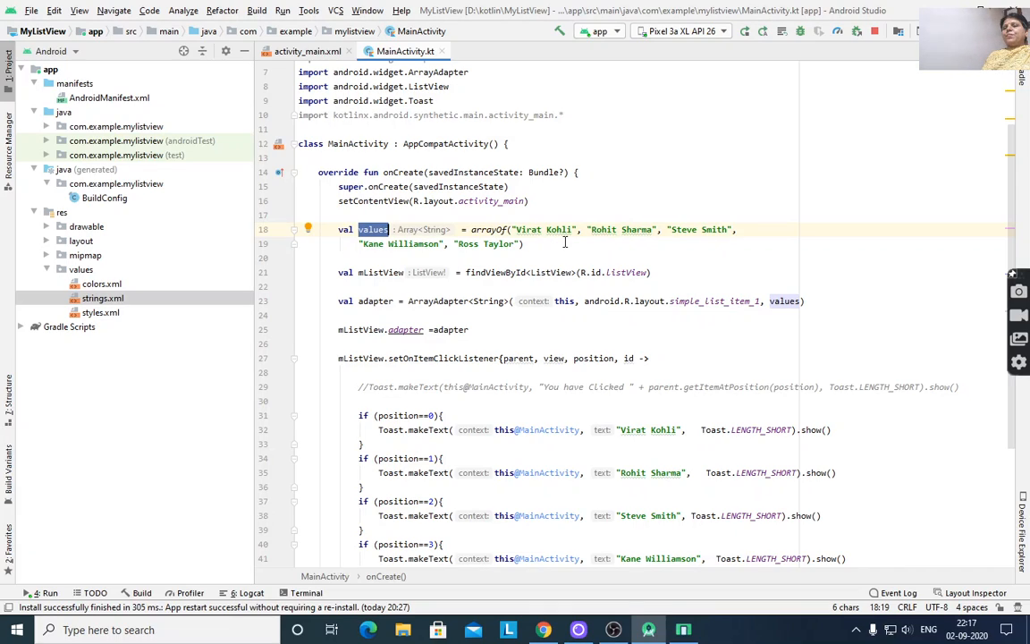
pyautogui.moveTo(833, 250)
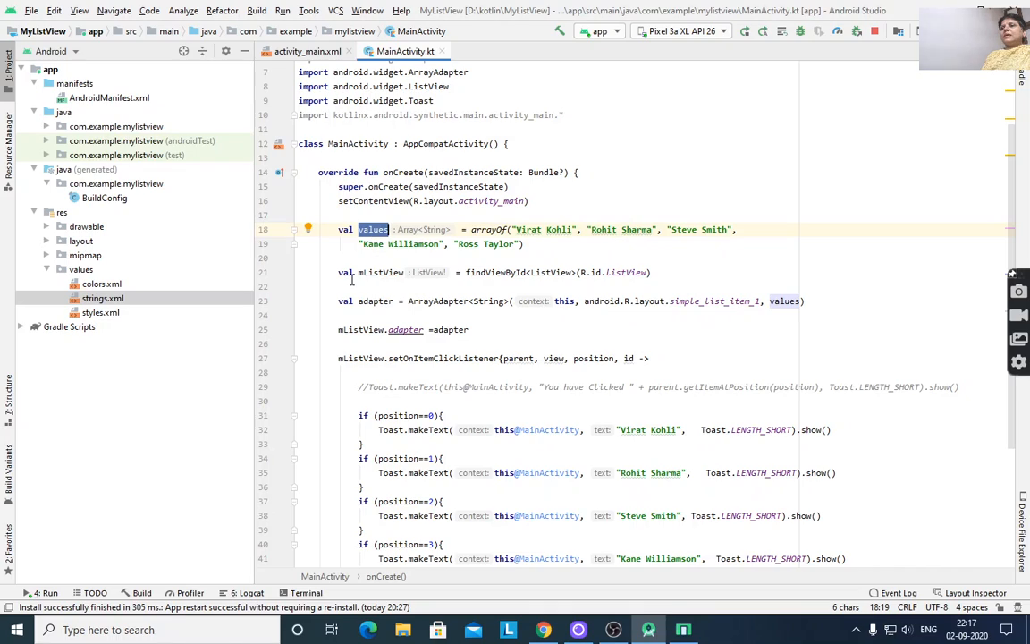
pyautogui.click(379, 272)
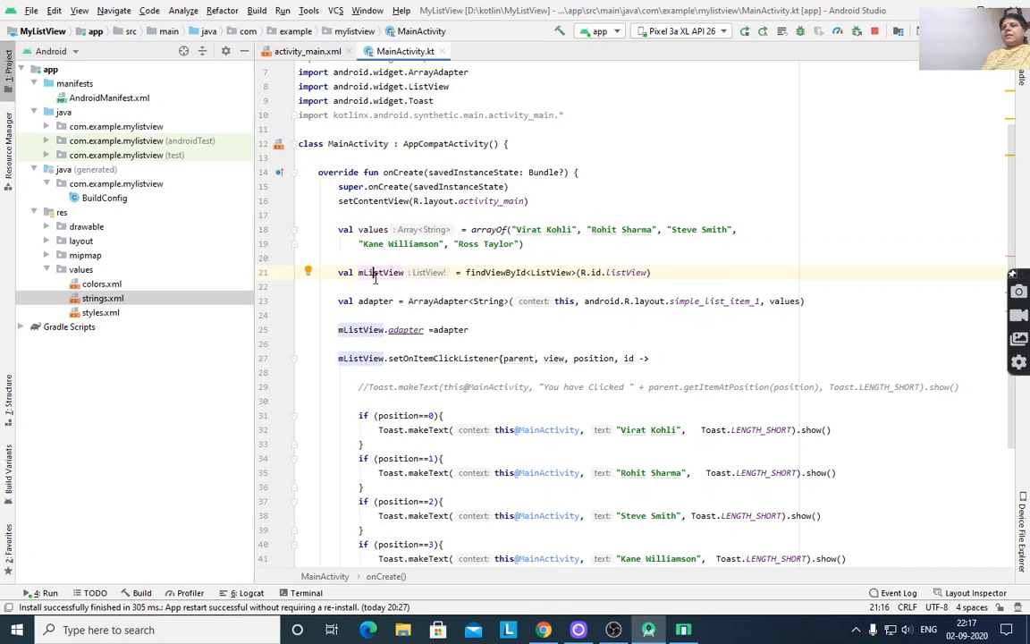
pyautogui.moveTo(516, 296)
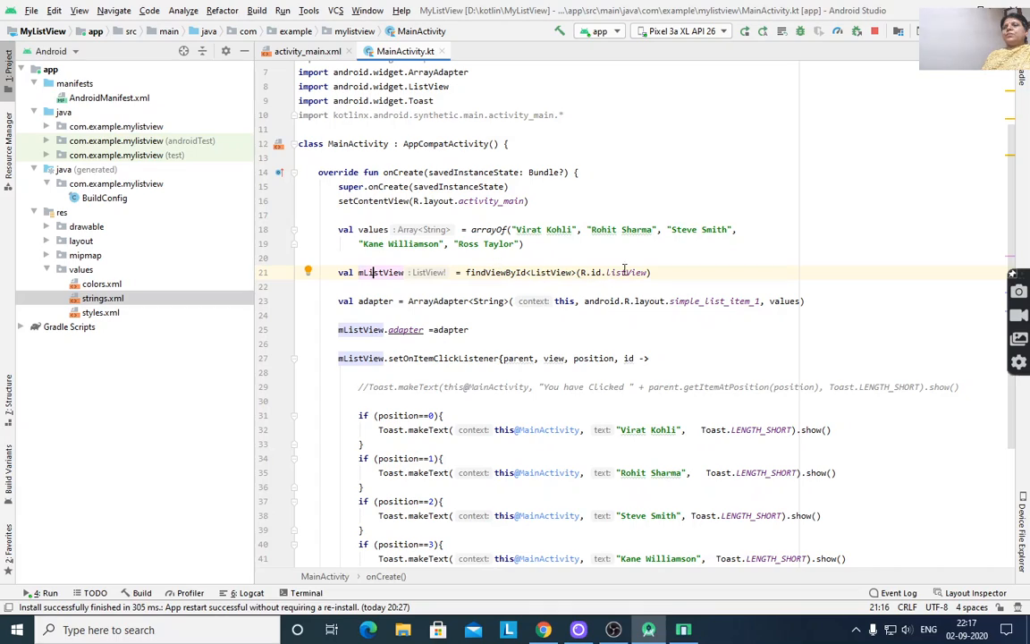
pyautogui.moveTo(577, 286)
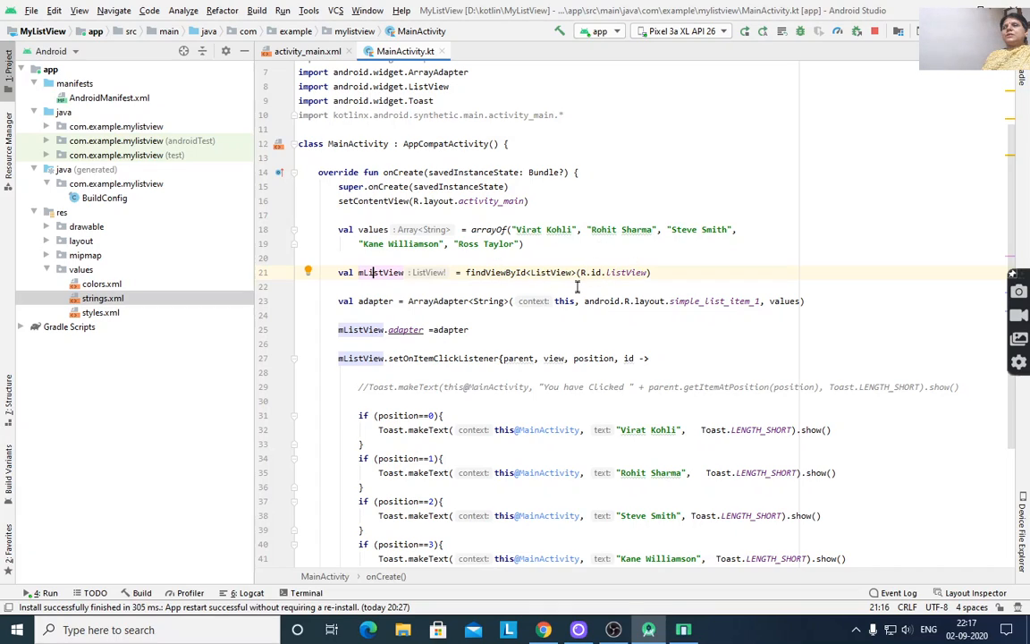
pyautogui.moveTo(653, 283)
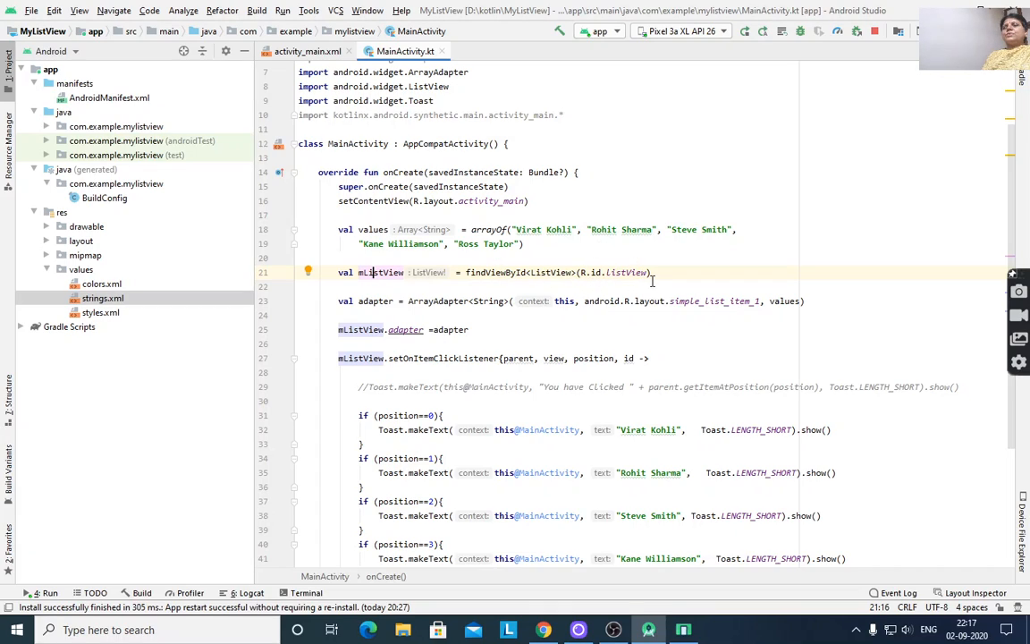
pyautogui.moveTo(623, 275)
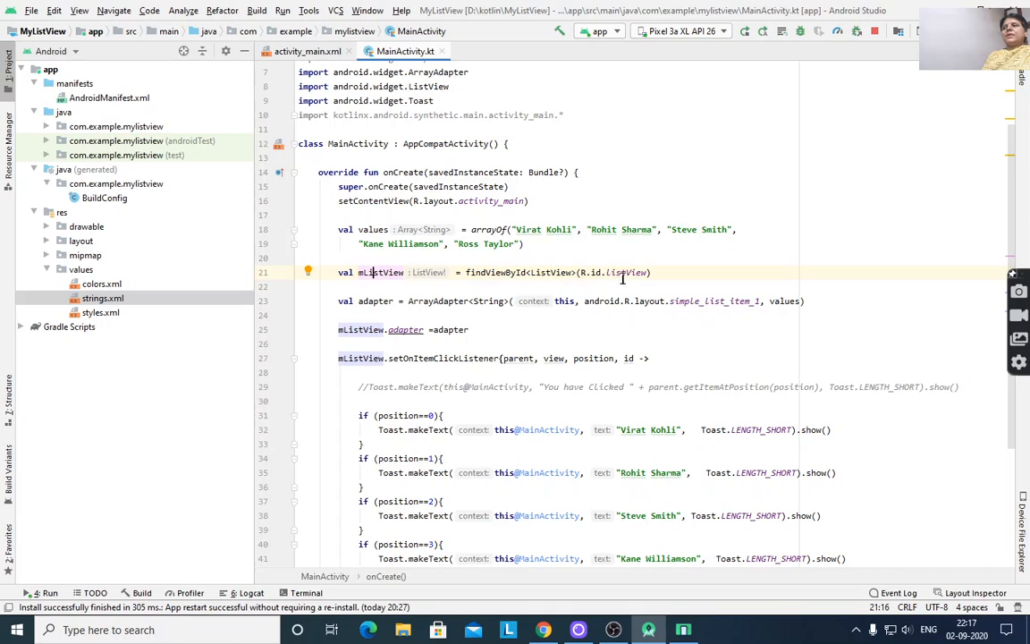
pyautogui.moveTo(642, 272)
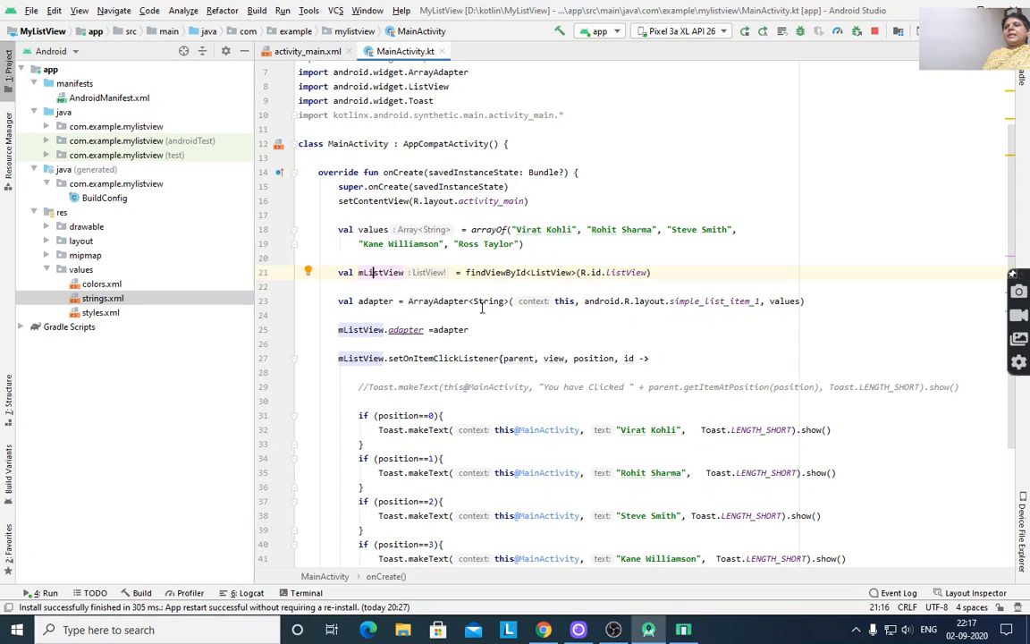
pyautogui.moveTo(566, 308)
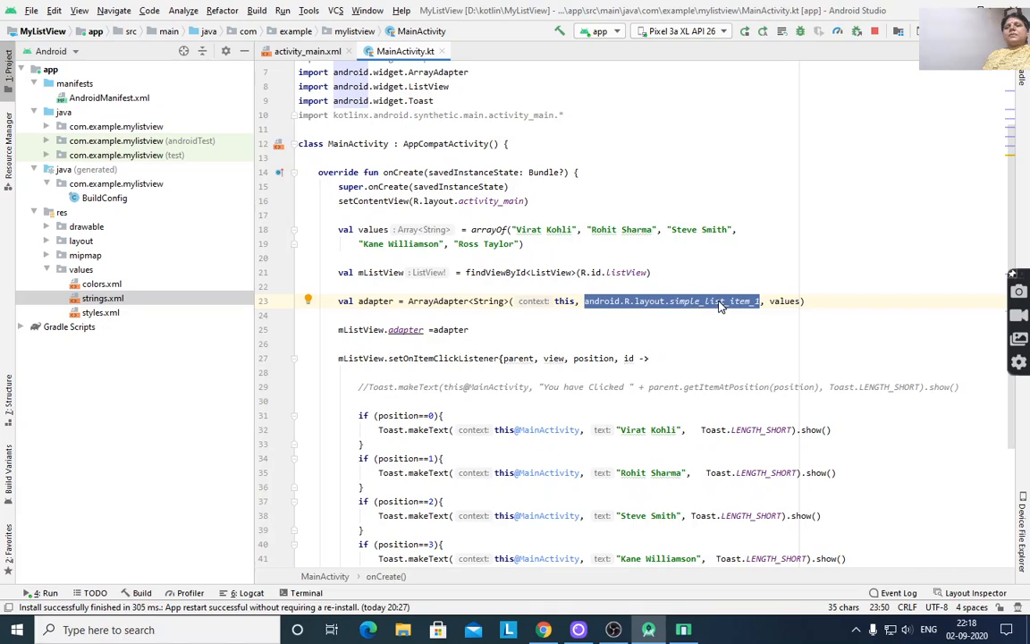
pyautogui.doubleClick(783, 300)
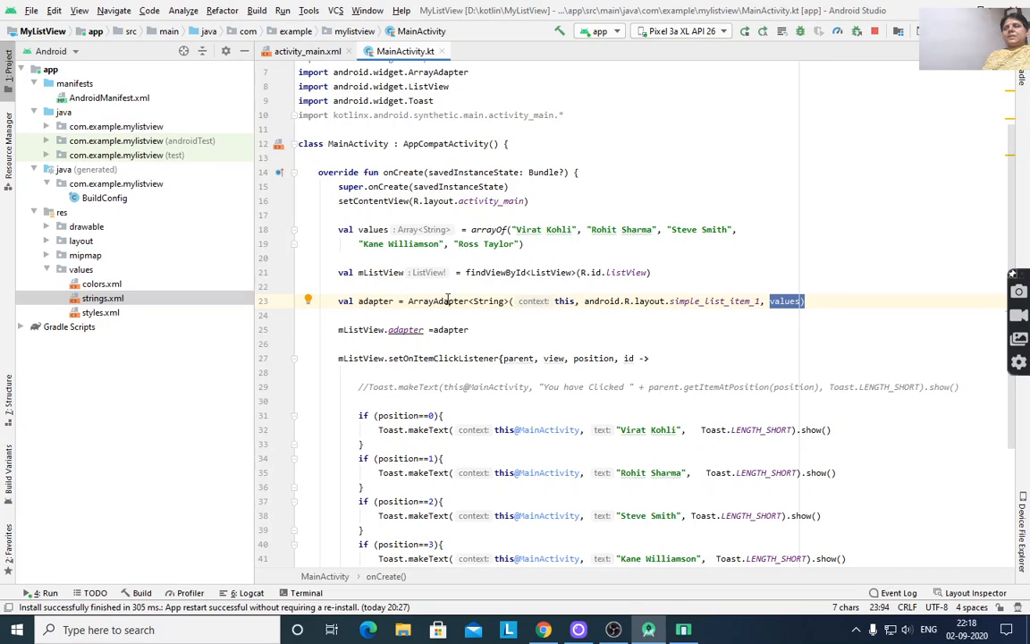
pyautogui.doubleClick(372, 301)
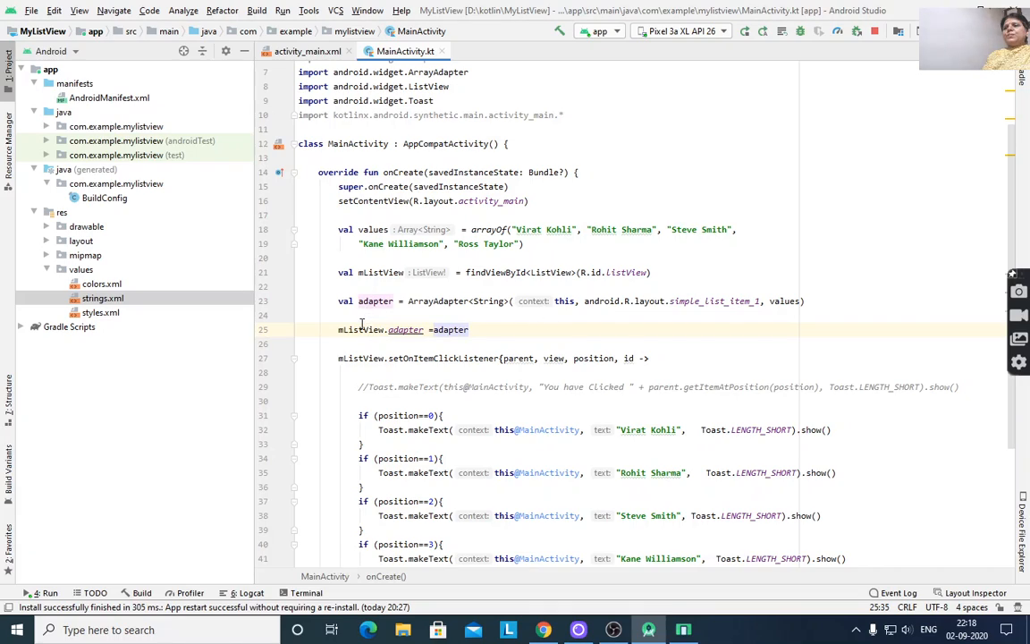
pyautogui.moveTo(641, 323)
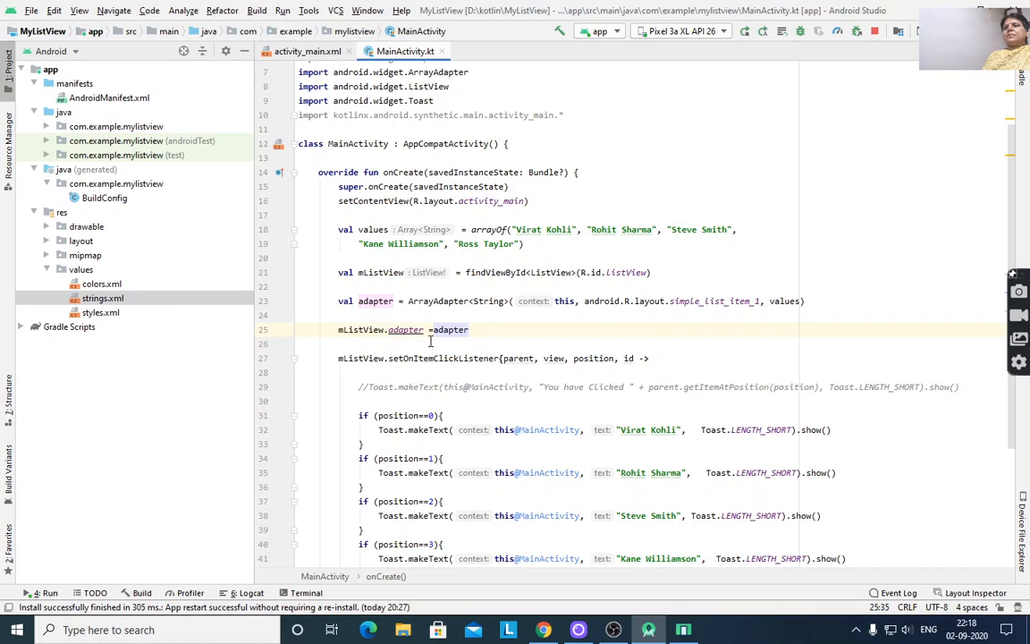
pyautogui.moveTo(726, 319)
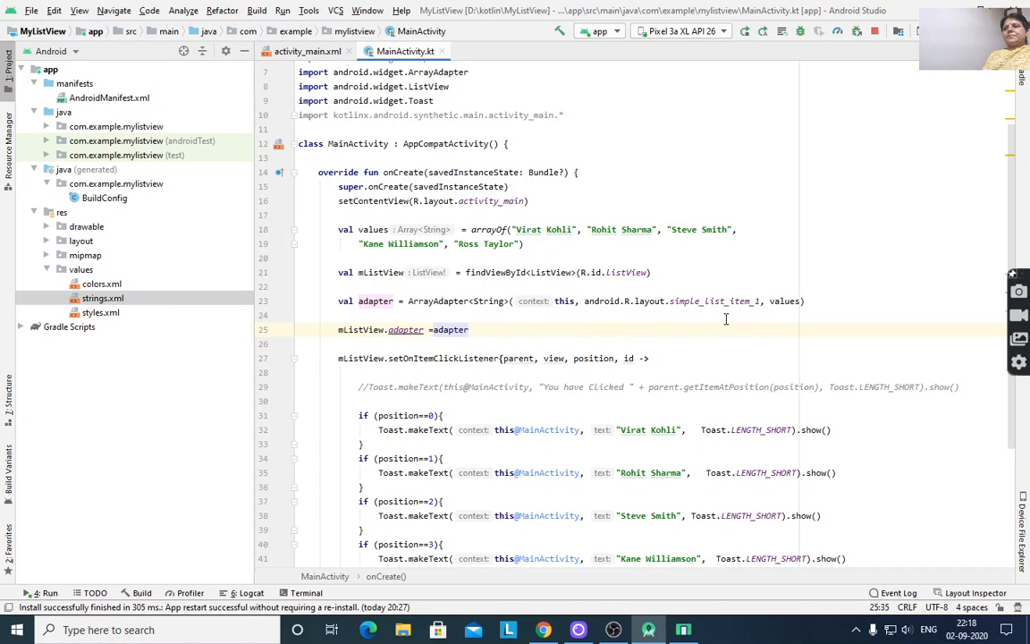
pyautogui.scroll(-3)
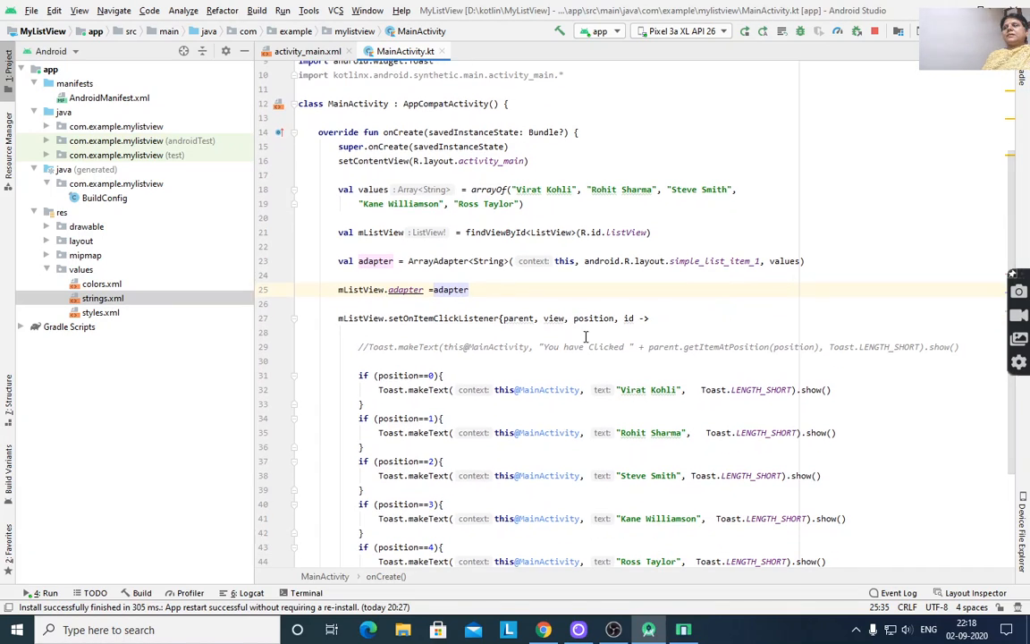
pyautogui.scroll(-3)
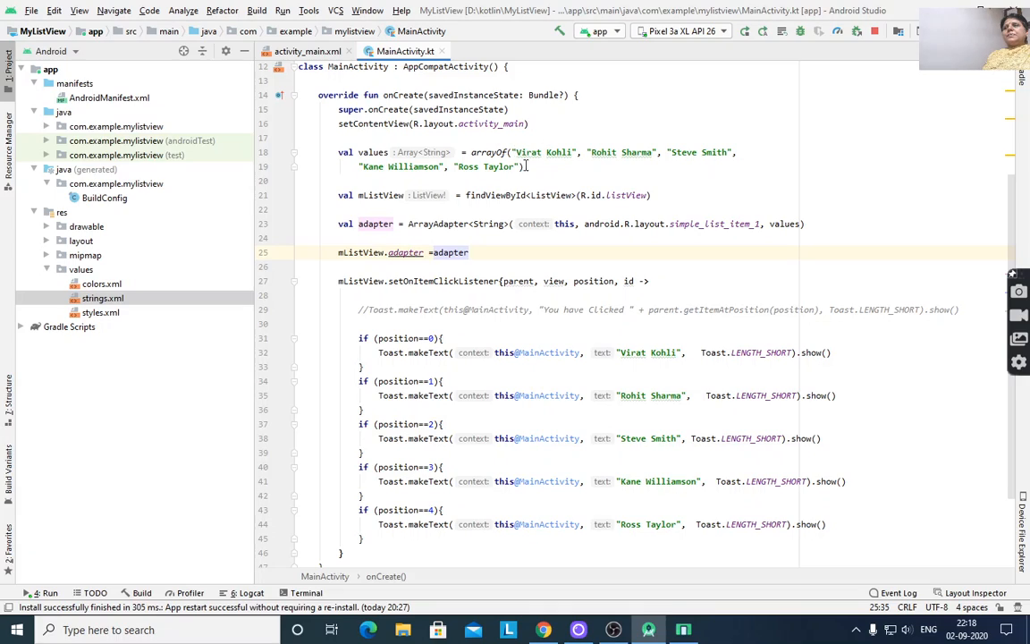
pyautogui.moveTo(755, 448)
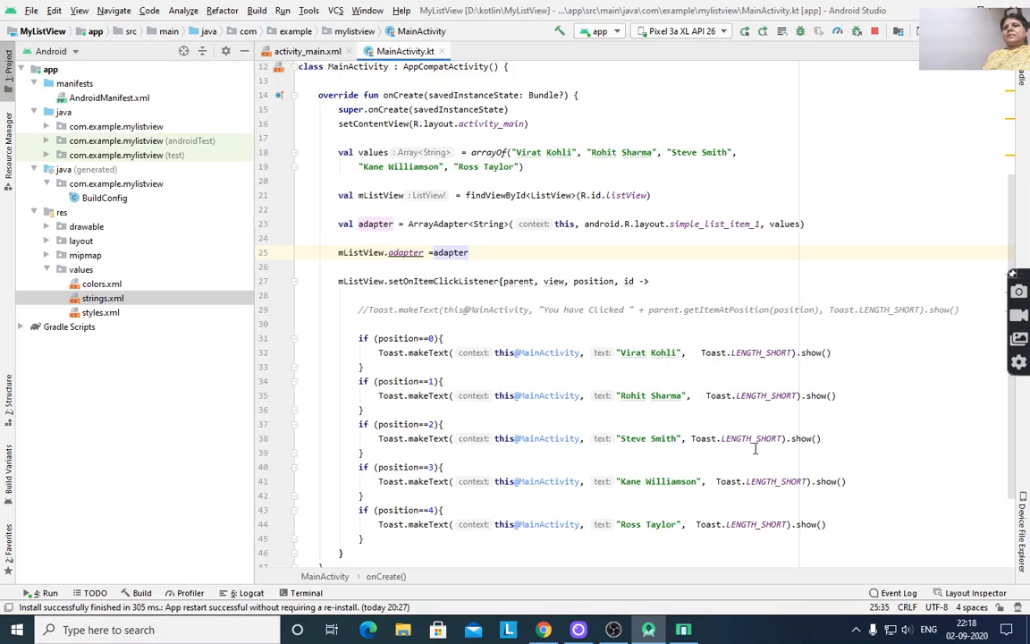
pyautogui.moveTo(609, 289)
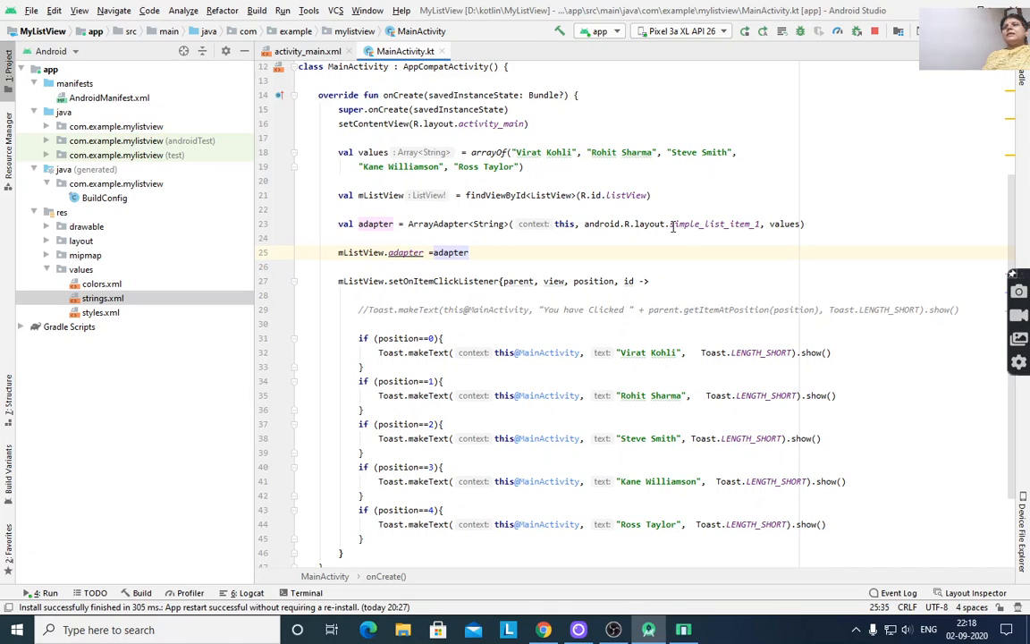
pyautogui.moveTo(587, 224)
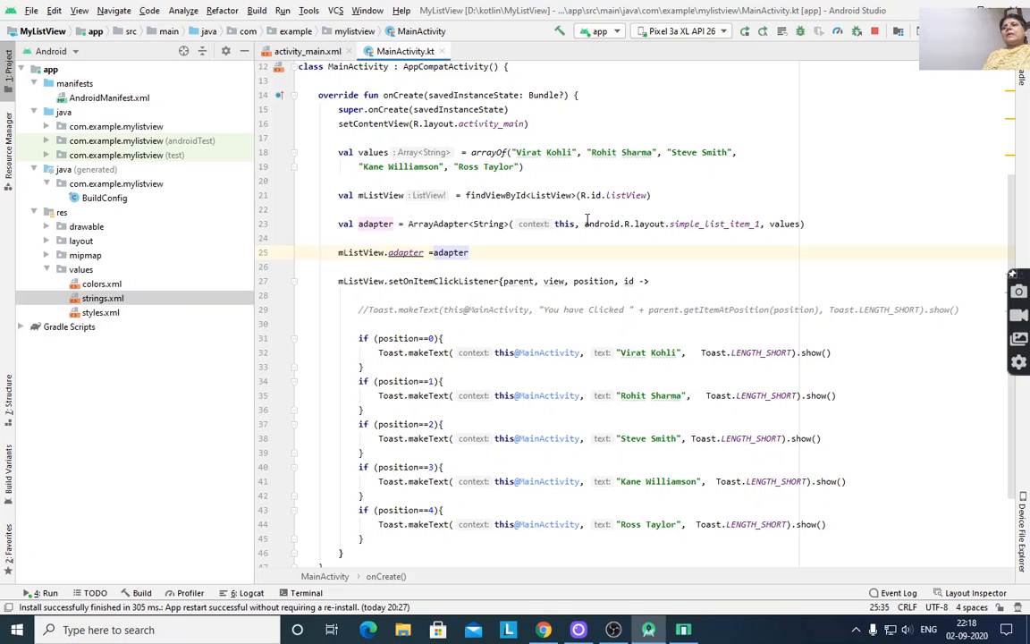
pyautogui.moveTo(597, 169)
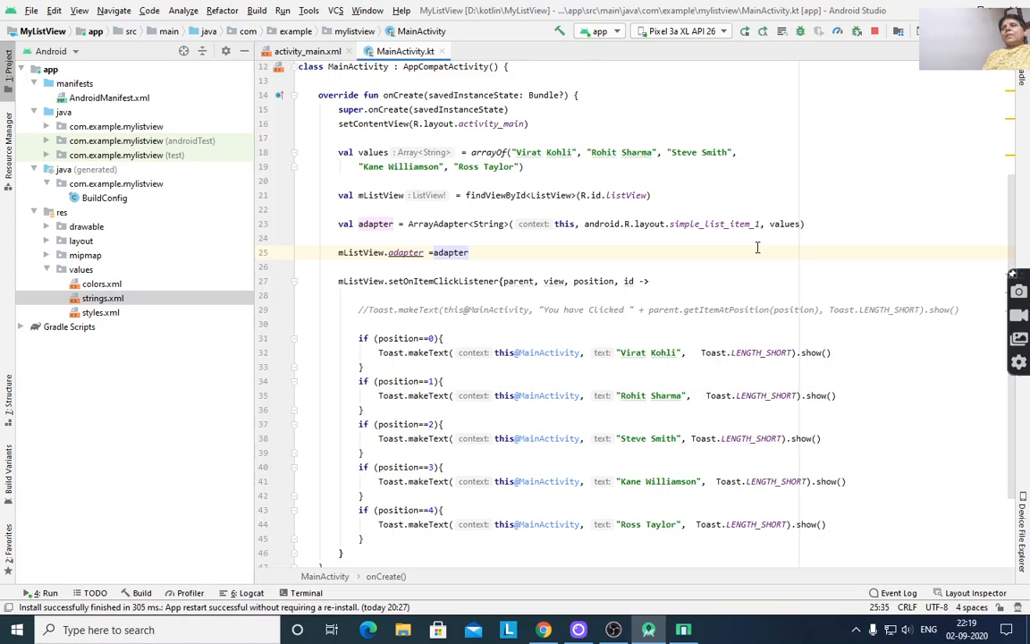
pyautogui.moveTo(588, 225)
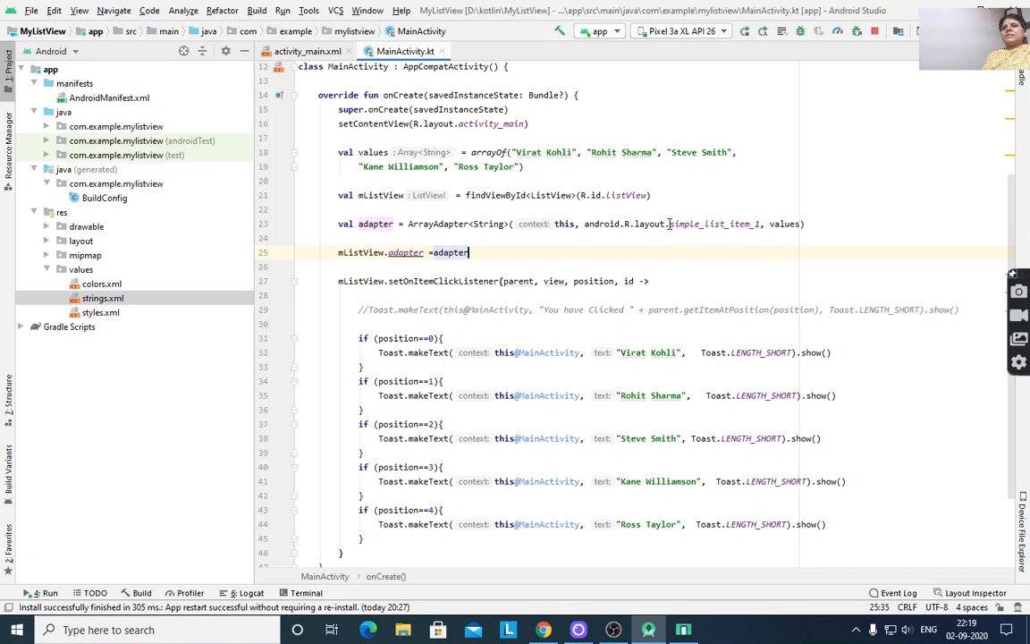
pyautogui.doubleClick(716, 224)
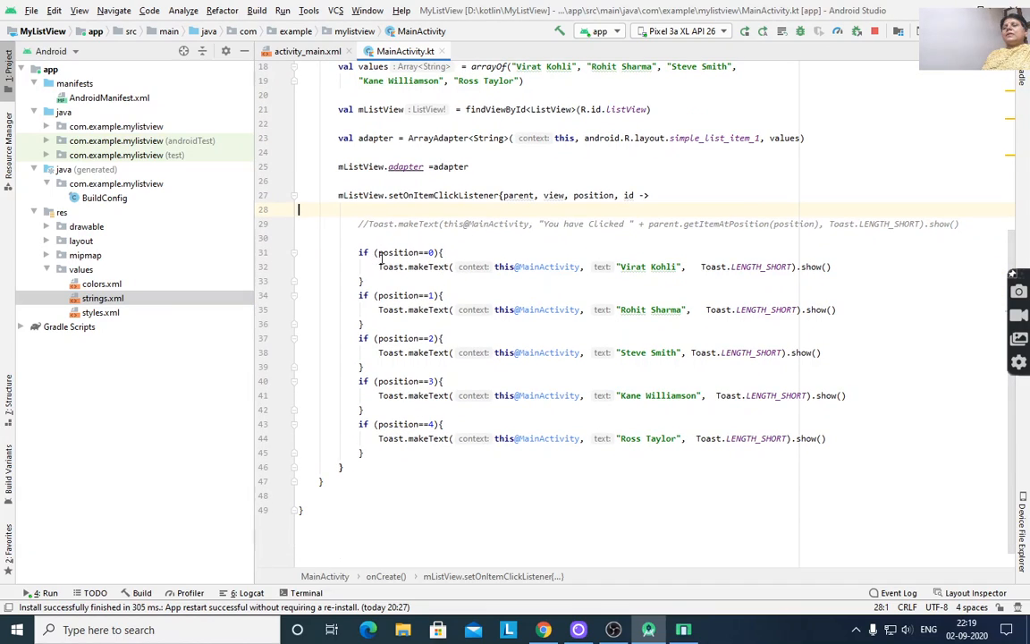
# Step: Scroll through MainActivity.kt to check the values array names against the toast texts
pyautogui.scroll(-3)
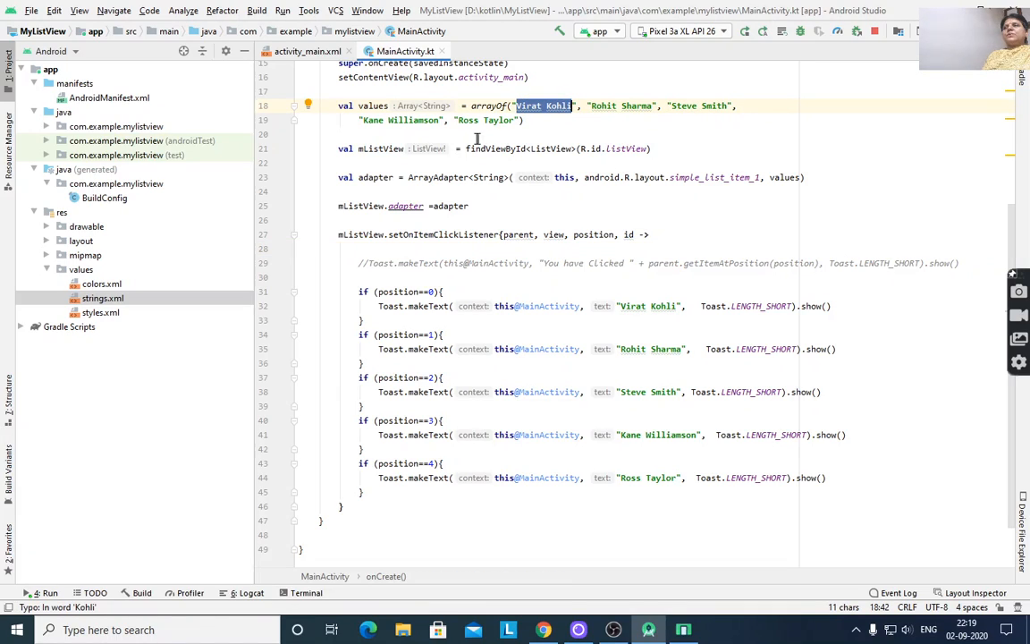
pyautogui.moveTo(438, 319)
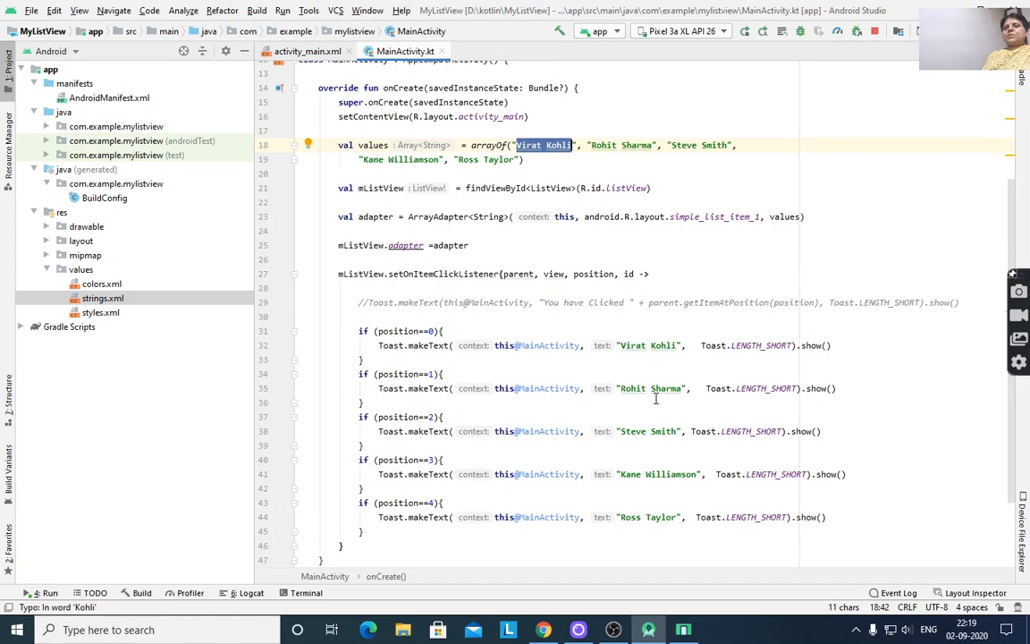
pyautogui.scroll(-3)
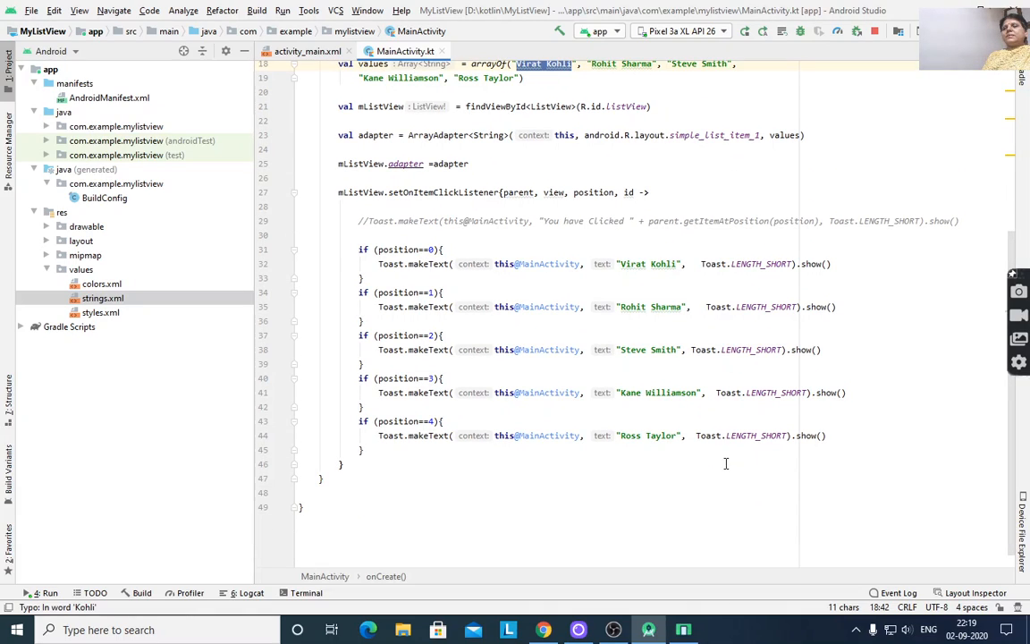
pyautogui.moveTo(755, 211)
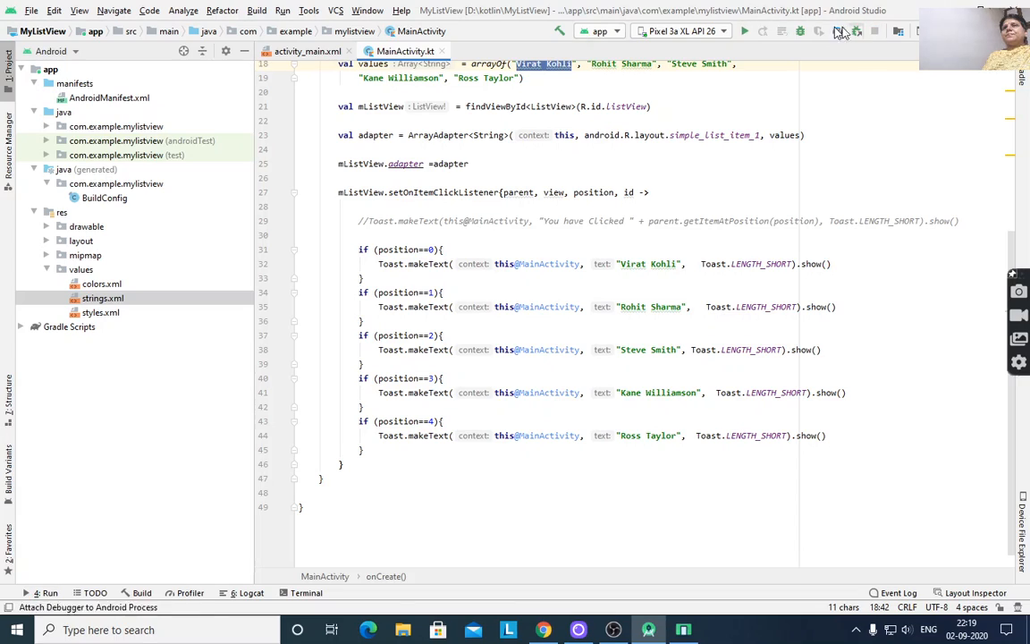
pyautogui.moveTo(744, 33)
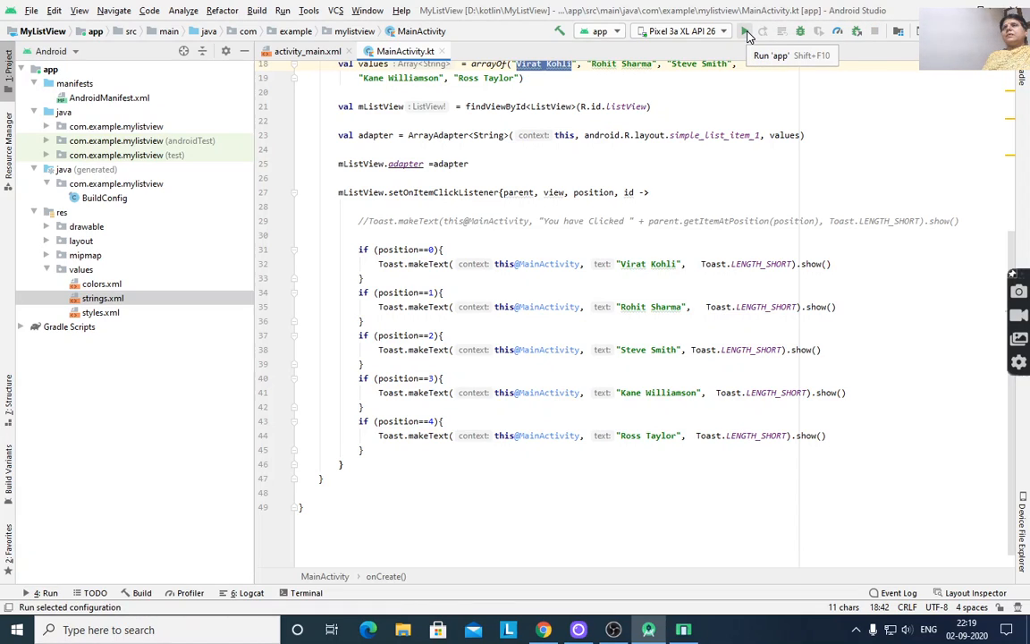
# Step: Launch MyListView on the emulator and tap Rohit Sharma, Steve Smith and Kane Williamson to verify their toasts
pyautogui.click(744, 31)
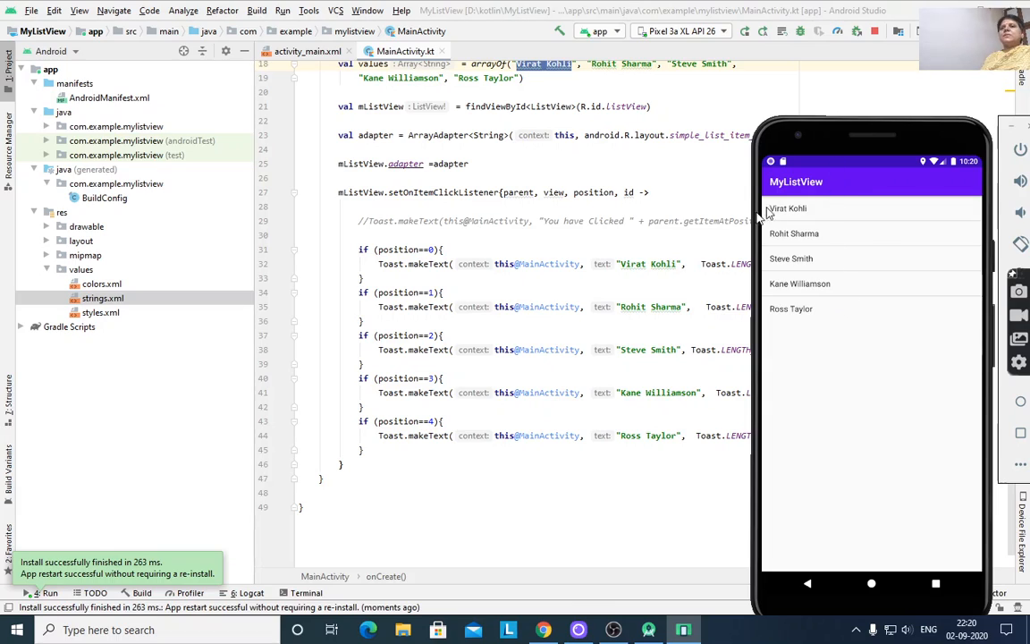
pyautogui.moveTo(840, 189)
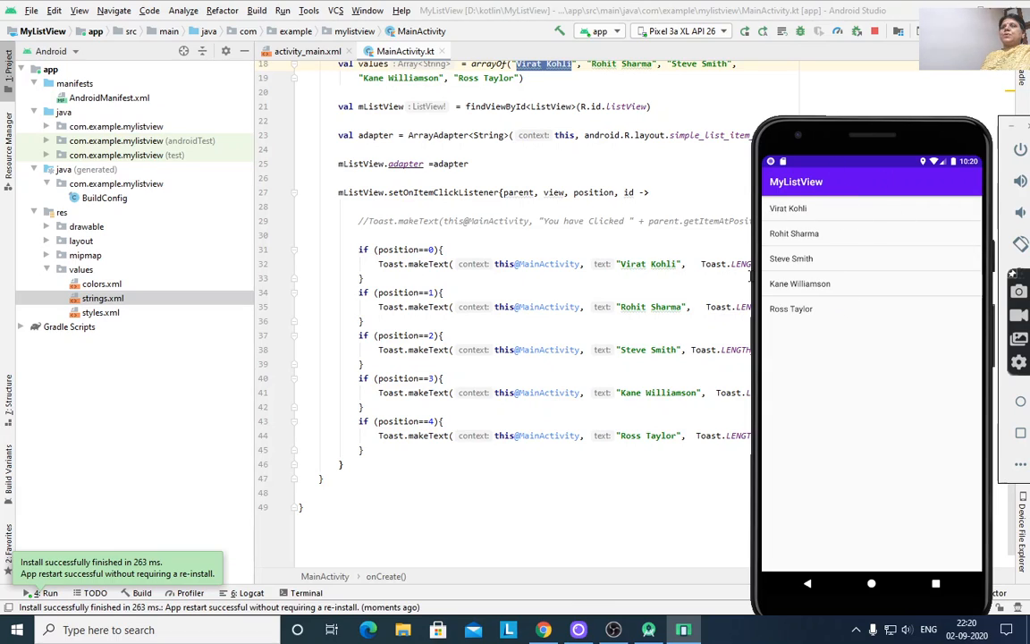
pyautogui.moveTo(797, 297)
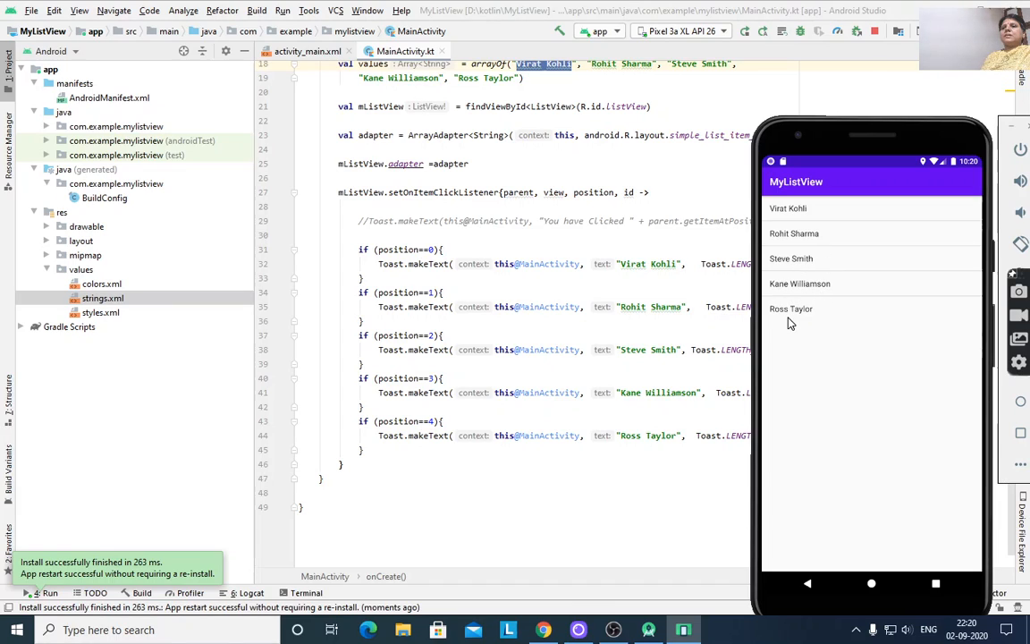
pyautogui.moveTo(802, 236)
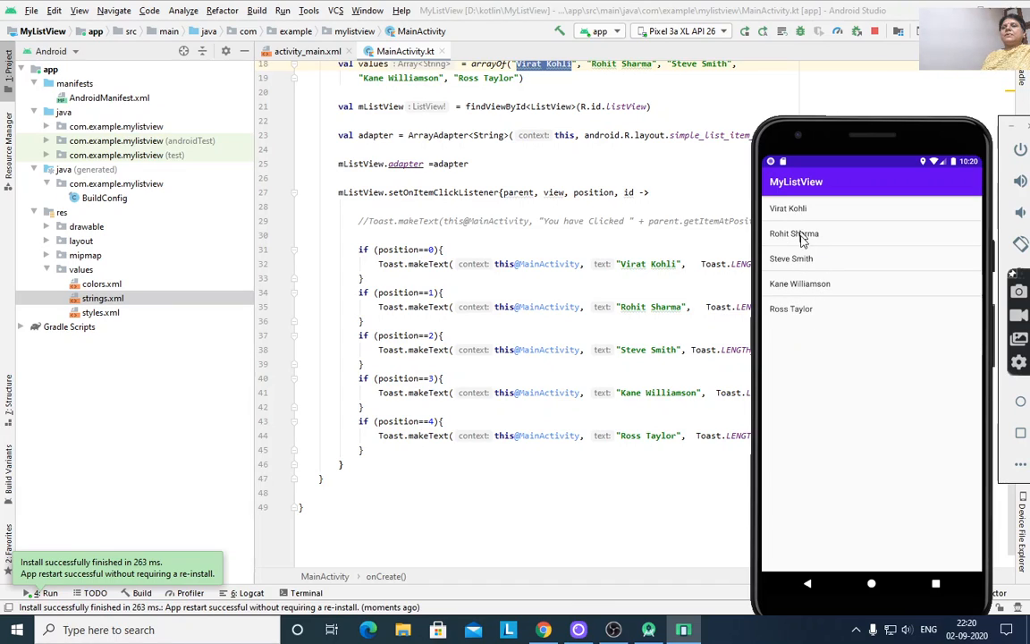
pyautogui.moveTo(796, 211)
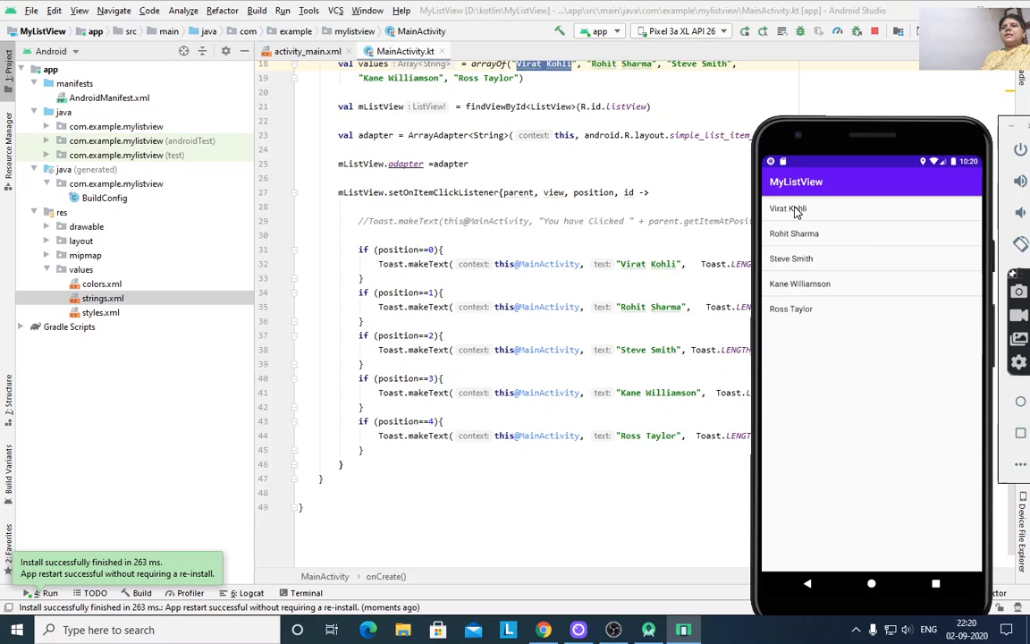
pyautogui.click(787, 208)
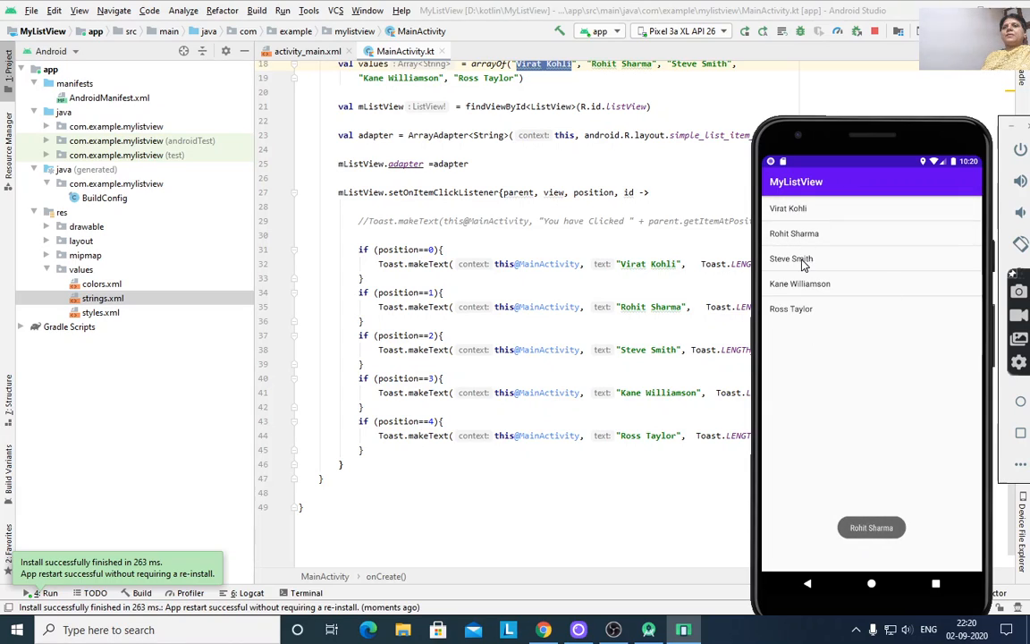
pyautogui.click(799, 283)
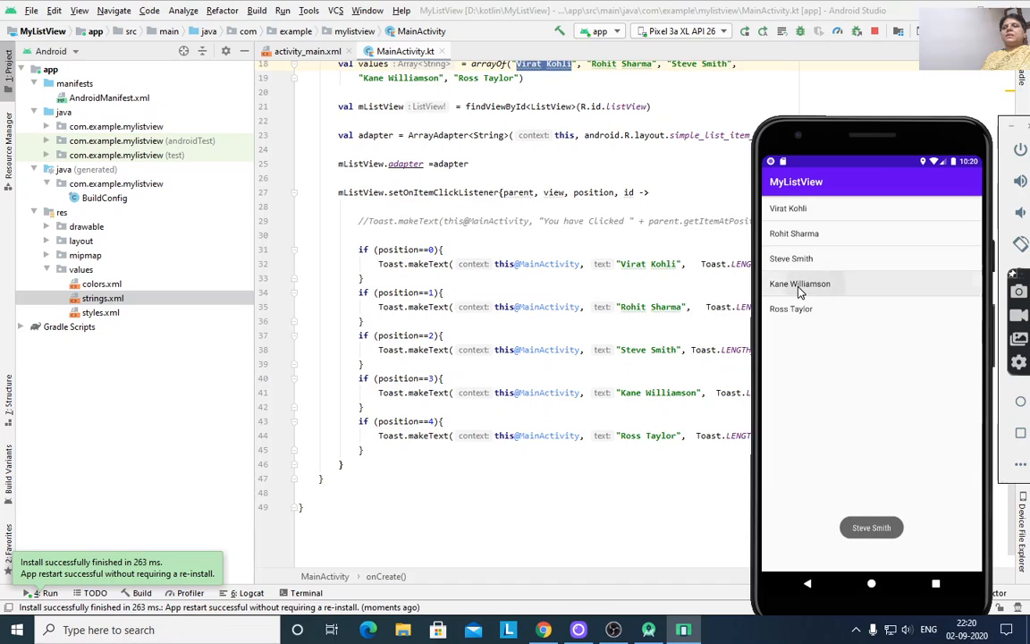
pyautogui.click(800, 282)
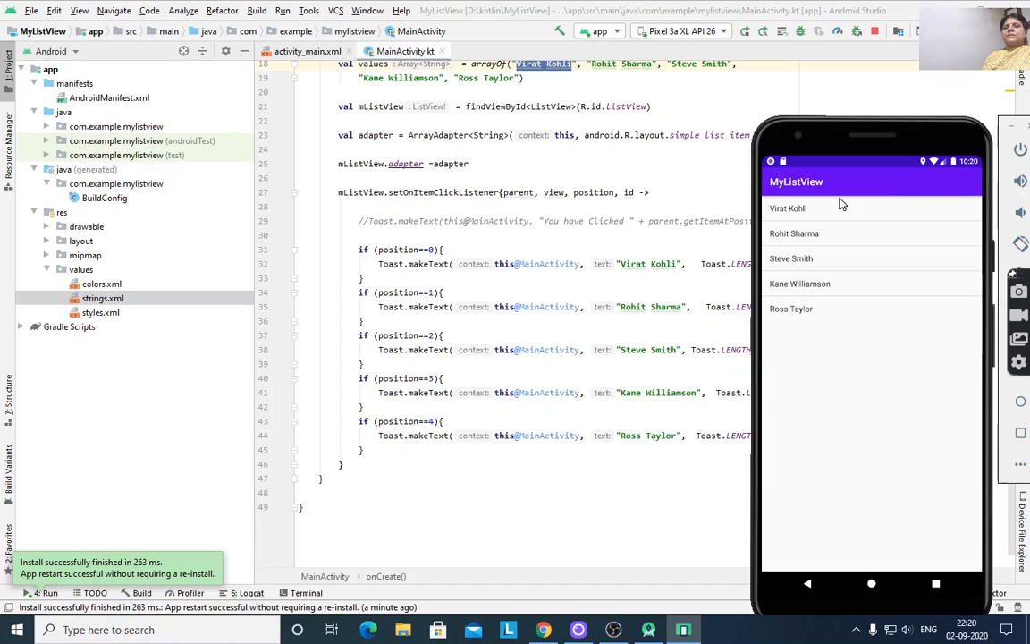
pyautogui.moveTo(898, 305)
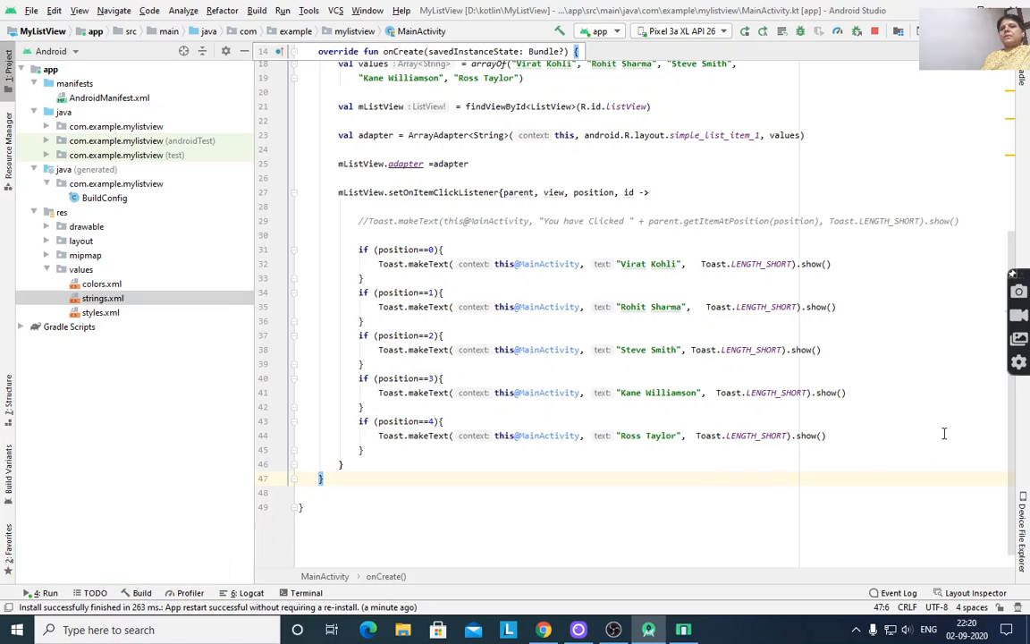
pyautogui.moveTo(954, 304)
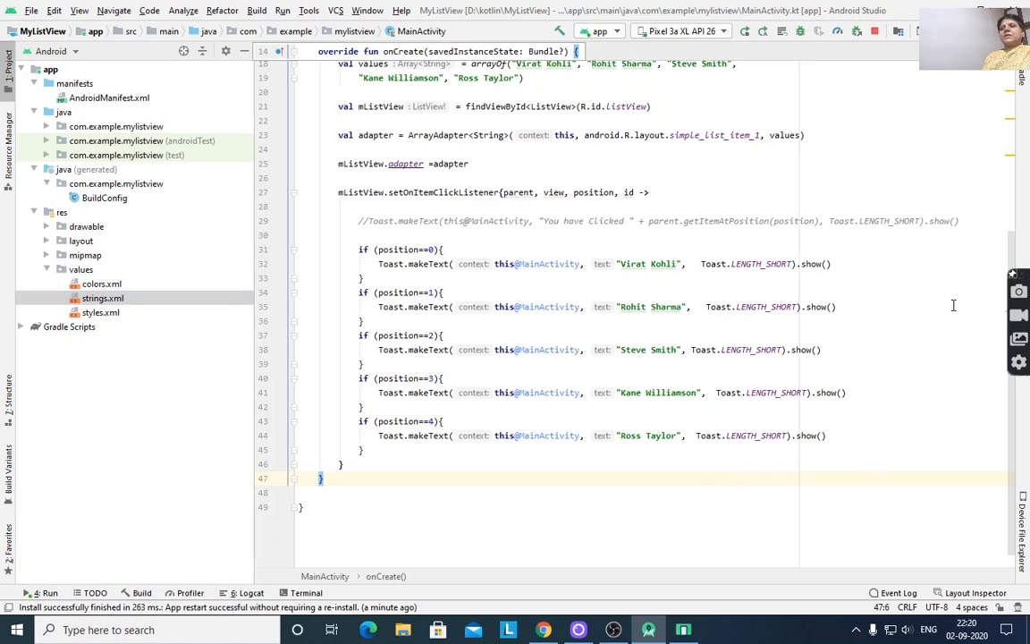
pyautogui.moveTo(927, 308)
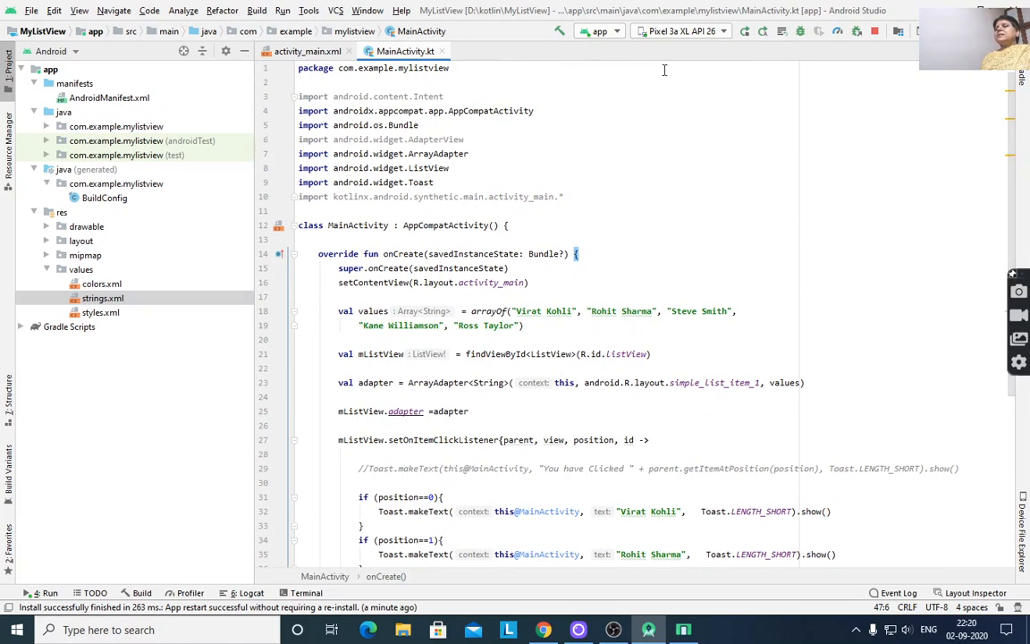
pyautogui.moveTo(517, 98)
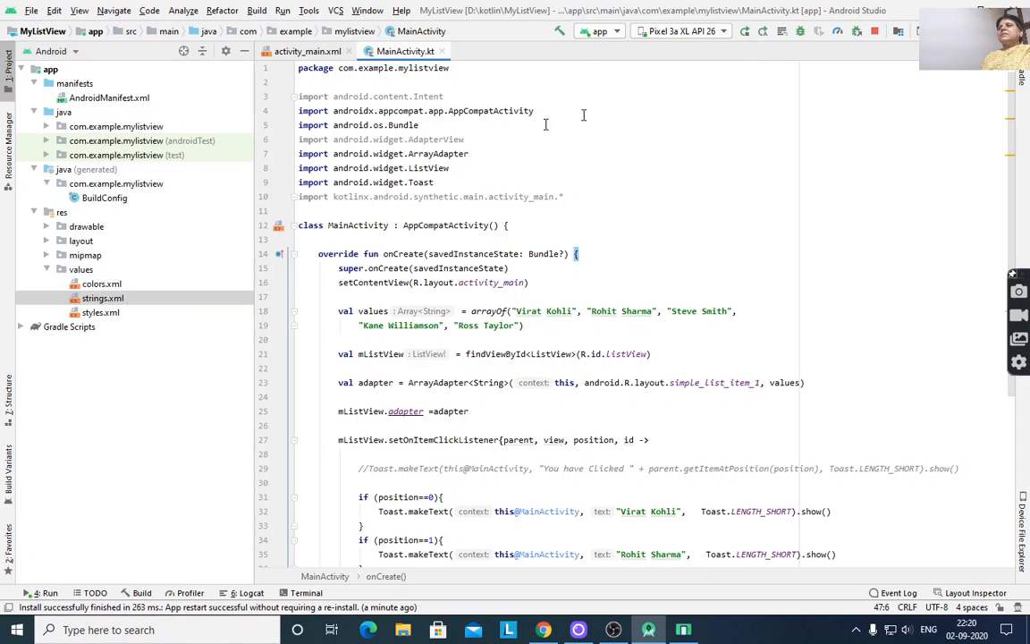
pyautogui.moveTo(790, 167)
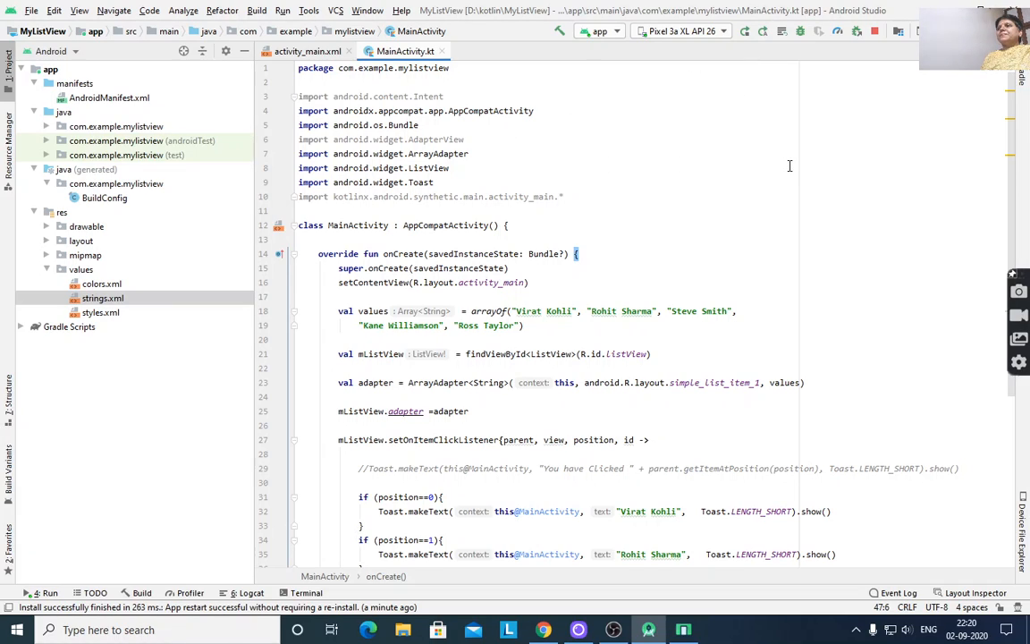
pyautogui.moveTo(680, 143)
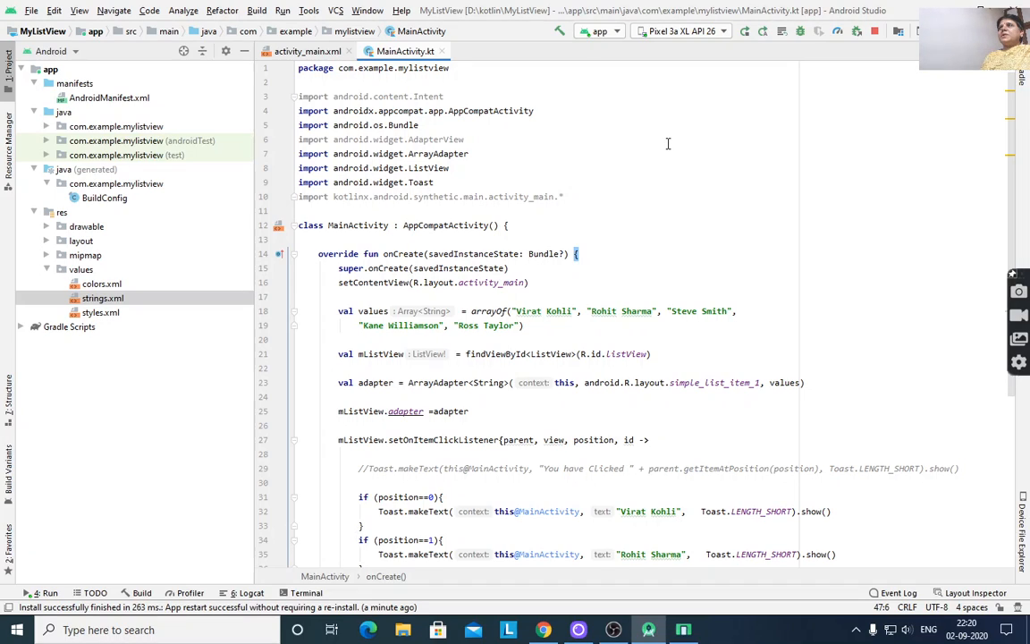
pyautogui.moveTo(551, 125)
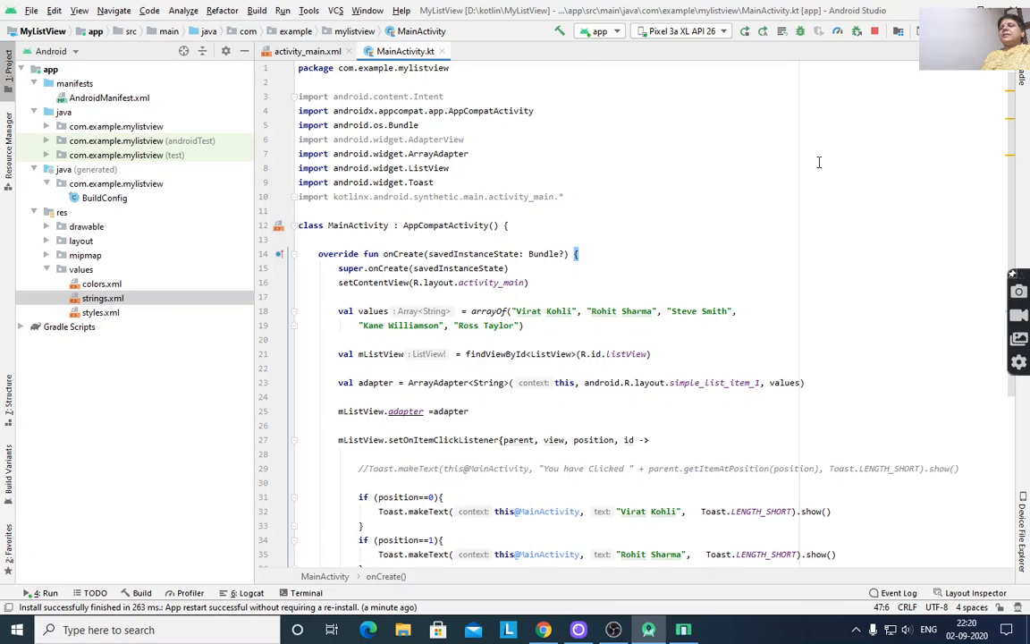
pyautogui.moveTo(690, 215)
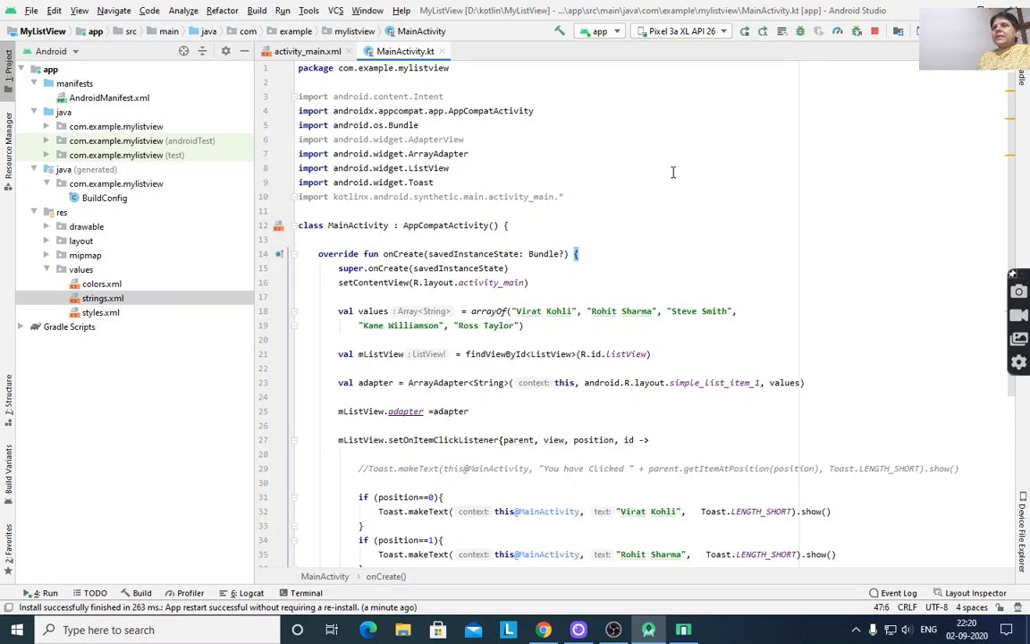
pyautogui.moveTo(851, 125)
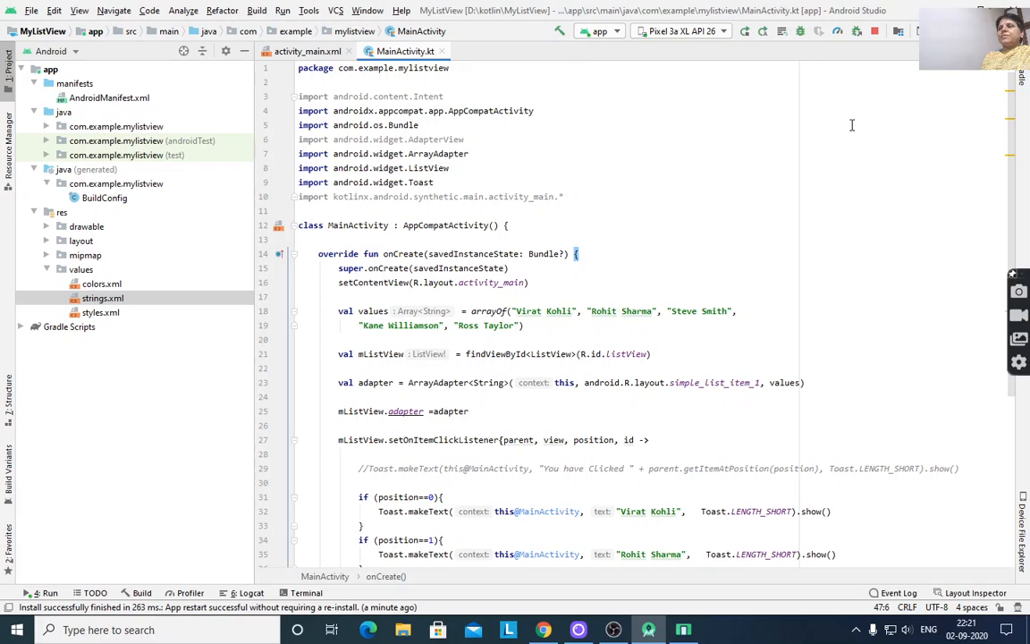
pyautogui.moveTo(876, 88)
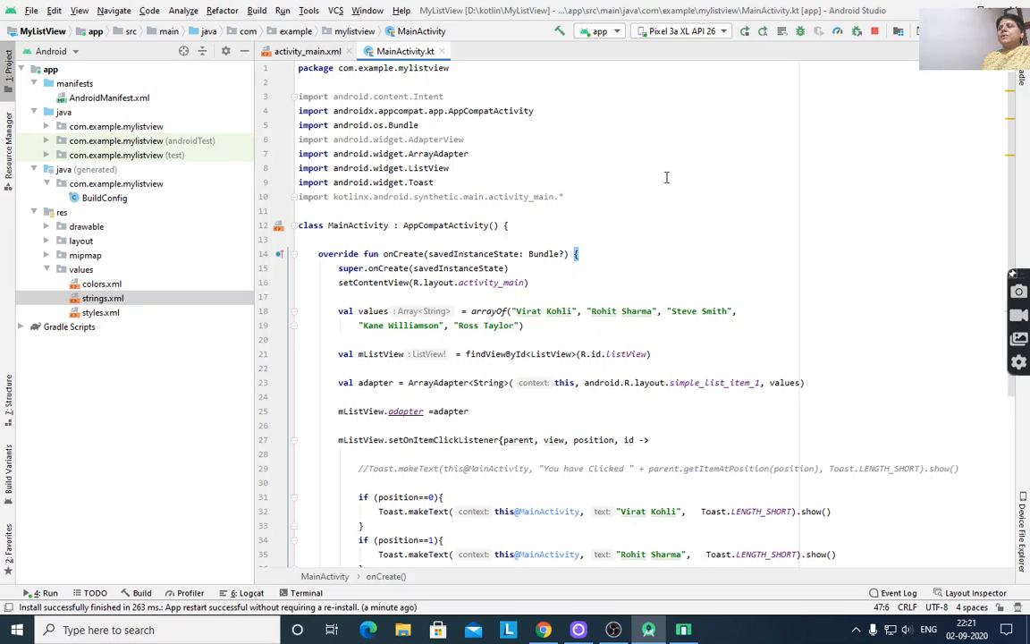
pyautogui.moveTo(844, 139)
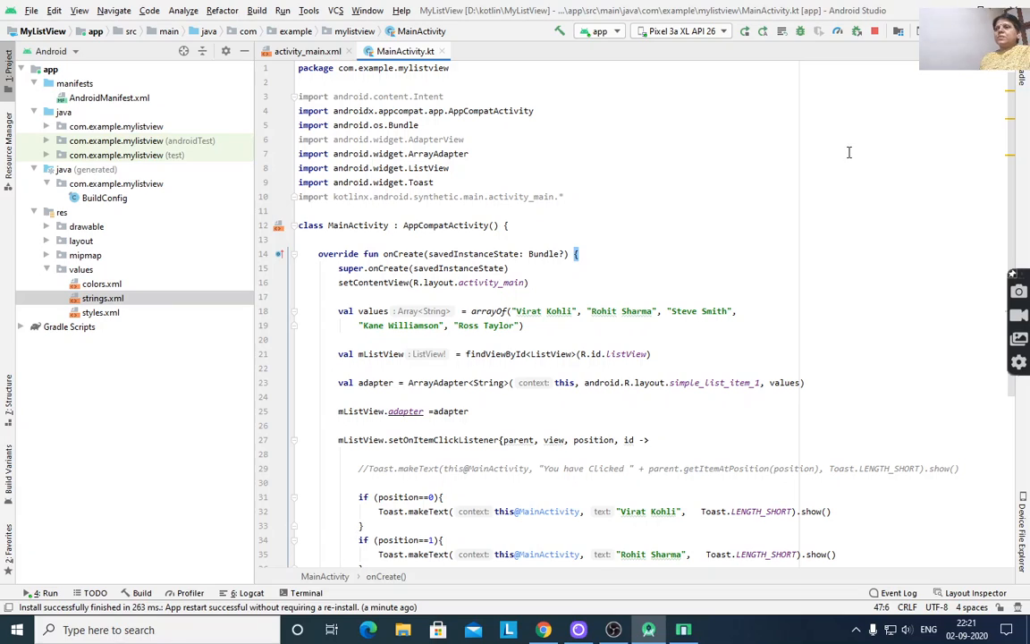
pyautogui.moveTo(955, 188)
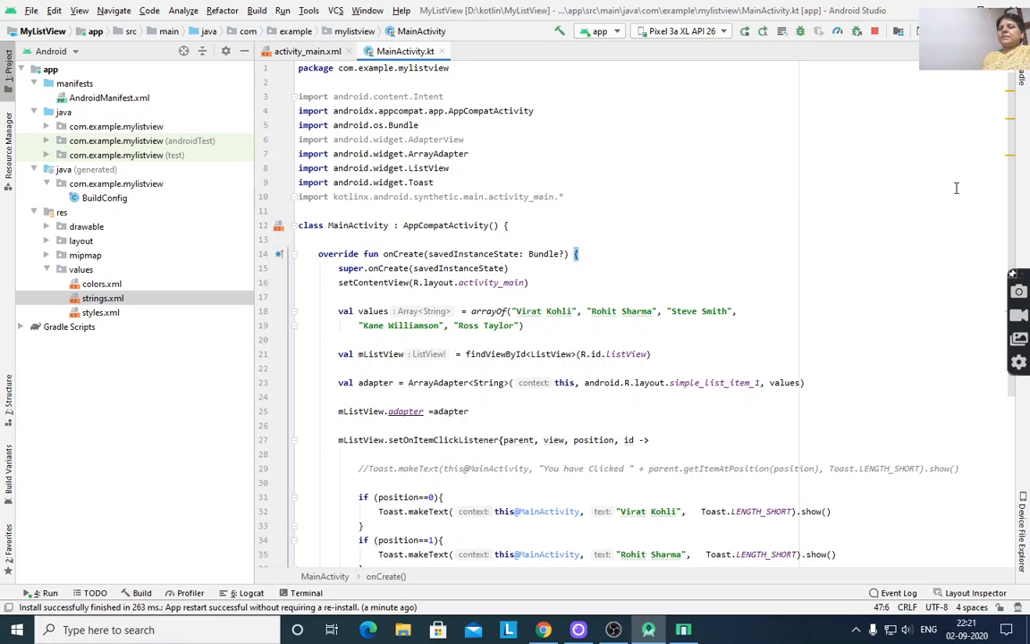
pyautogui.moveTo(812, 221)
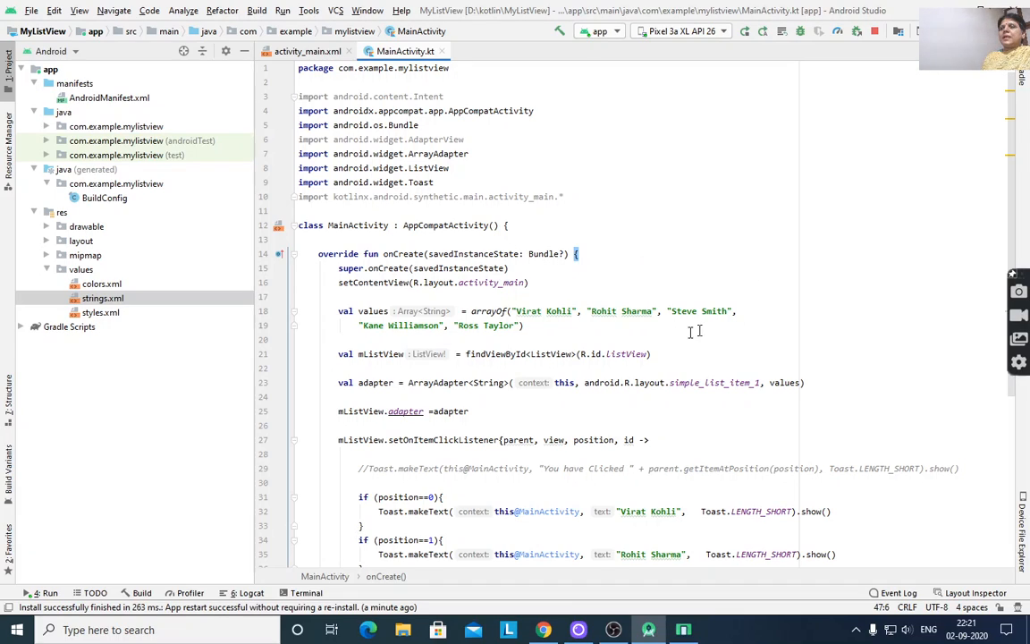
pyautogui.moveTo(903, 315)
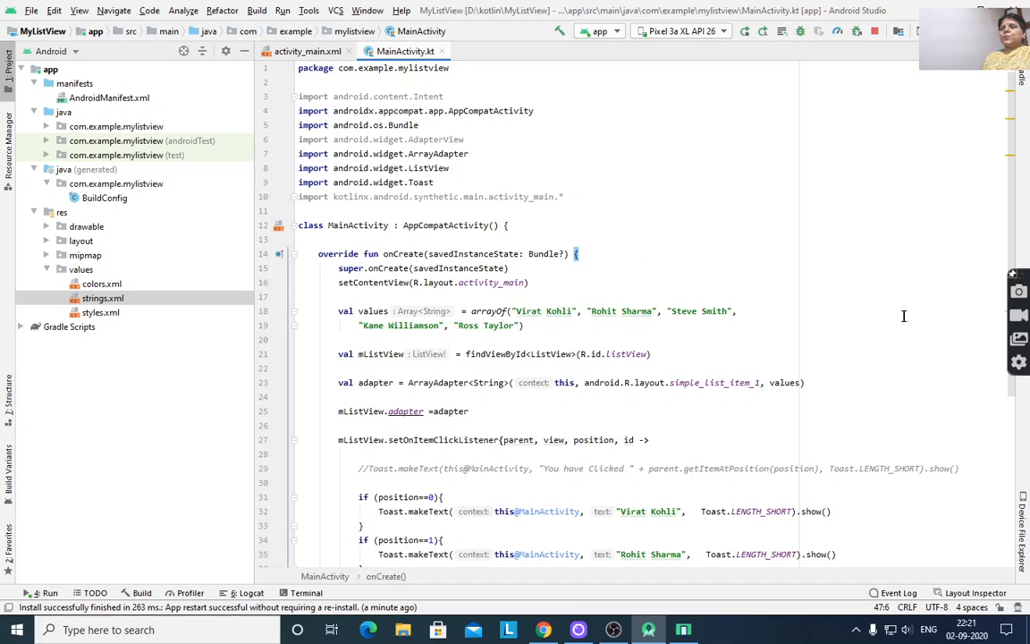
# Step: Scroll MainActivity.kt to review the names array, adapter setup and item-click toast conditions
pyautogui.scroll(-3)
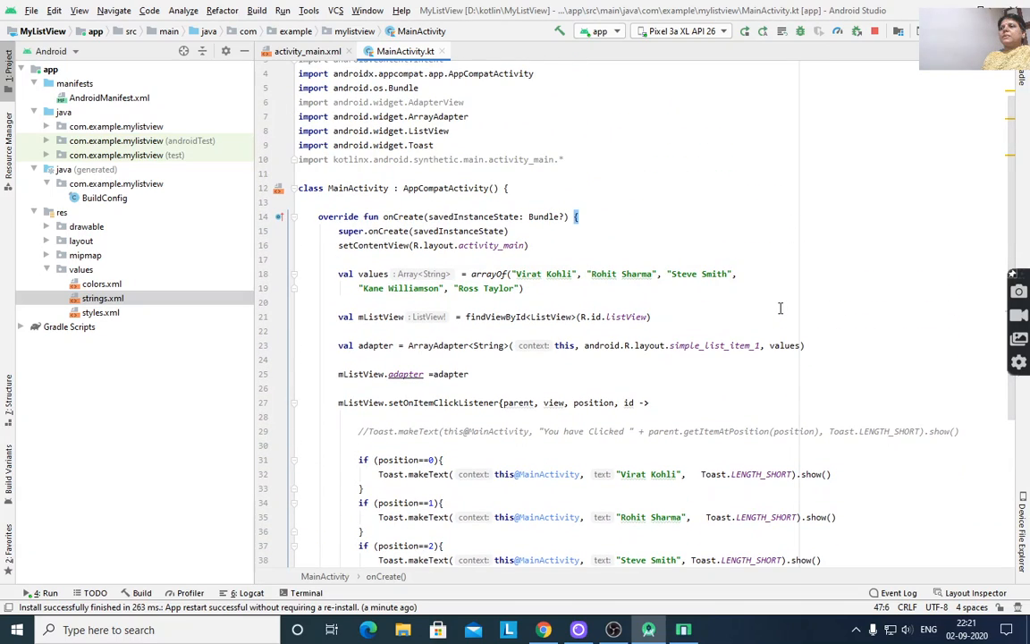
pyautogui.moveTo(939, 294)
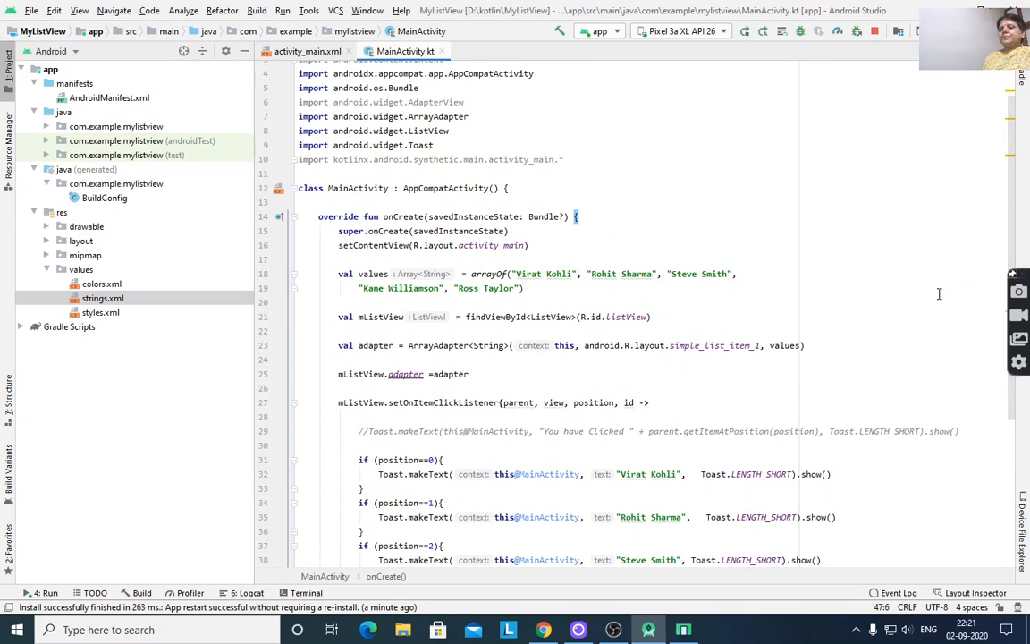